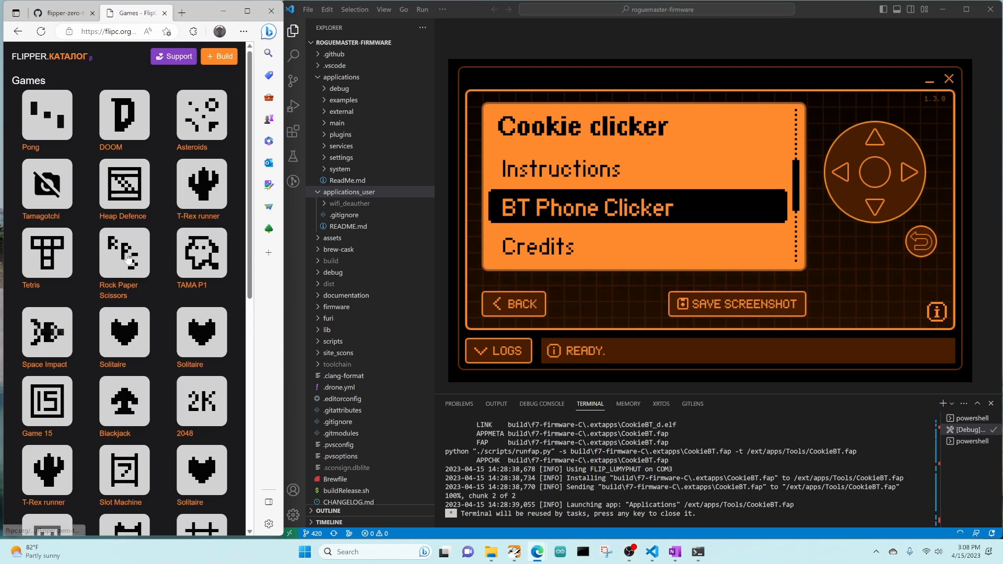
Open the hid_cookie tutorial readme on GitHub and read down to Local Setup (Windows).
click(123, 252)
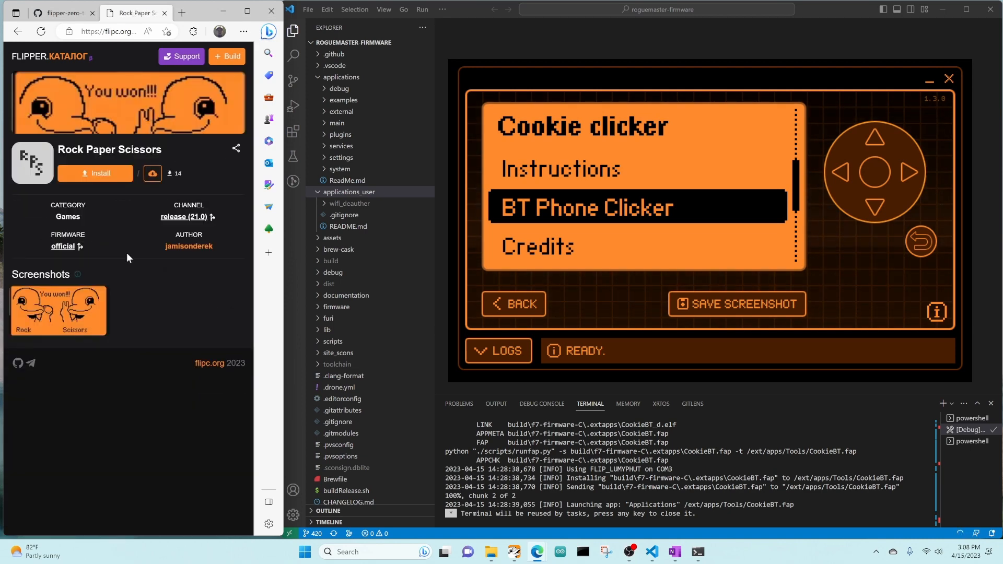
mouse_move(205, 272)
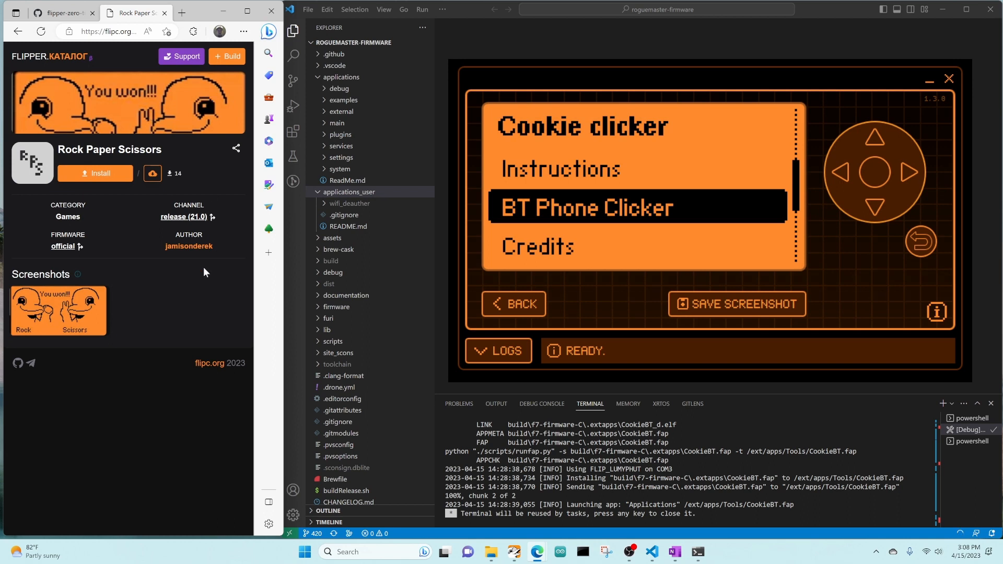
mouse_move(62, 246)
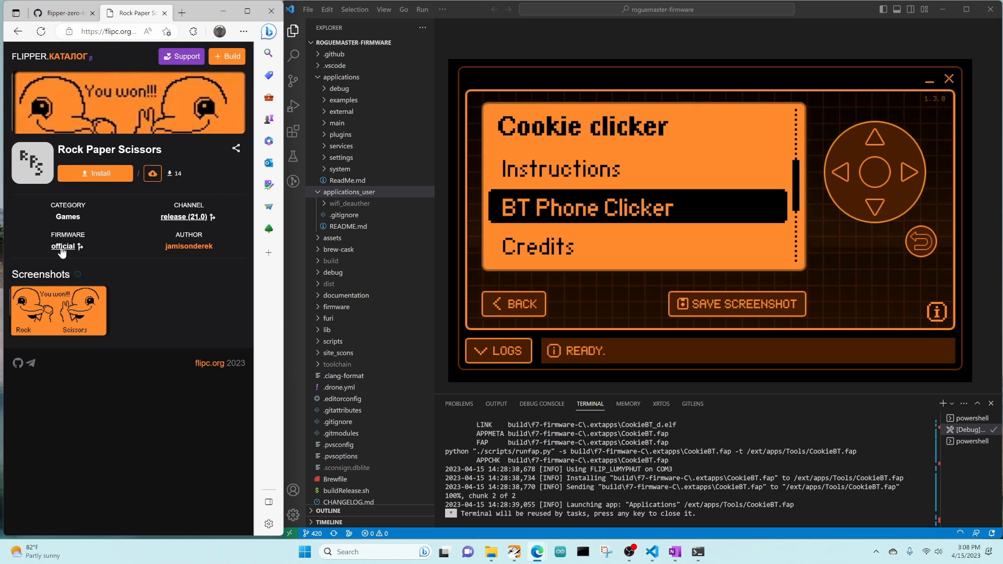
click(62, 246)
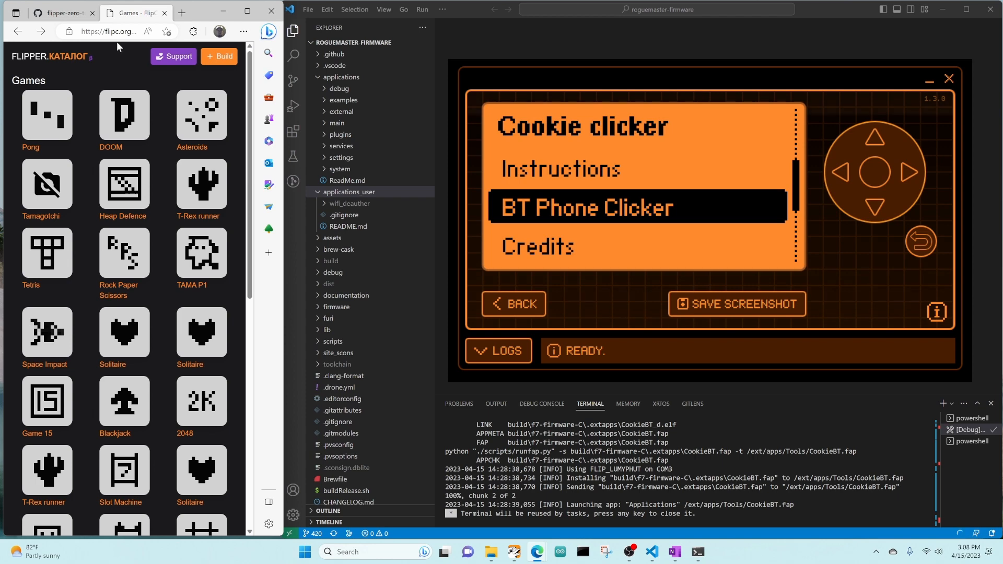
mouse_move(63, 69)
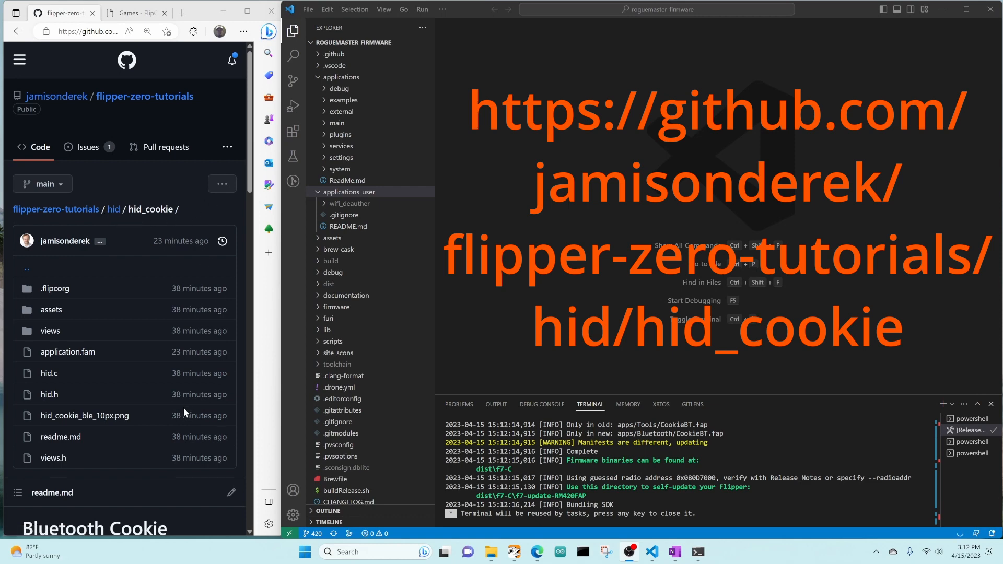
scroll(down, 3)
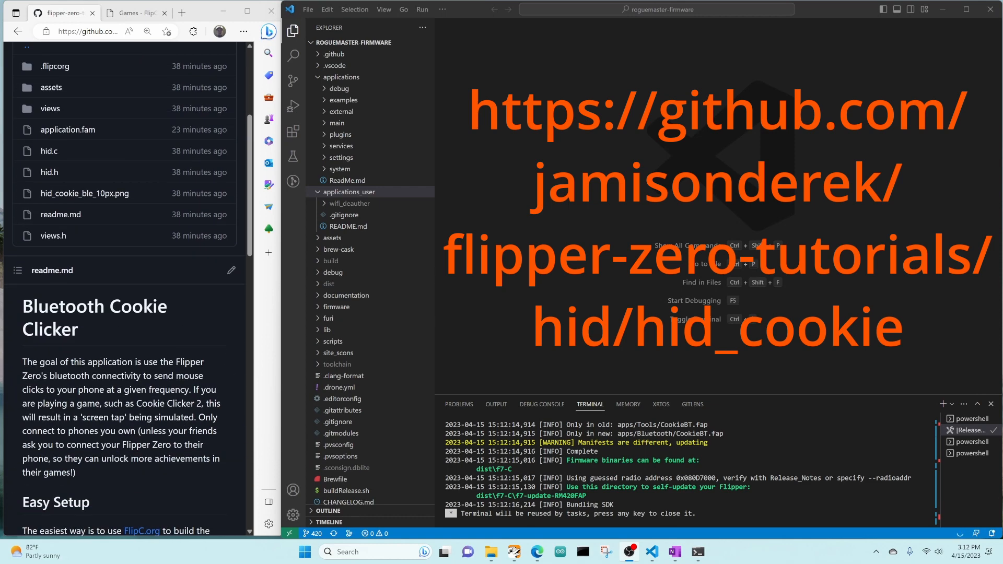
scroll(down, 3)
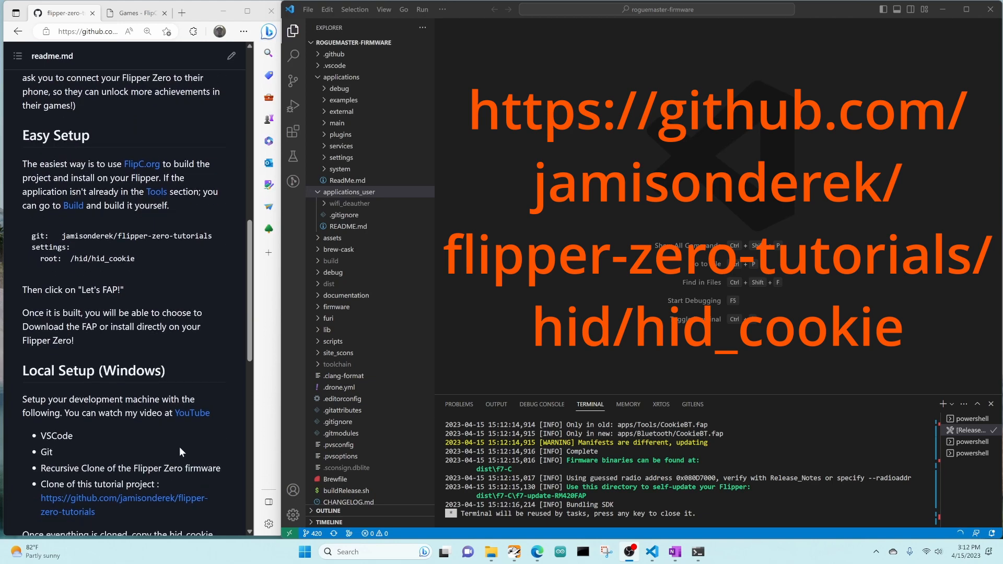
scroll(down, 3)
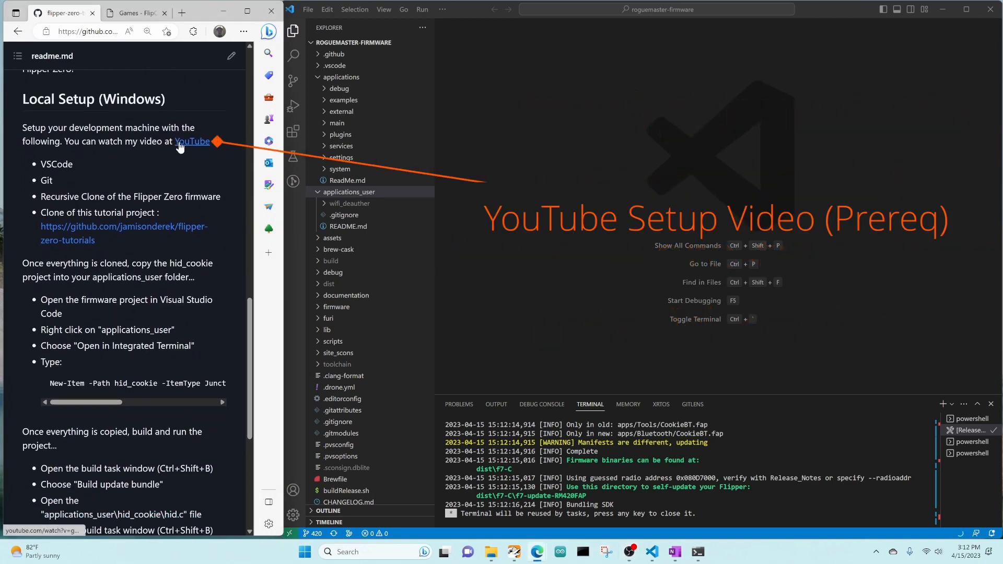
mouse_move(192, 142)
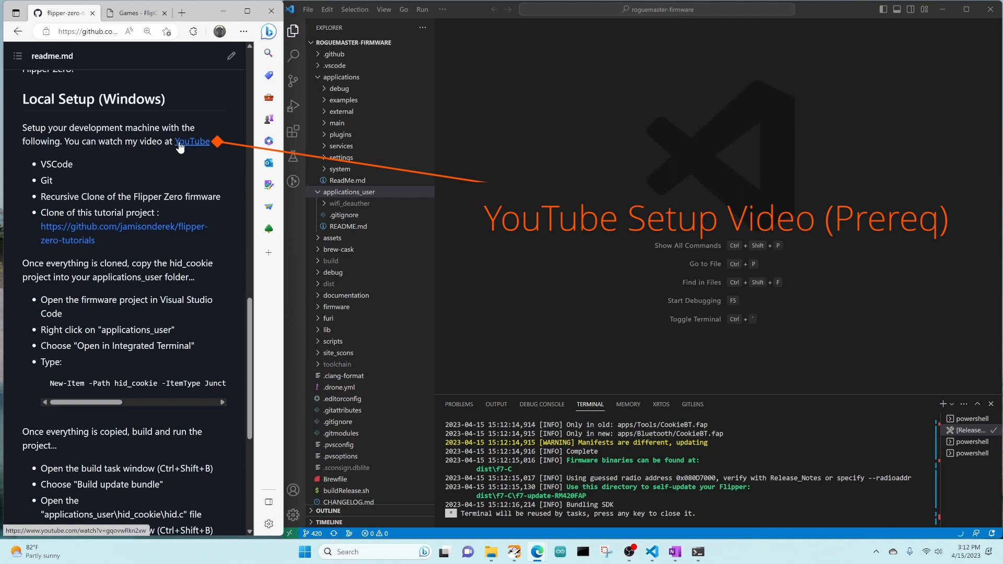
mouse_move(196, 148)
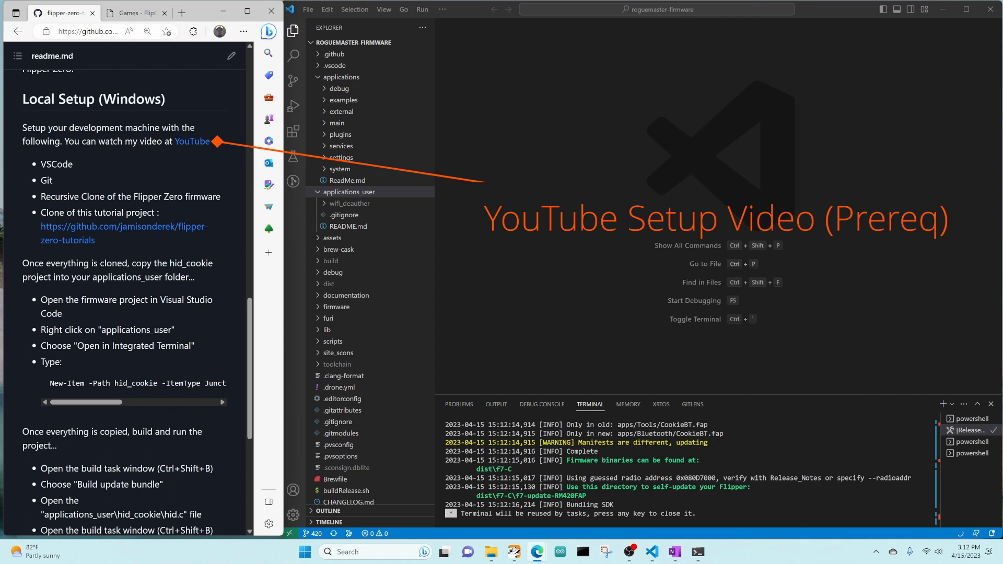
mouse_move(135, 241)
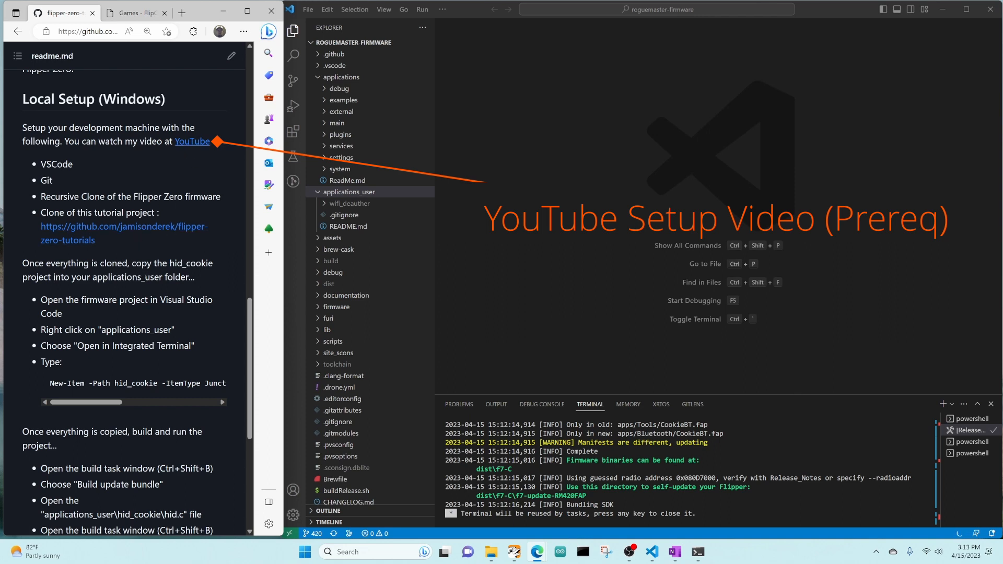
mouse_move(192, 141)
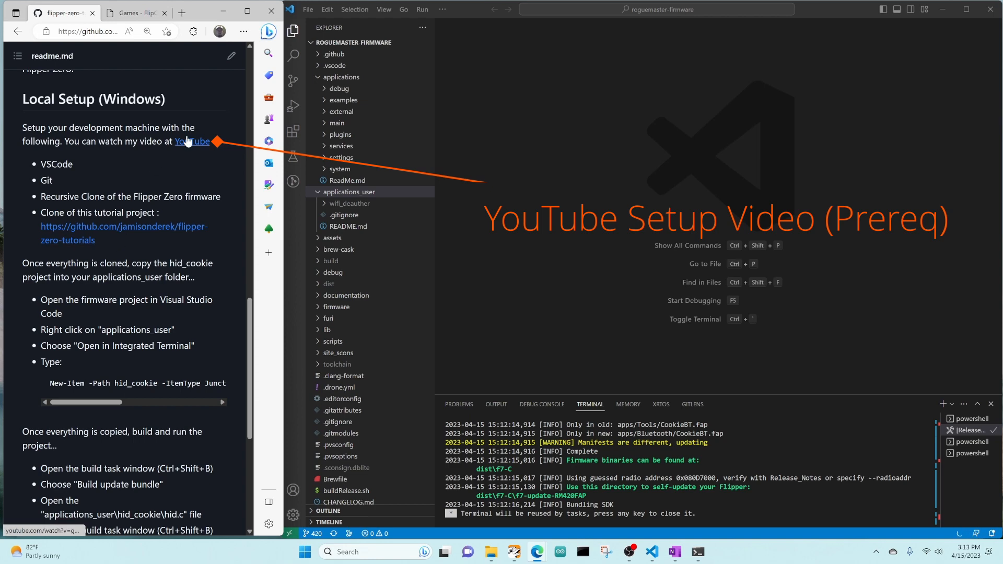
scroll(down, 3)
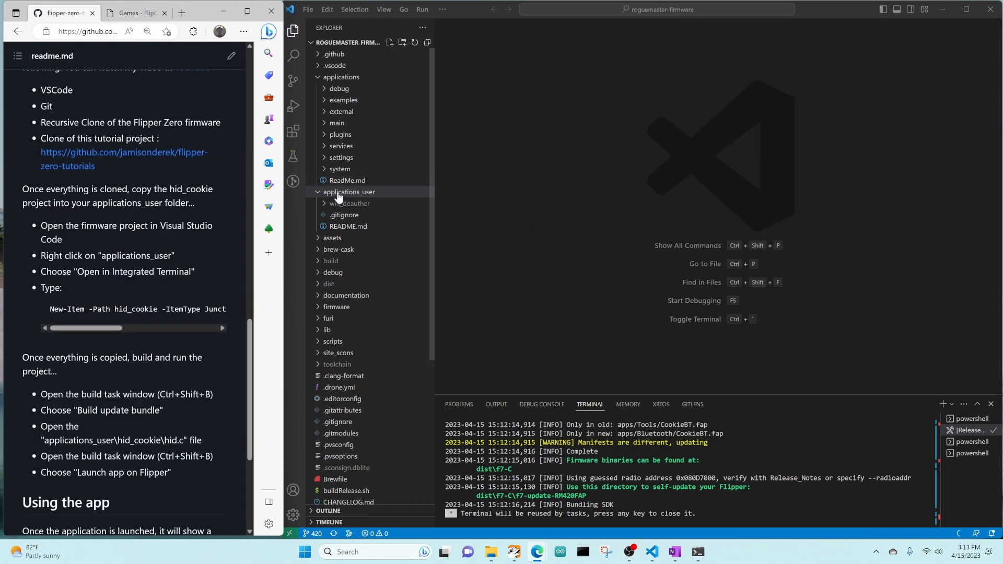
Junction hid_cookie into applications_user from a terminal and run the Build update bundle task.
right_click(348, 191)
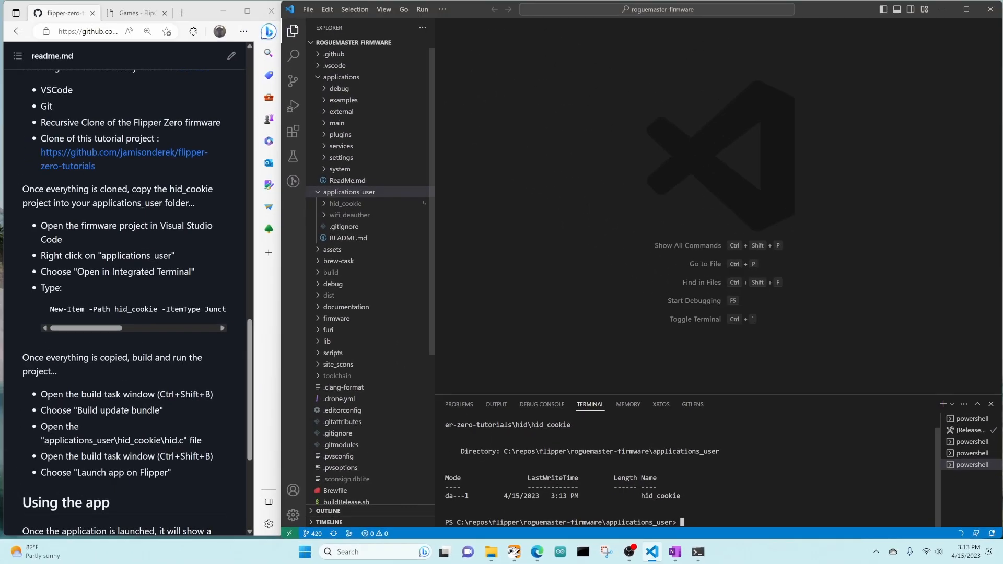
mouse_move(345, 203)
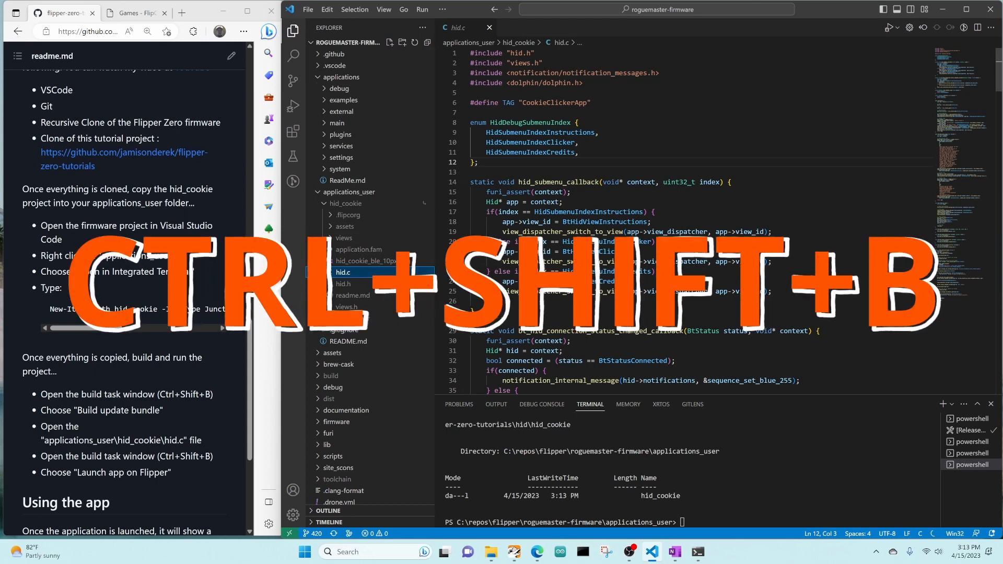
key(Ctrl+Shift+B)
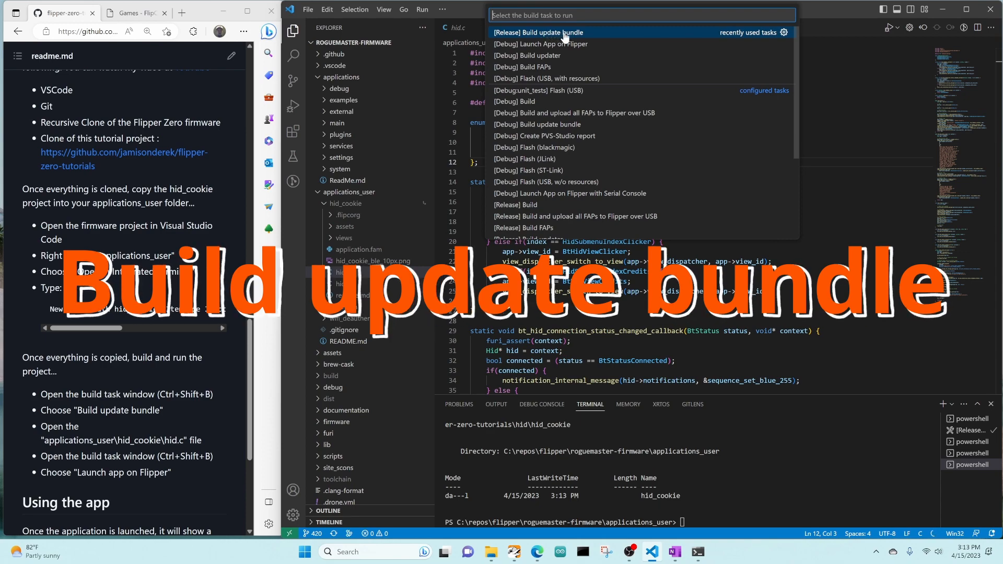
click(538, 32)
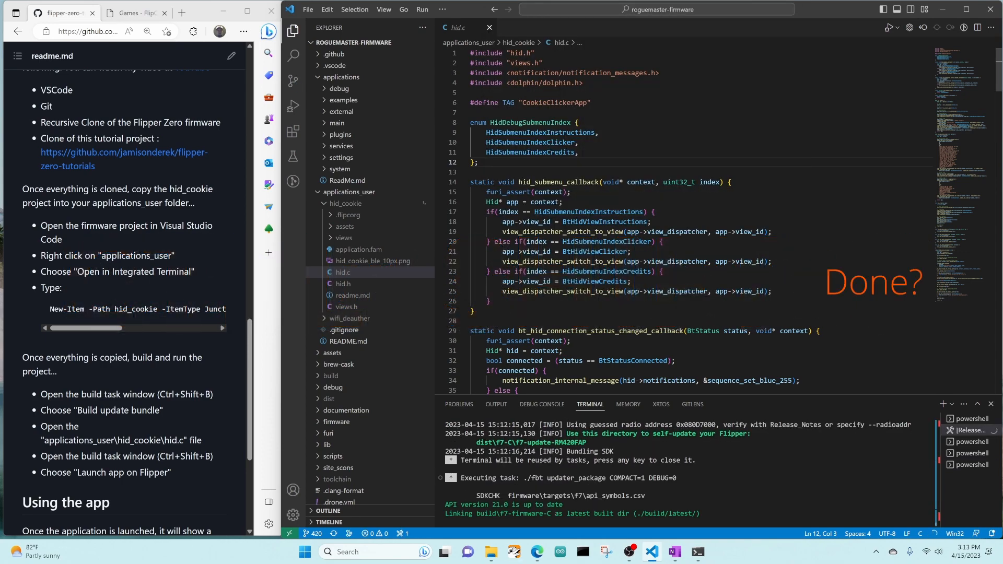
key(ctrl+shift+b)
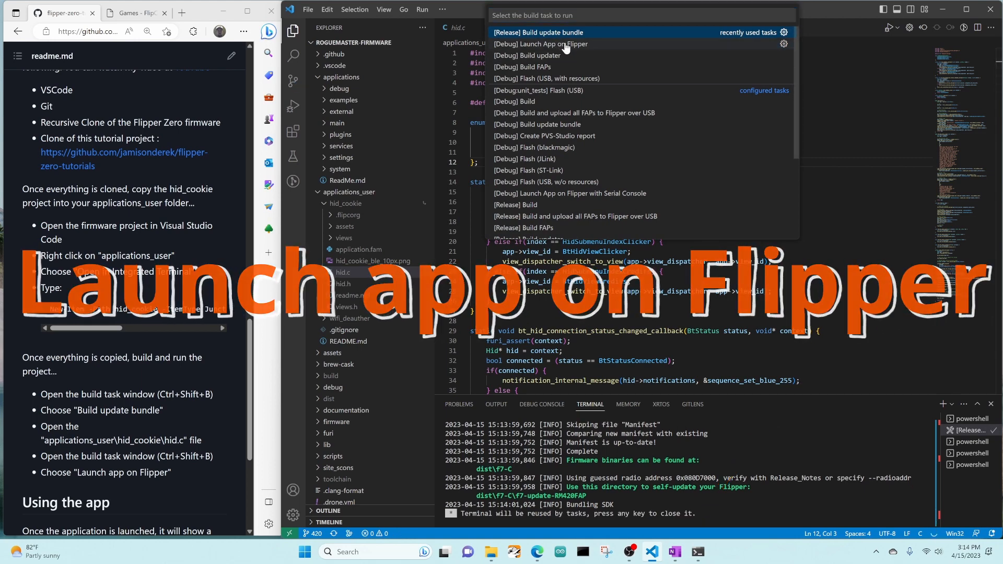
Launch Cookie Clicker on the Flipper, enter and exit BT Phone Clicker, then close qFlipper.
click(539, 44)
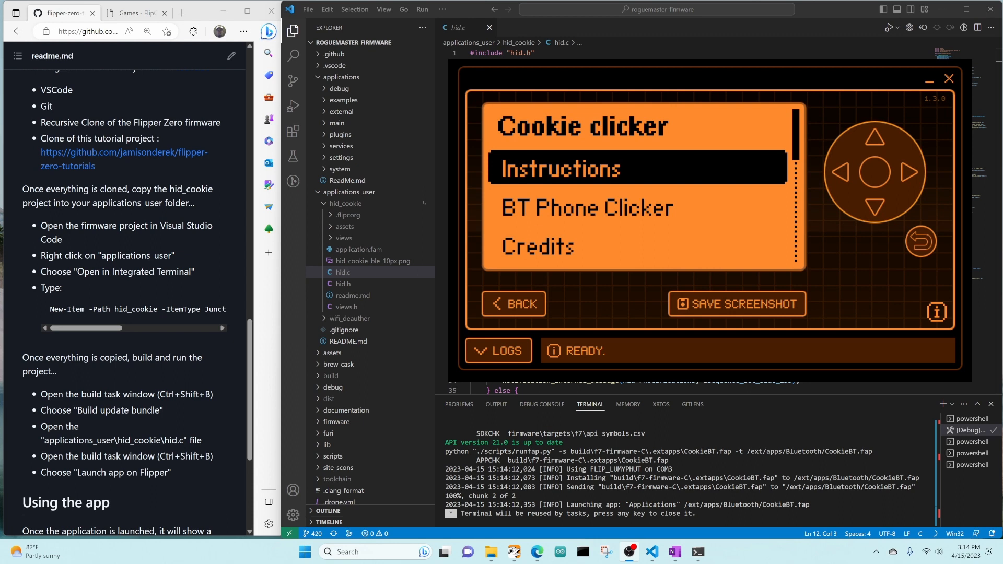
click(559, 168)
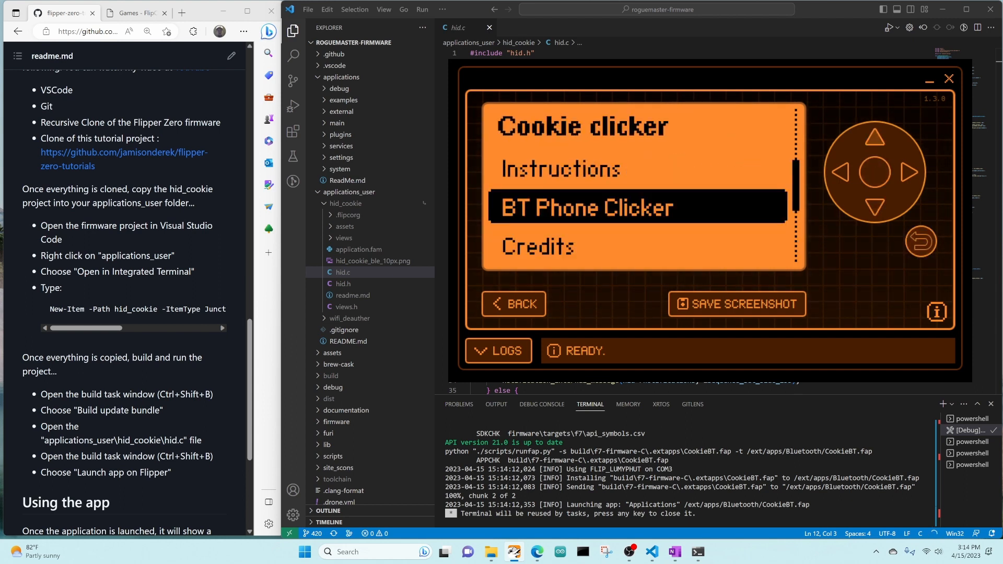
click(875, 169)
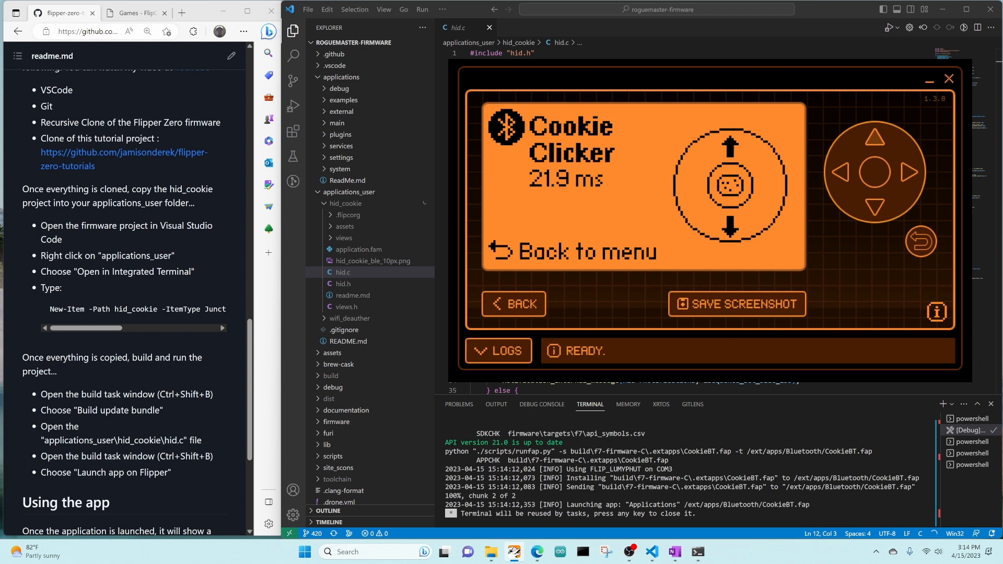
click(727, 184)
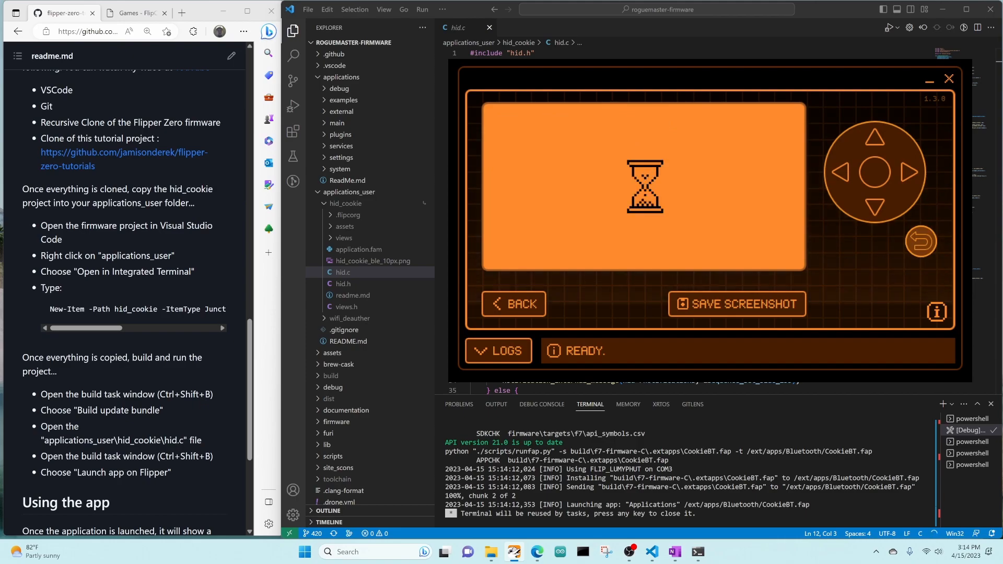
click(949, 79)
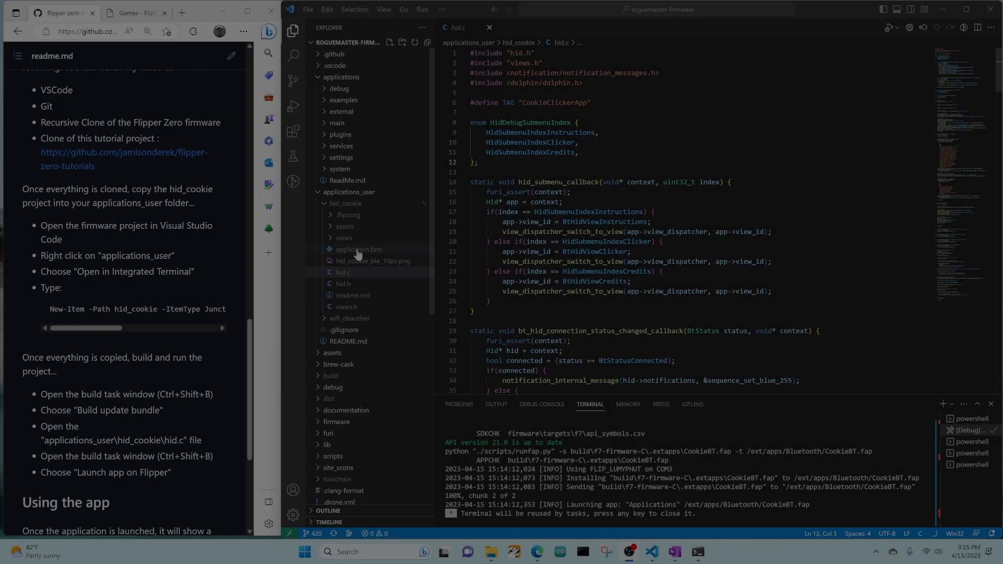
Read the application.fam manifest and briefly expand the assets folder to list its images.
click(359, 250)
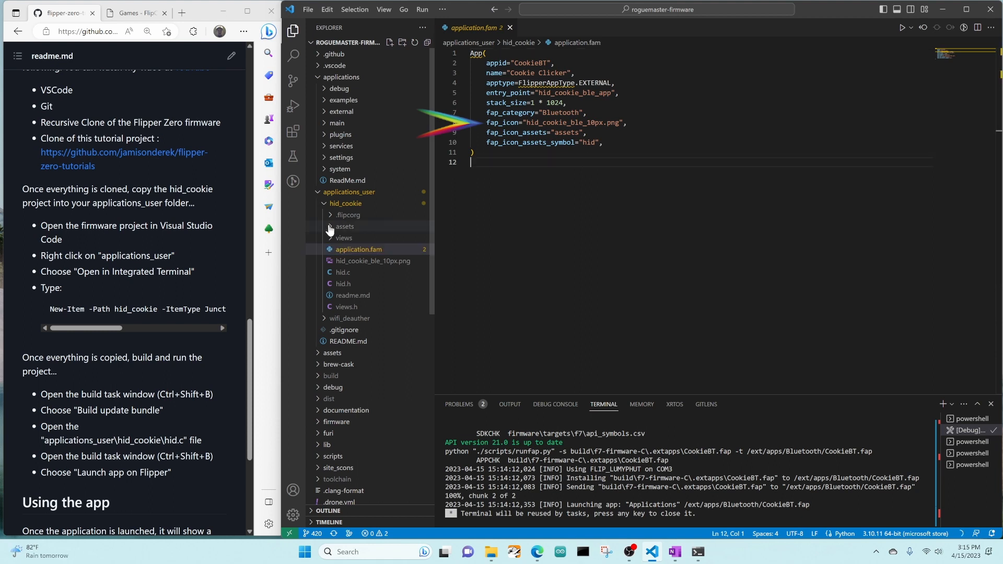
click(345, 226)
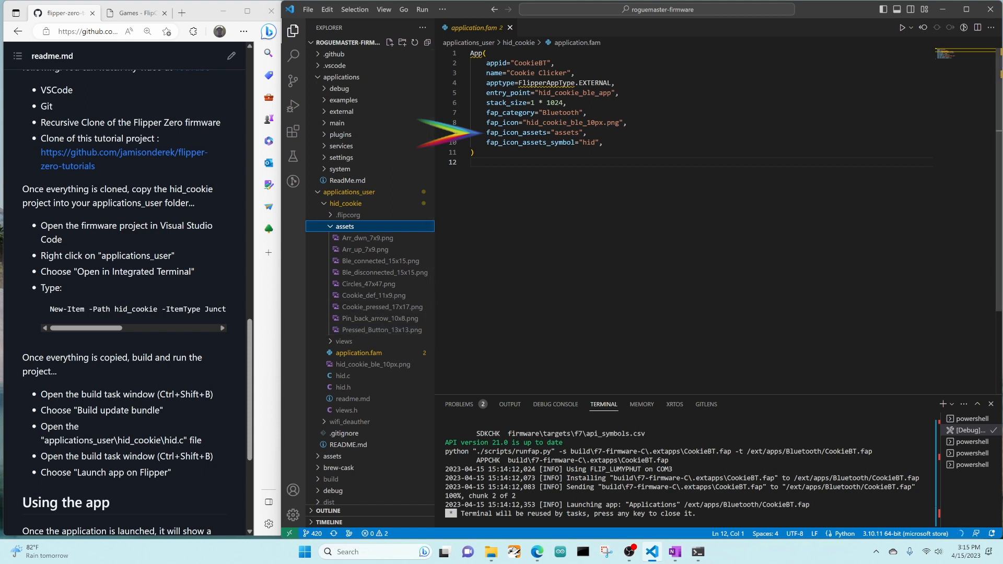
click(374, 364)
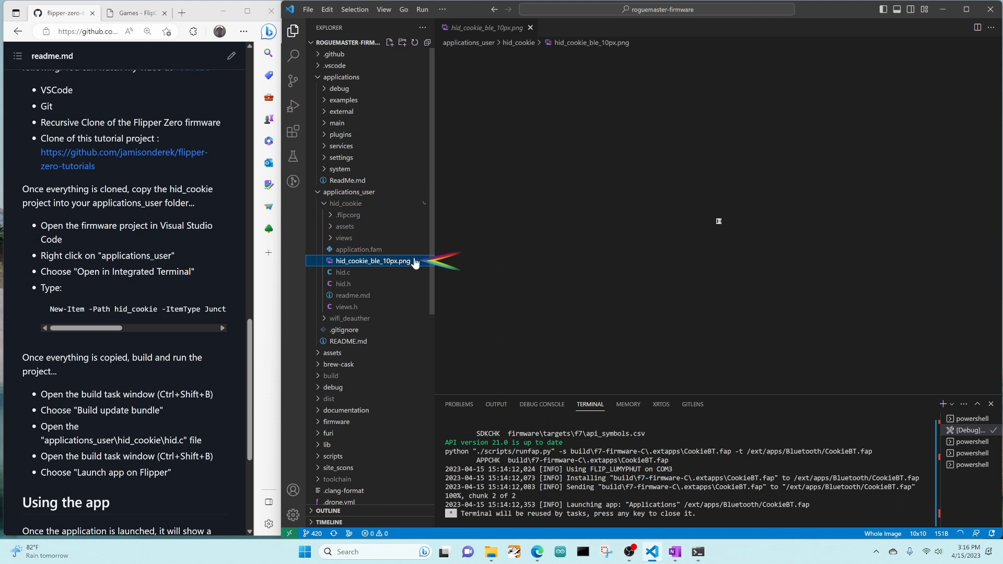
mouse_move(367, 310)
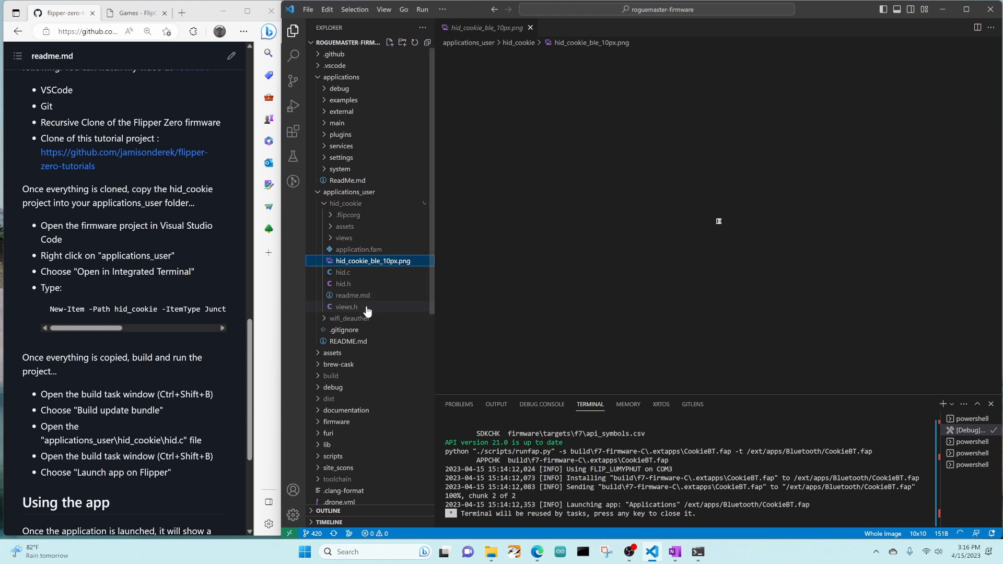
Open views.h, then hid.h, scrolling to its Hid struct and mouse declarations.
click(346, 306)
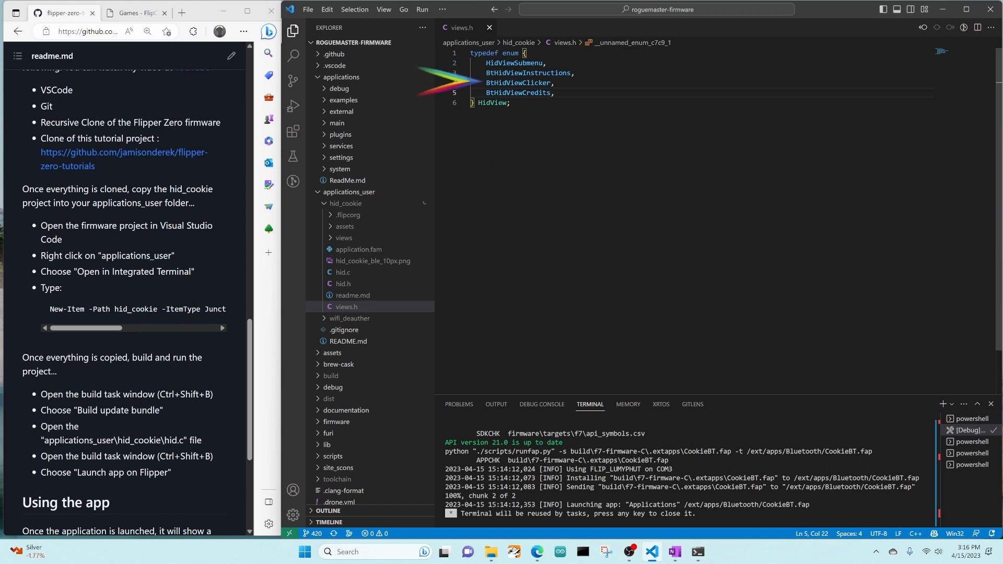
click(344, 283)
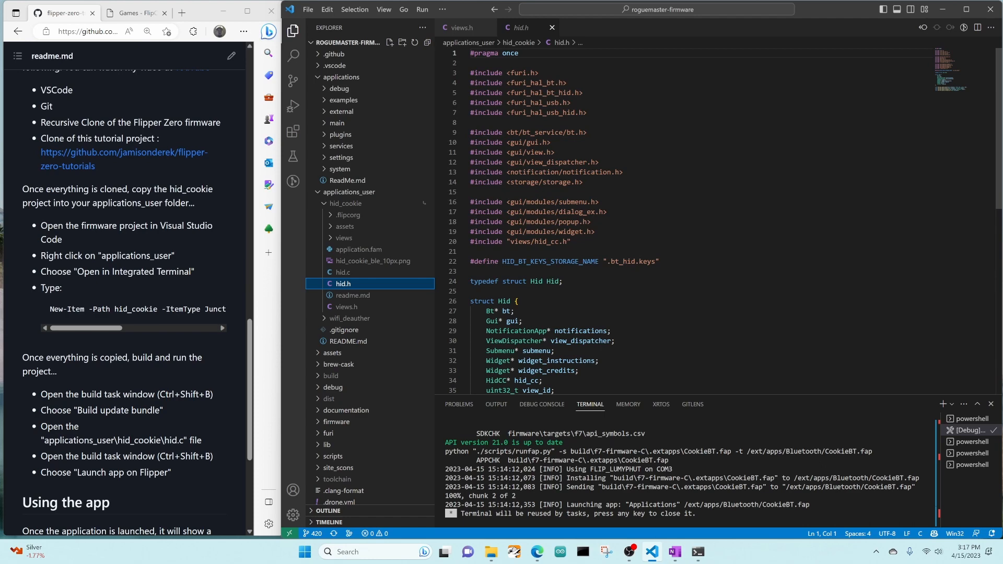
scroll(down, 3)
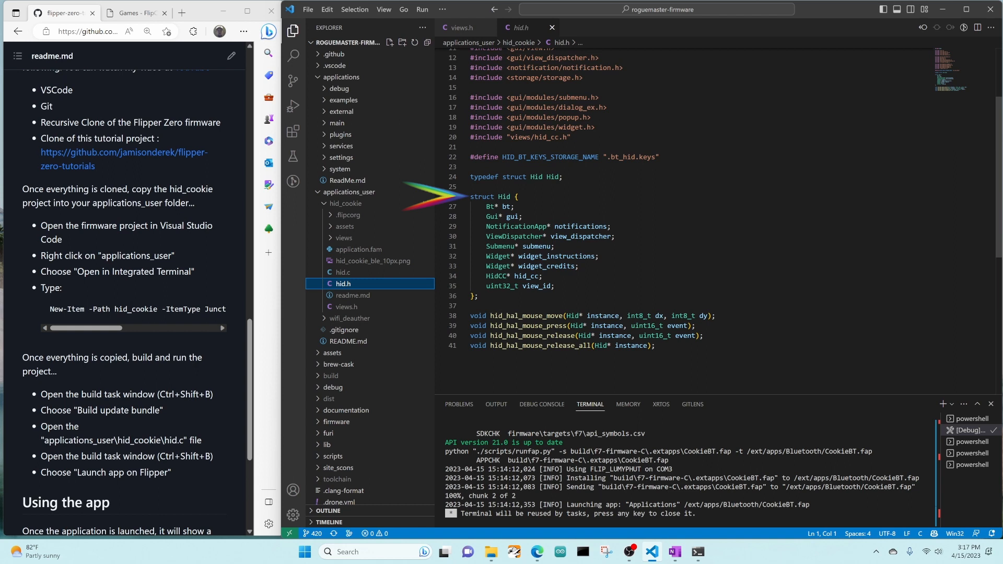
mouse_move(461, 204)
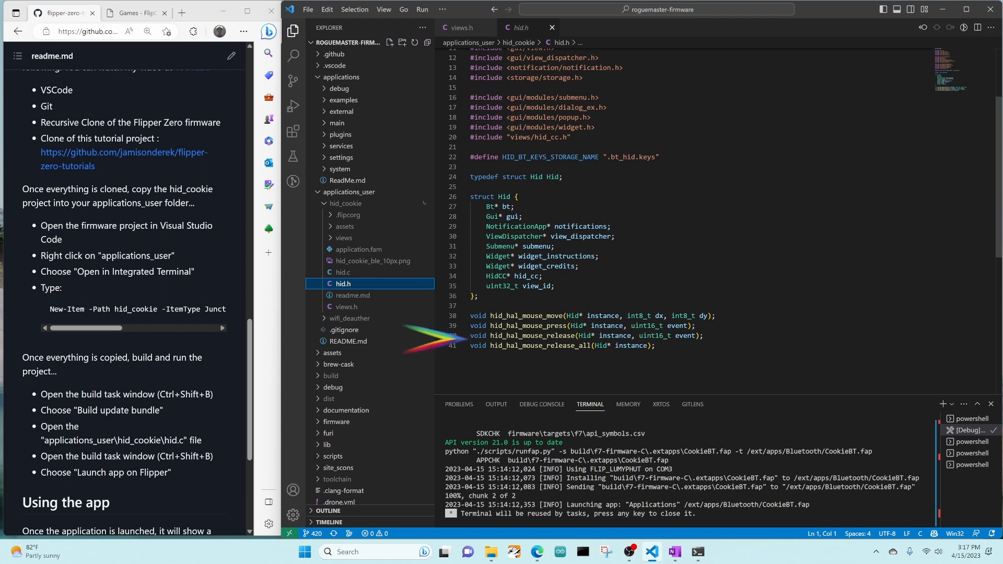
Open hid.c to read its submenu index enum and view-switching submenu callback.
click(344, 273)
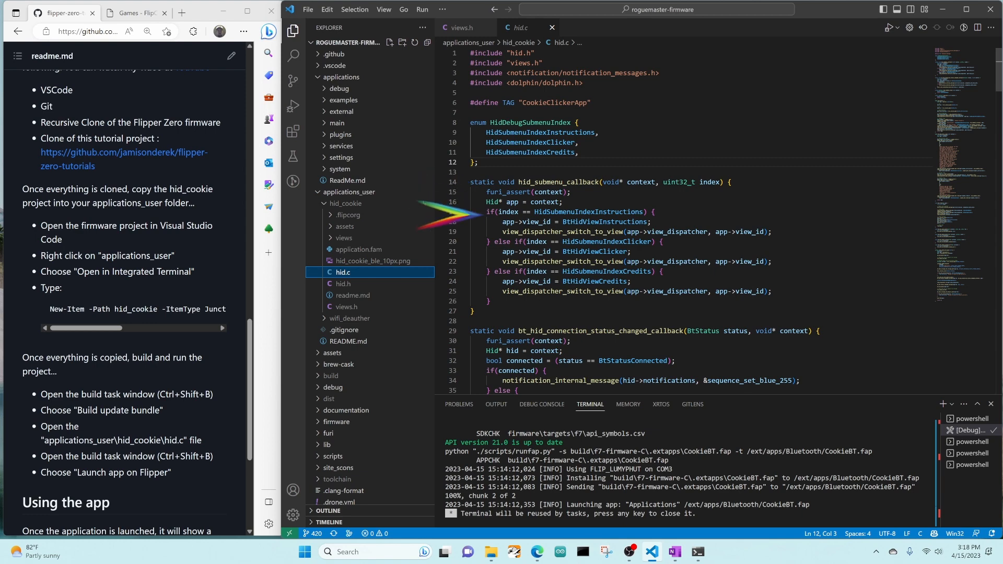
mouse_move(570, 202)
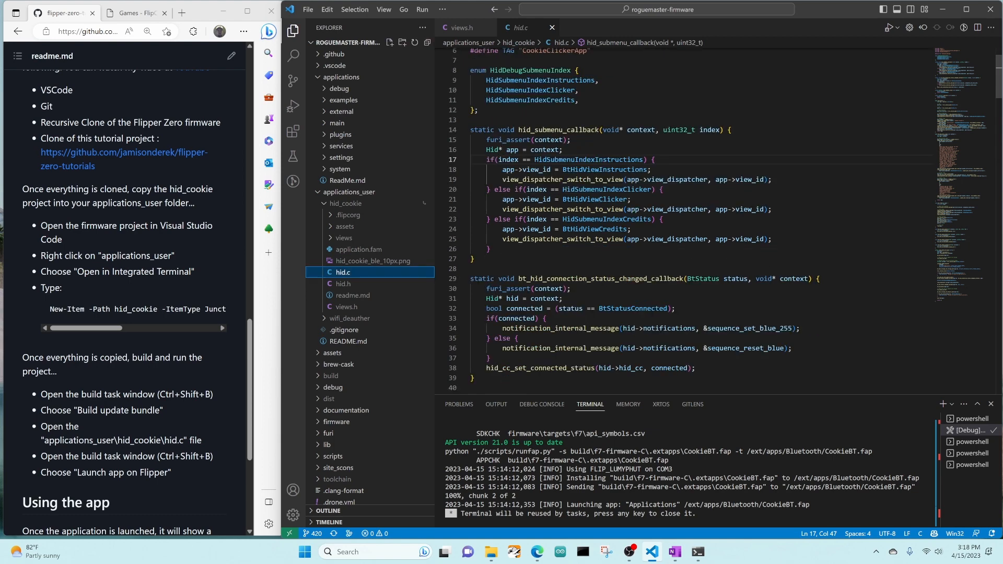
scroll(down, 3)
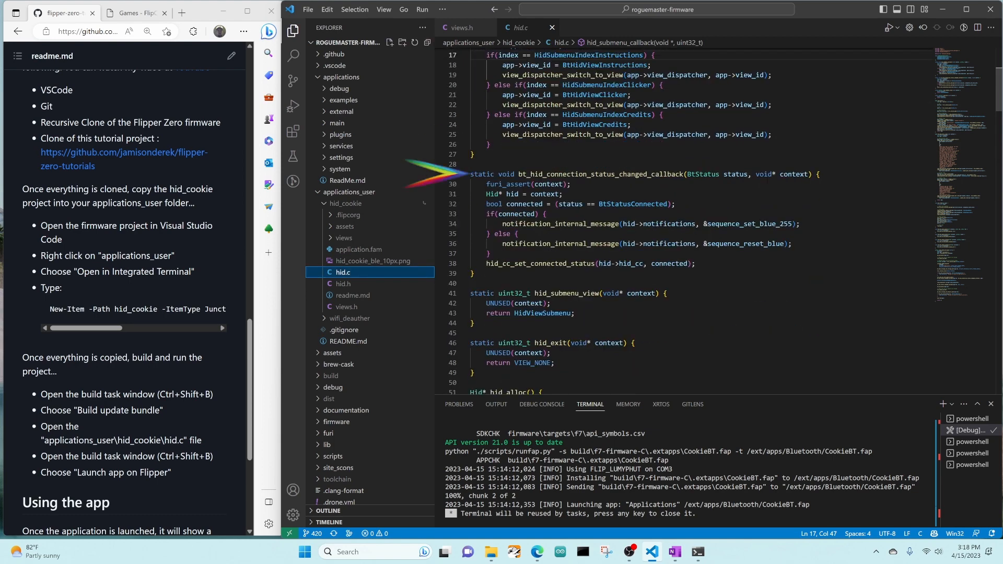
mouse_move(447, 211)
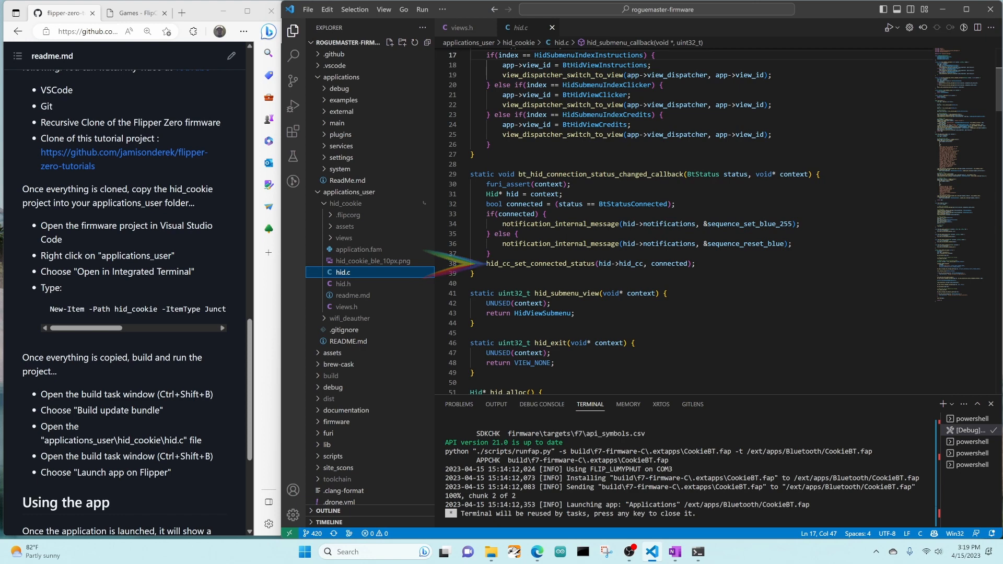
scroll(down, 3)
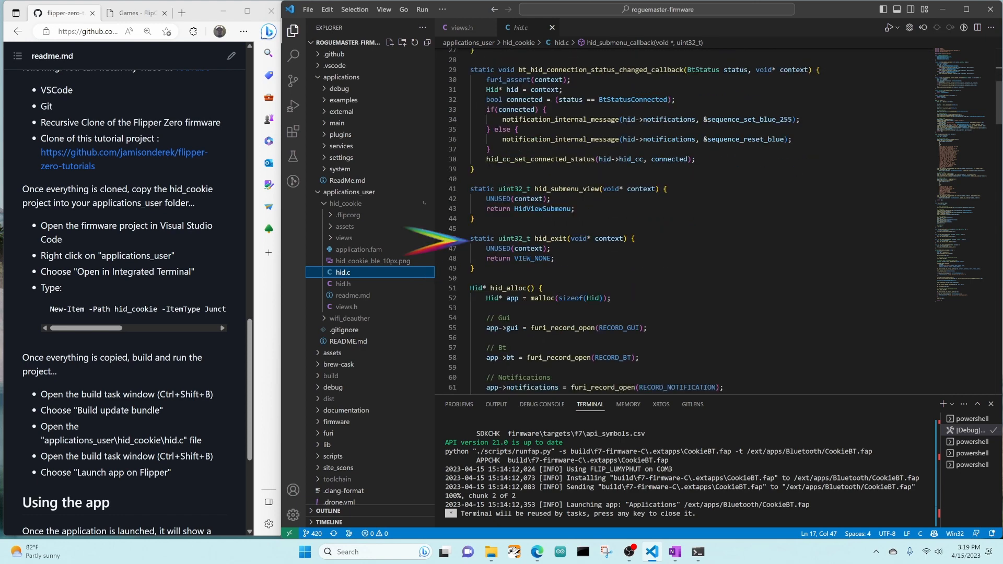
scroll(down, 3)
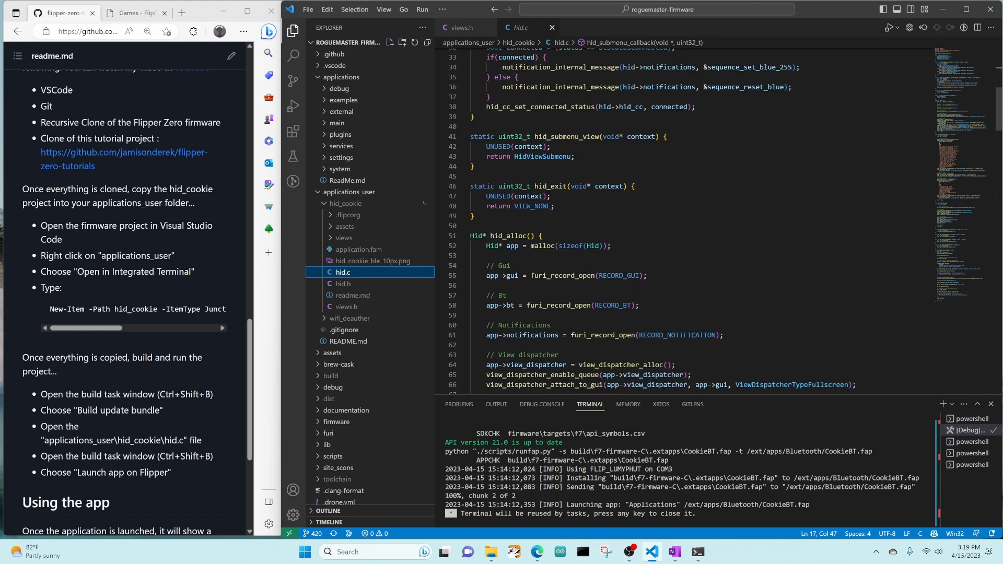
scroll(down, 3)
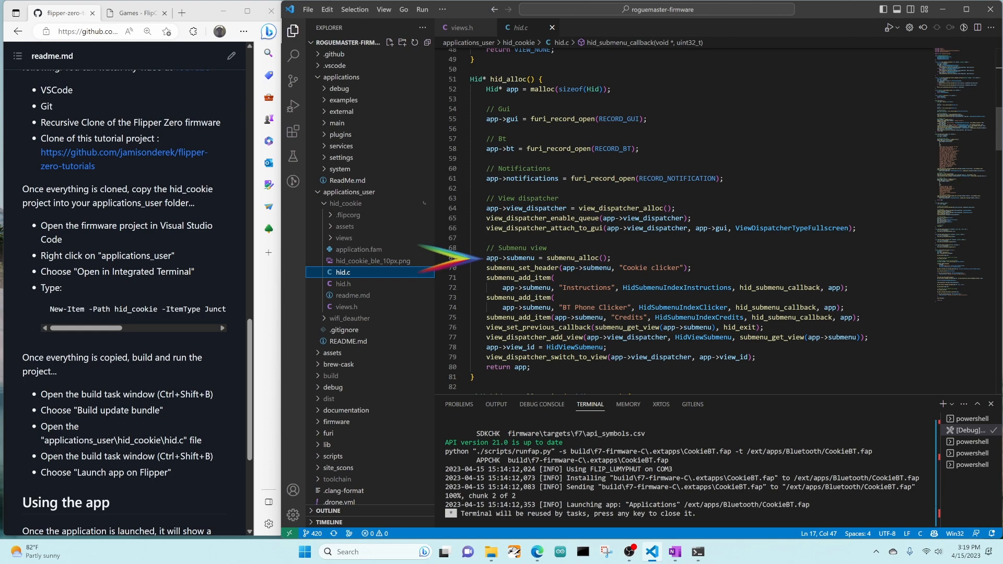
mouse_move(461, 269)
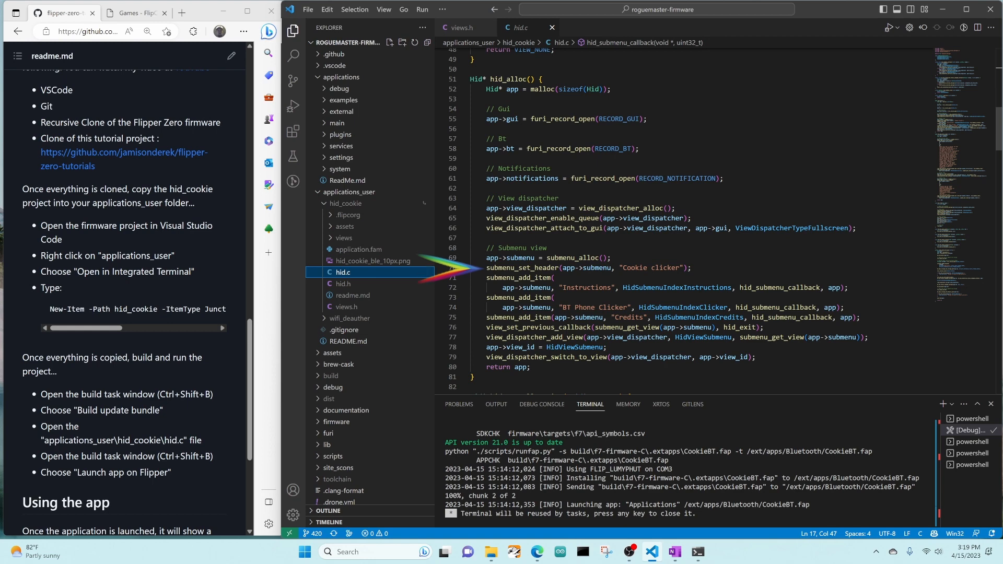
mouse_move(454, 294)
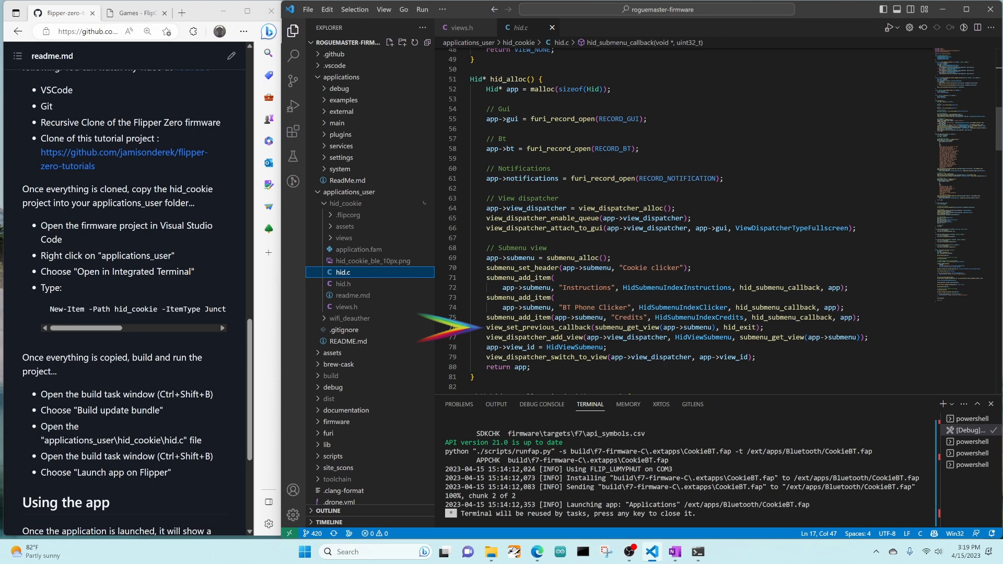
mouse_move(454, 333)
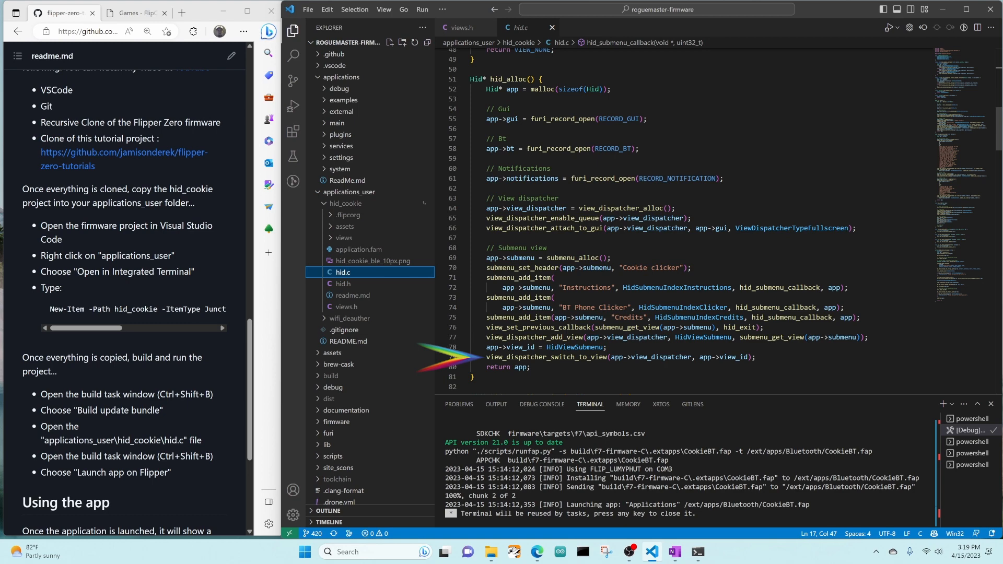
scroll(down, 3)
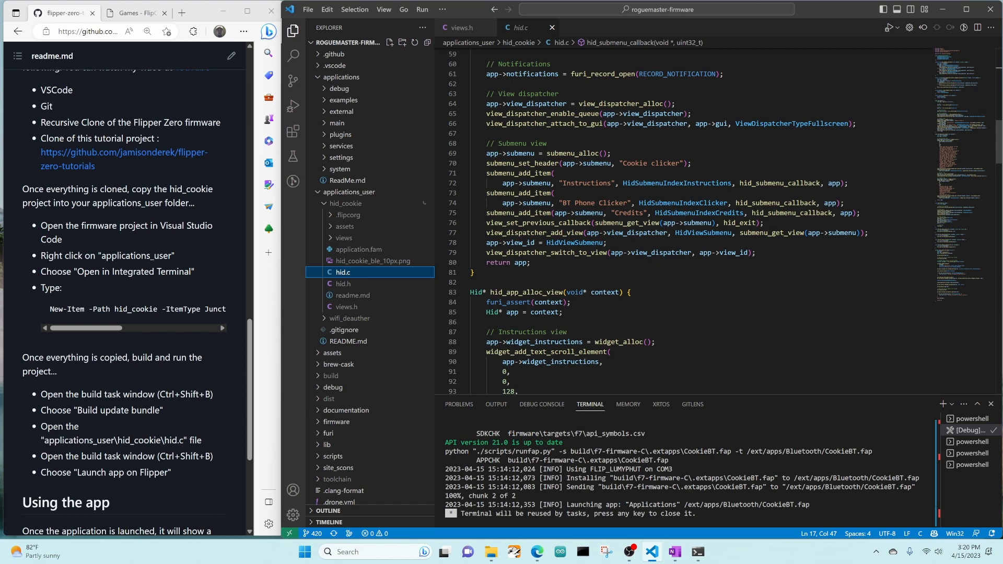
scroll(down, 3)
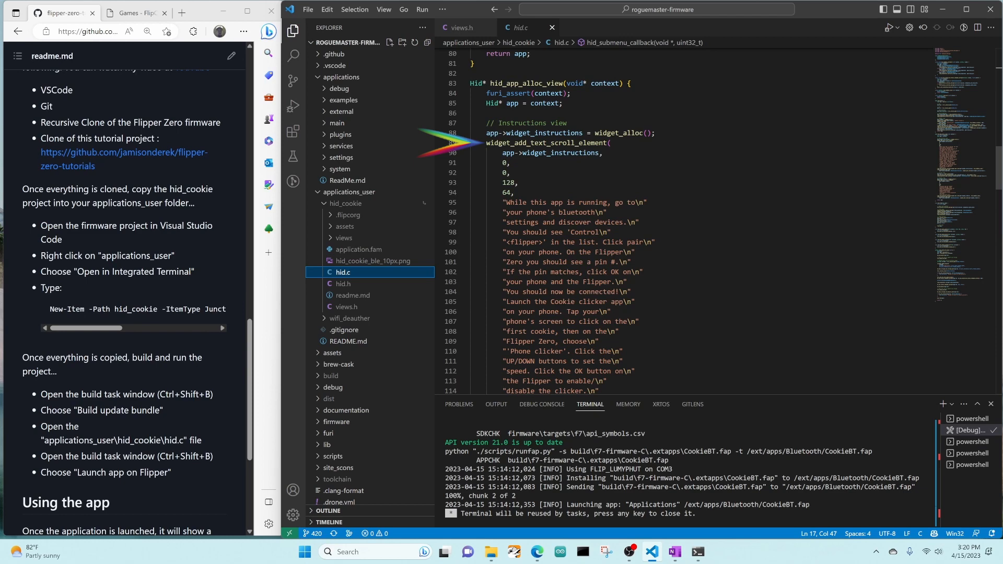
scroll(down, 3)
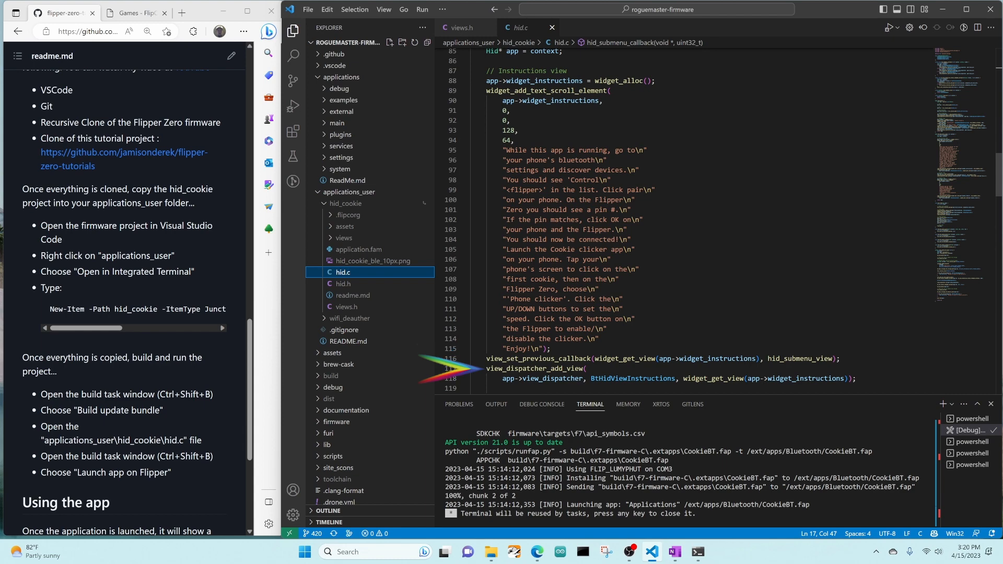
scroll(down, 3)
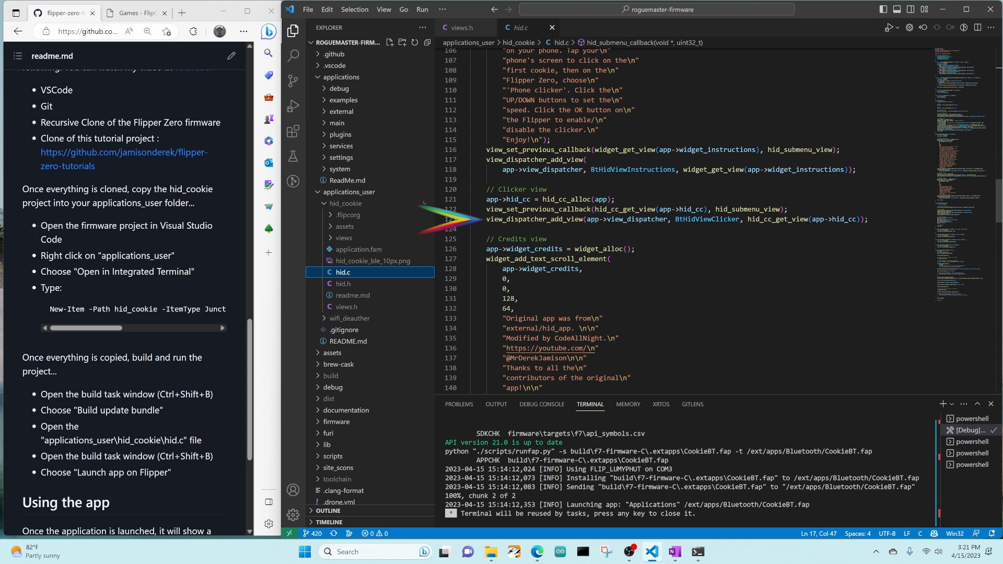
scroll(down, 3)
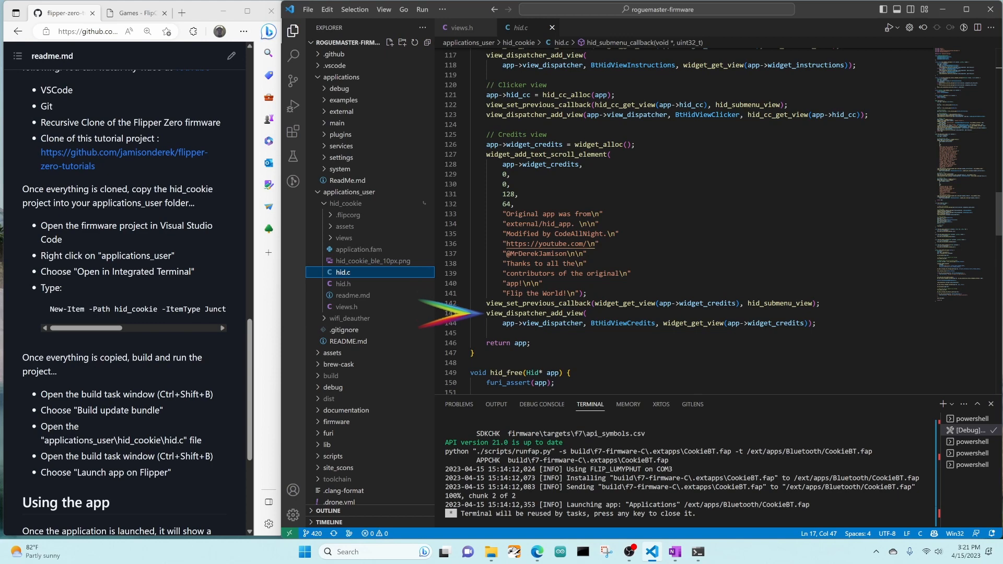
scroll(down, 3)
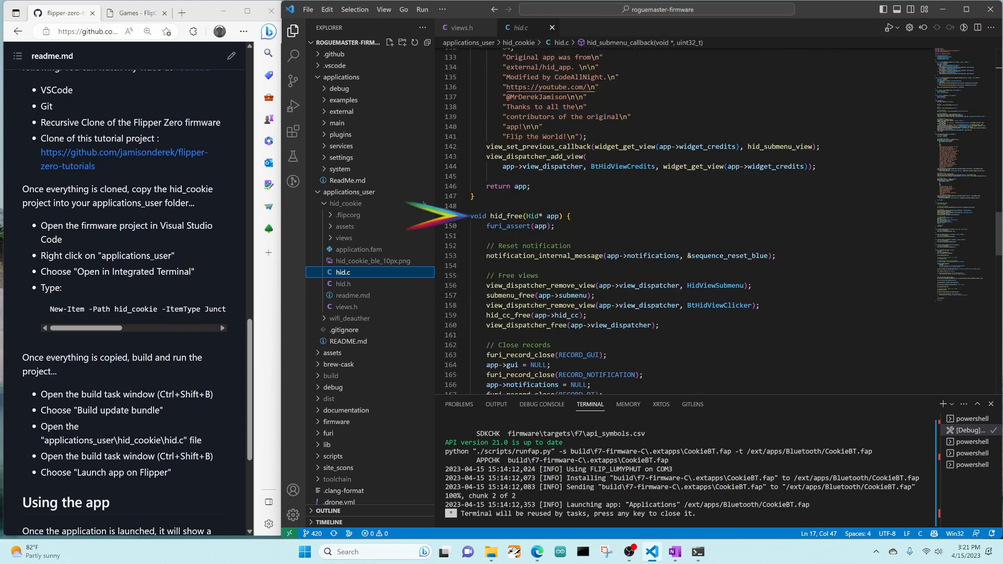
scroll(down, 3)
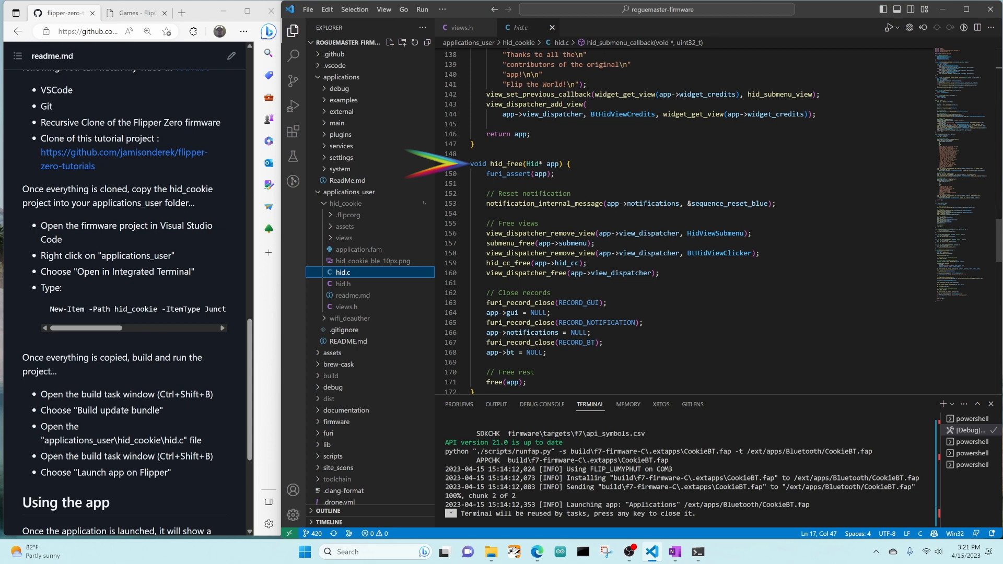
scroll(down, 3)
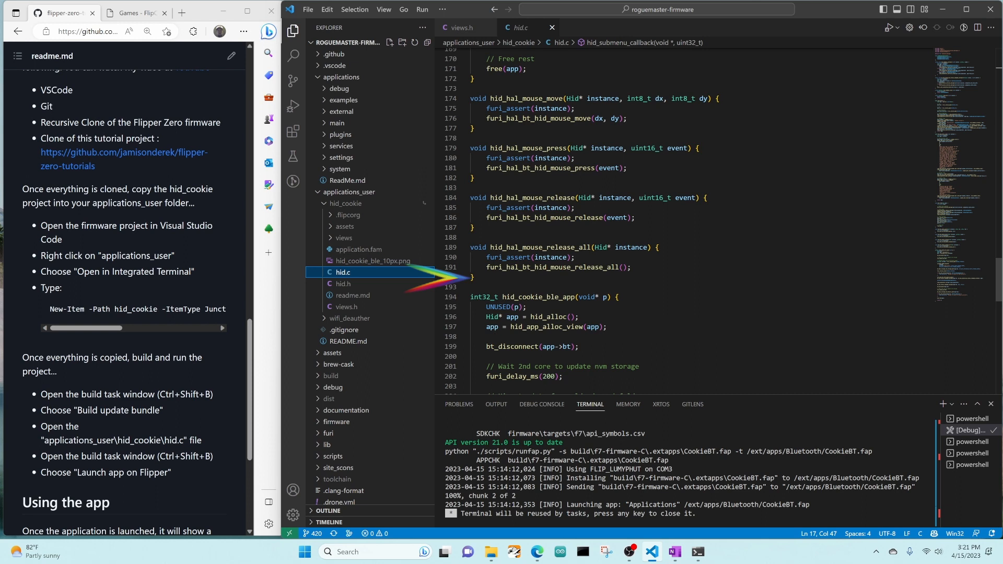
scroll(down, 3)
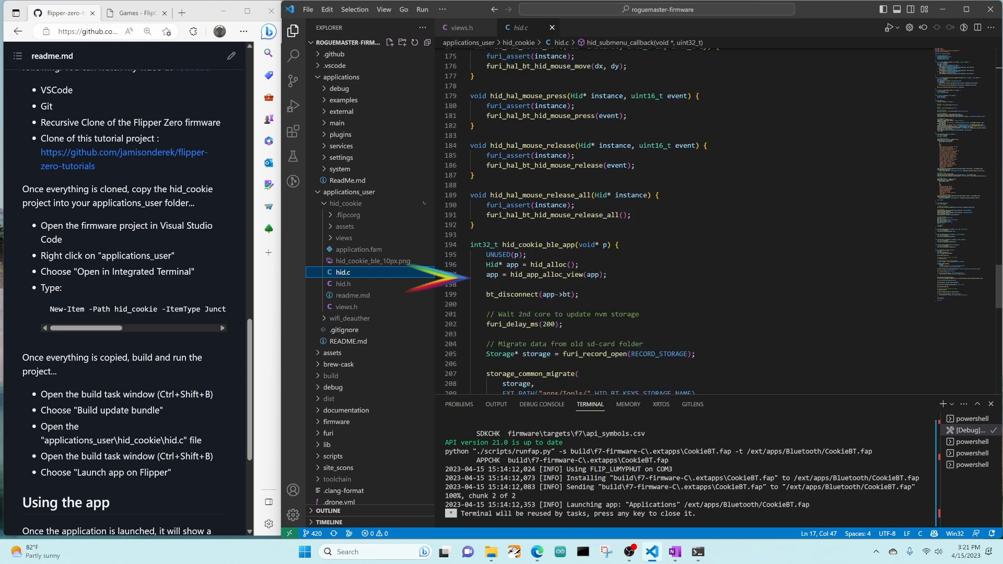
scroll(down, 3)
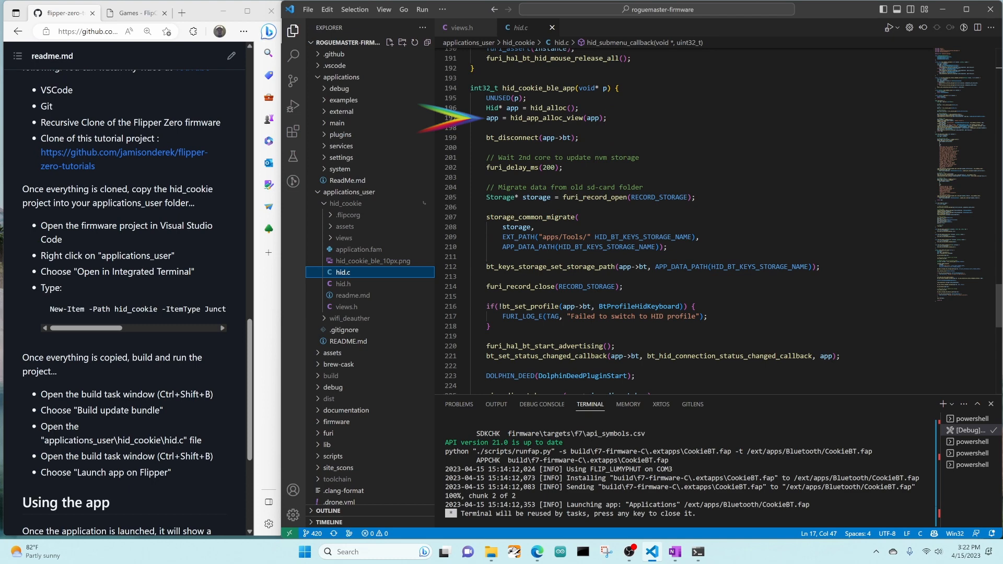
scroll(down, 3)
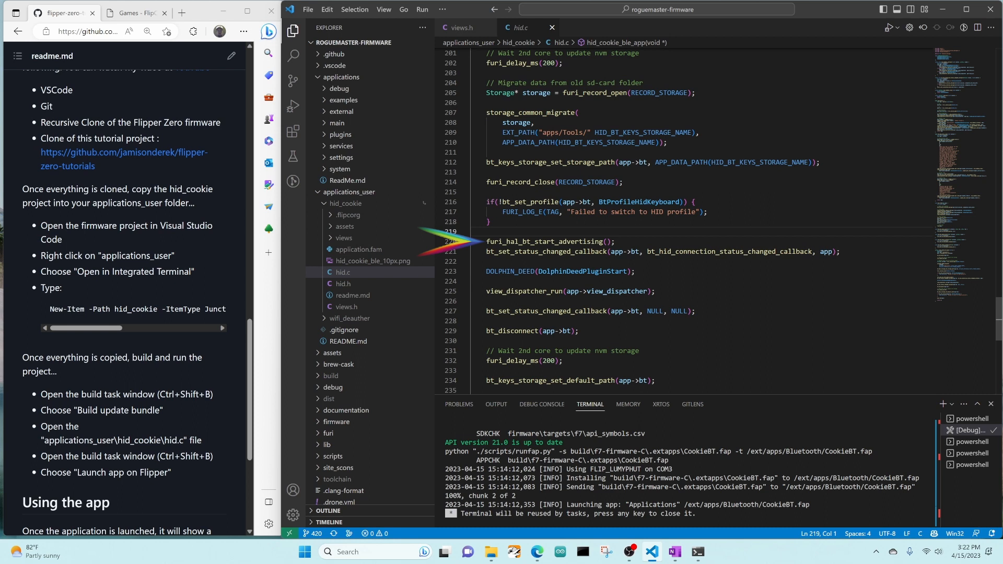
mouse_move(448, 259)
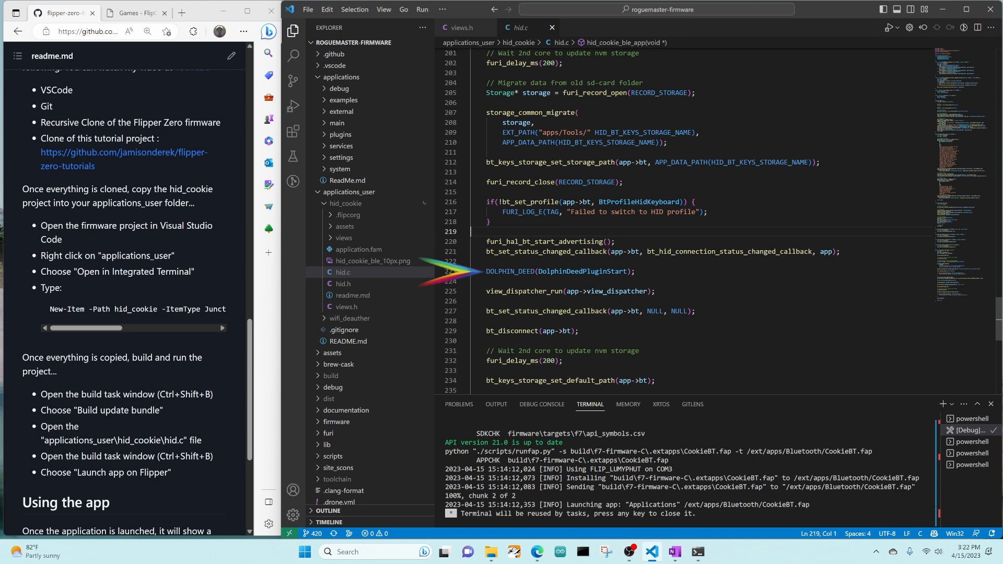
mouse_move(576, 271)
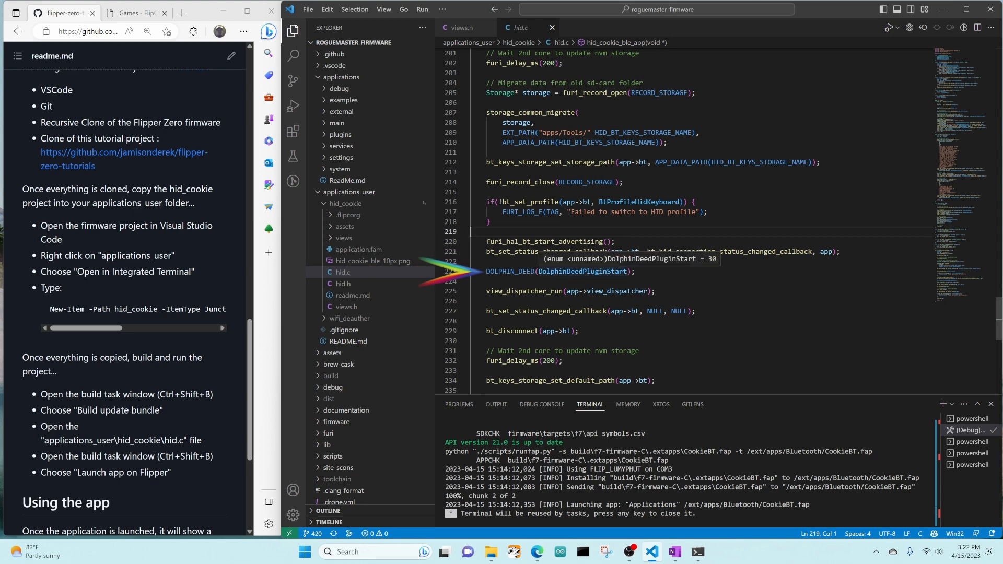
scroll(down, 3)
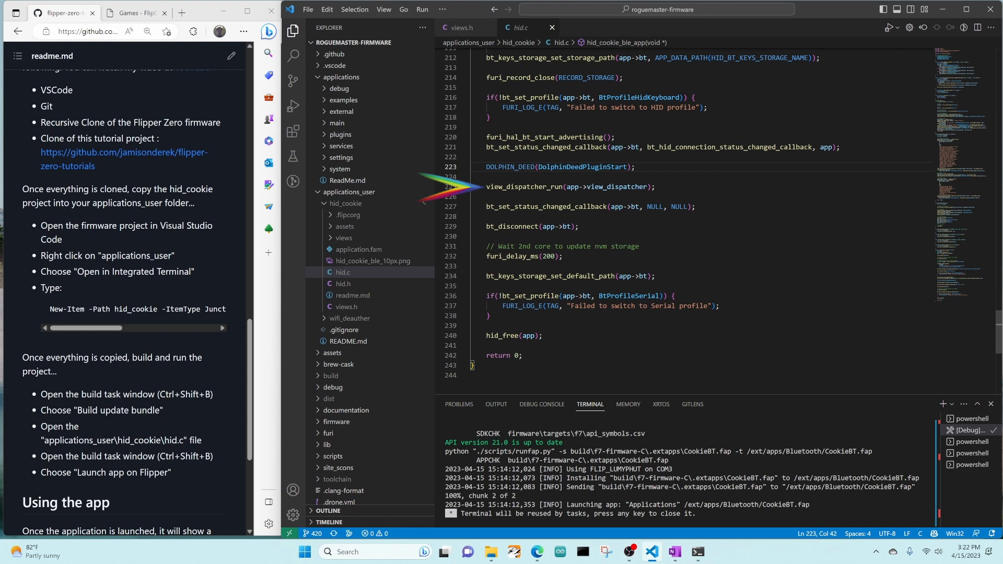
mouse_move(454, 207)
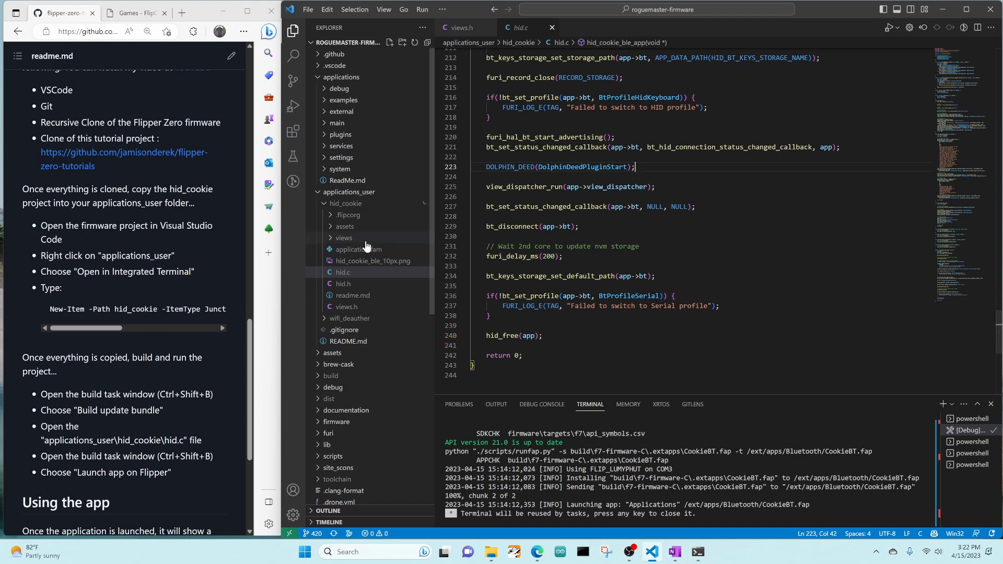
Preview Arr_up, Circles, Cookie_def, Cookie_pressed and Pressed_Button assets, then expand views instead.
click(345, 226)
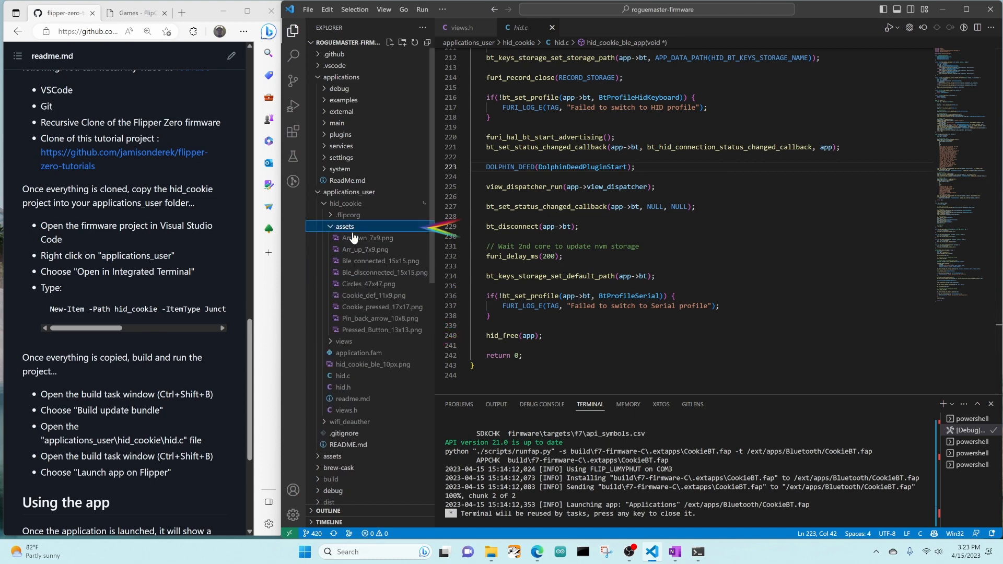
click(365, 249)
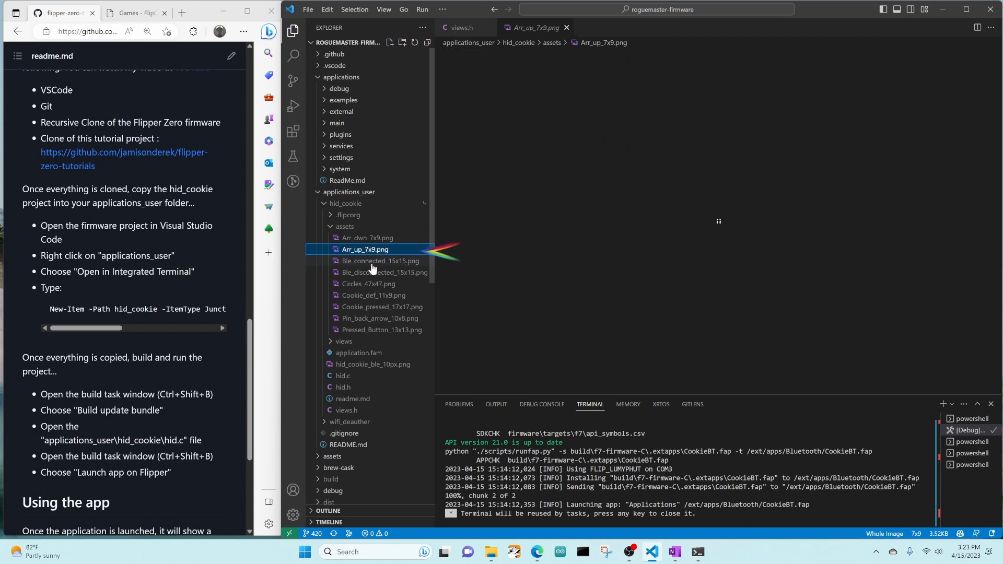
click(369, 283)
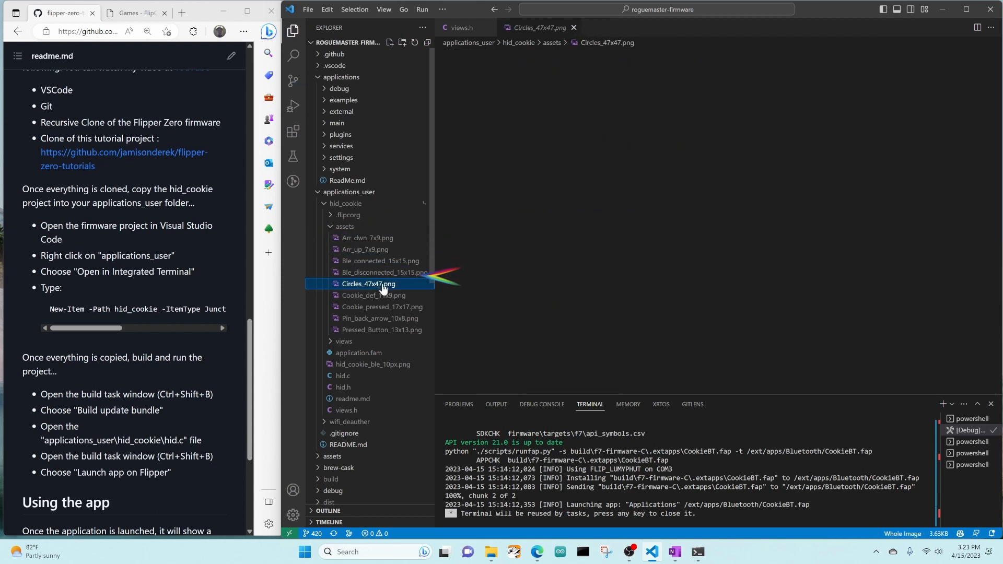
click(373, 295)
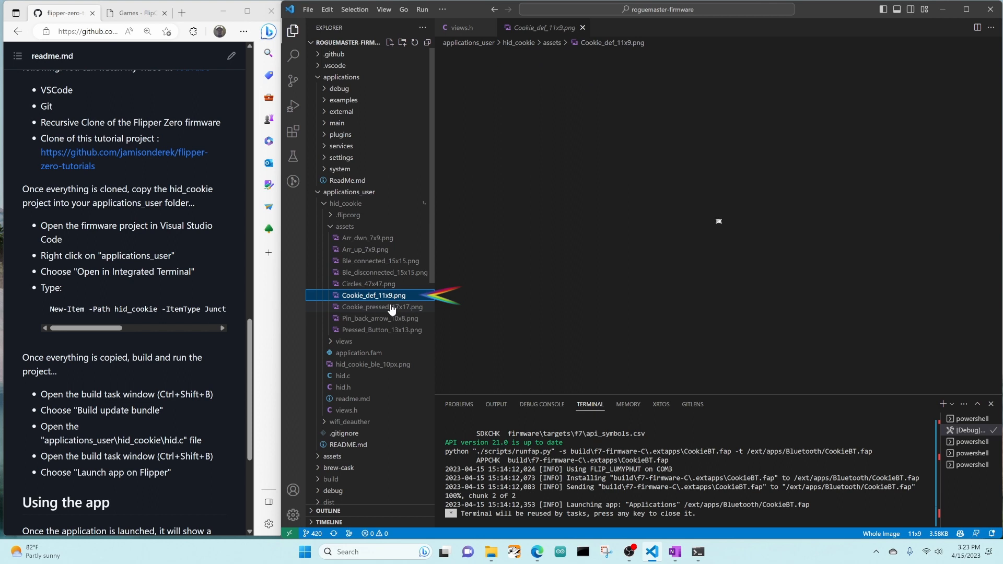
click(382, 307)
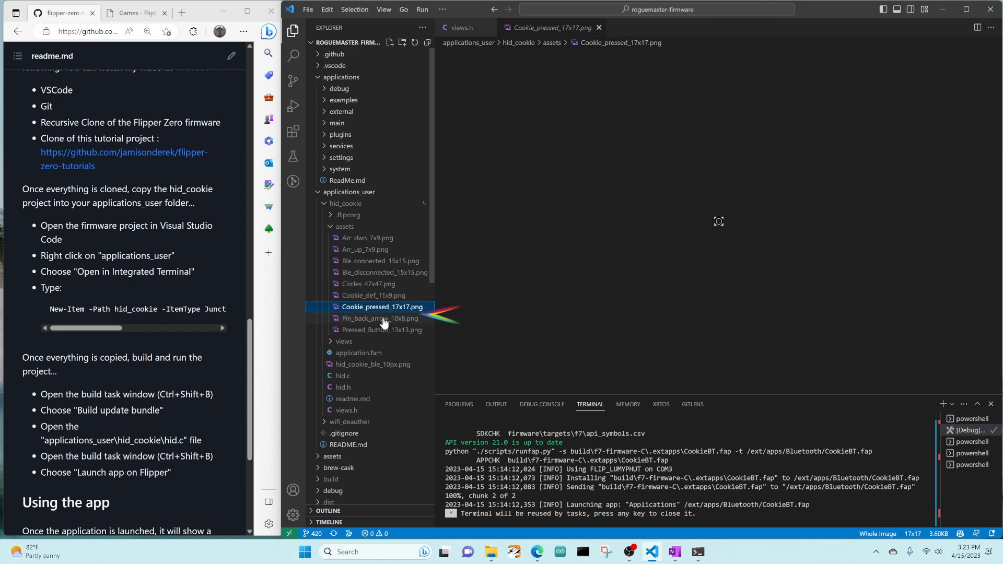
click(384, 330)
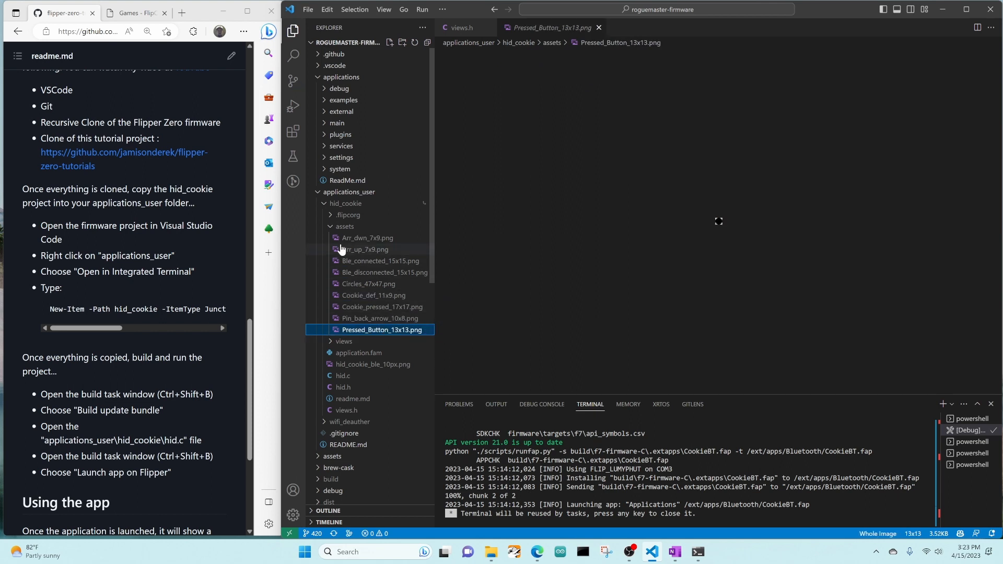
click(345, 227)
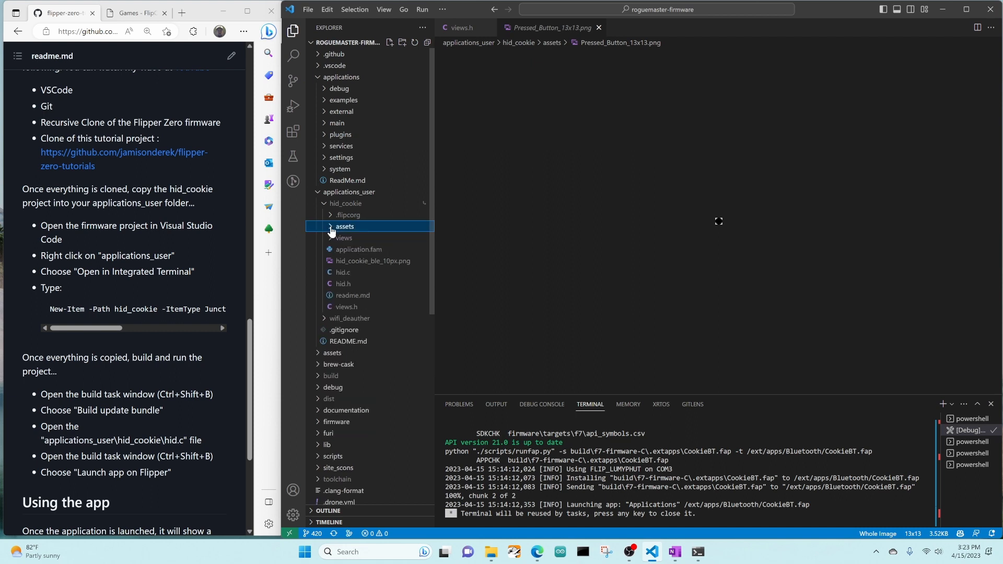
click(343, 237)
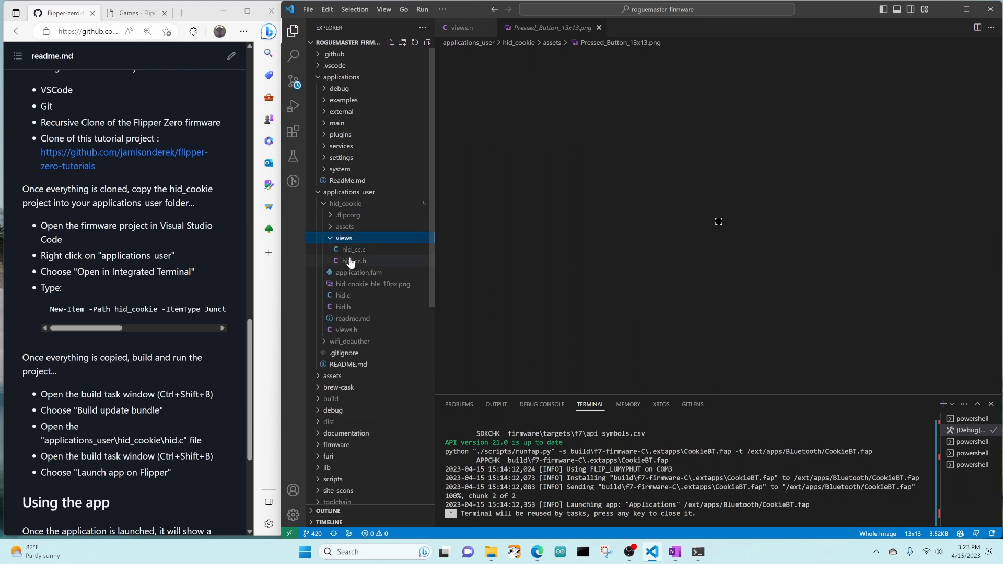
Open hid_cc.h to see its HidCC declarations, then switch to hid_cc.c.
click(354, 262)
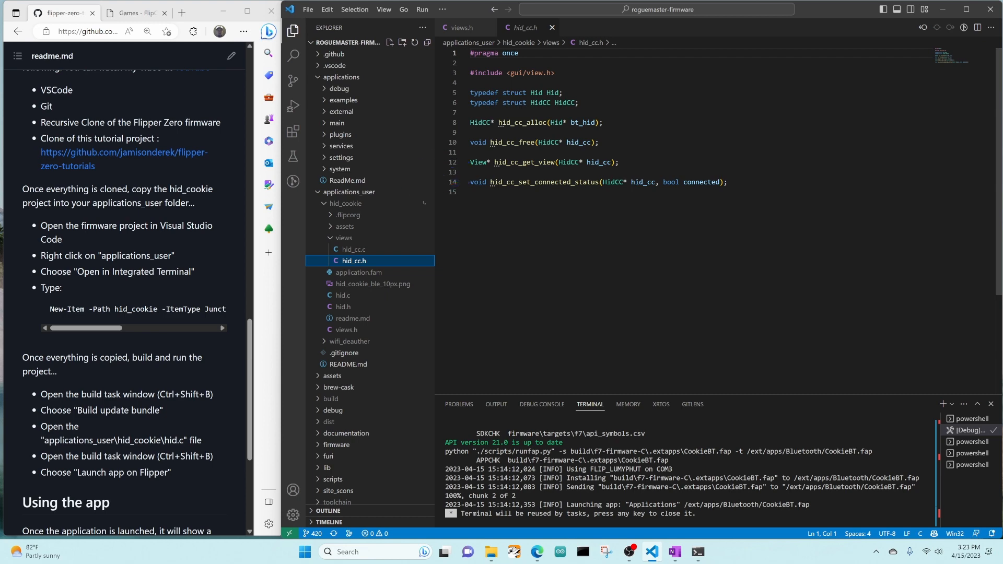
click(353, 249)
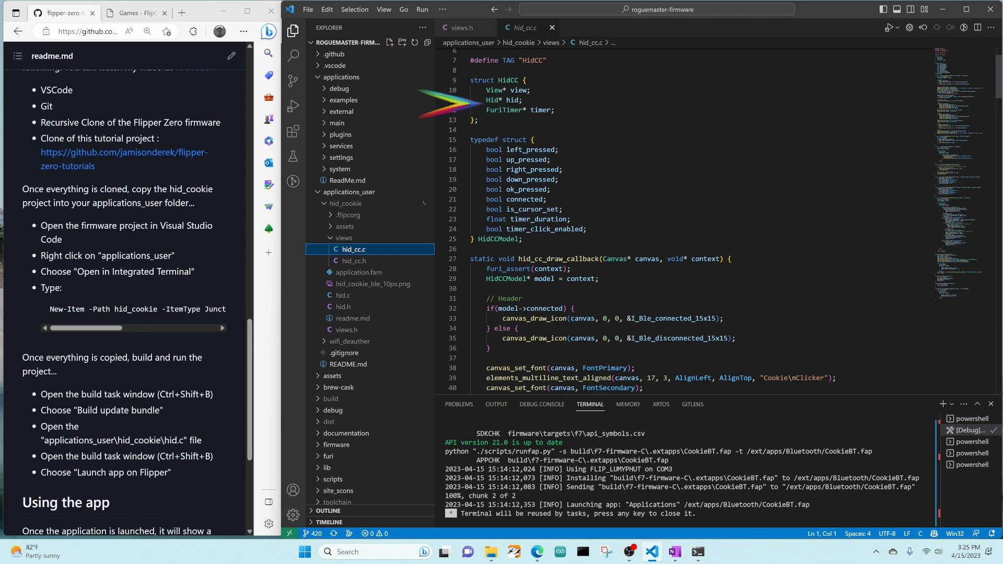
Delete the bool left_pressed and bool right_pressed lines from HidCCModel, then save with Ctrl+S.
scroll(down, 3)
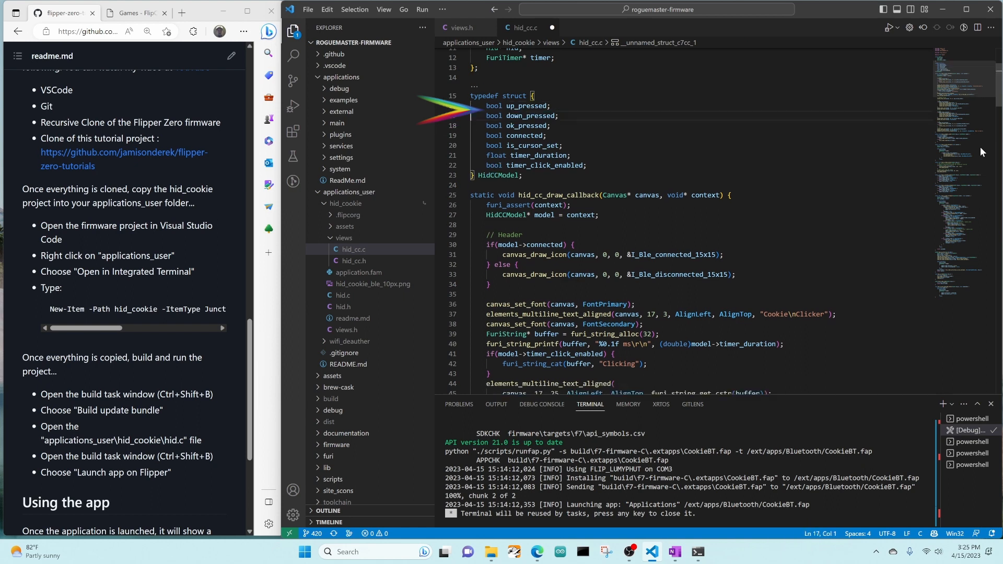
scroll(up, 3)
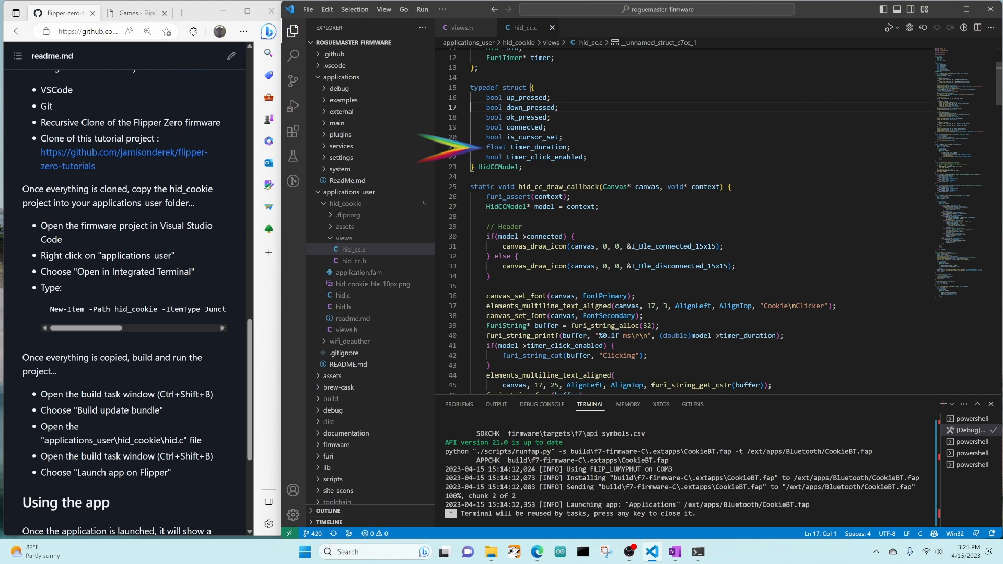
scroll(down, 3)
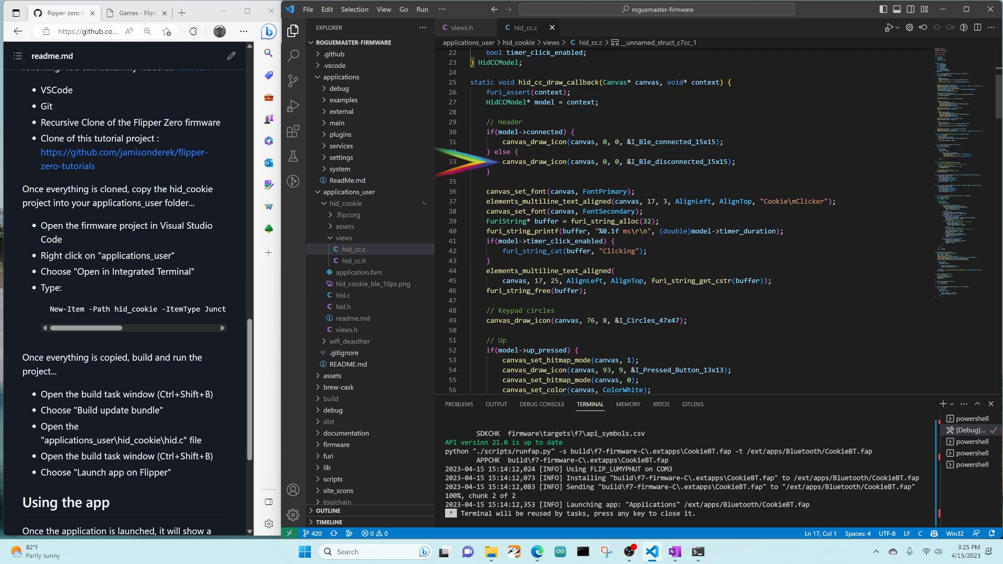
scroll(down, 3)
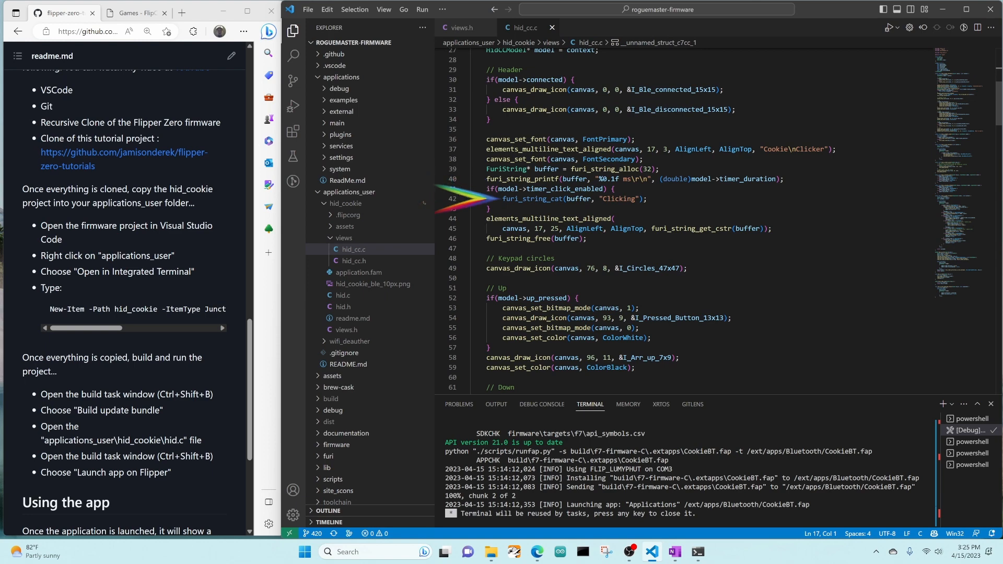
scroll(down, 3)
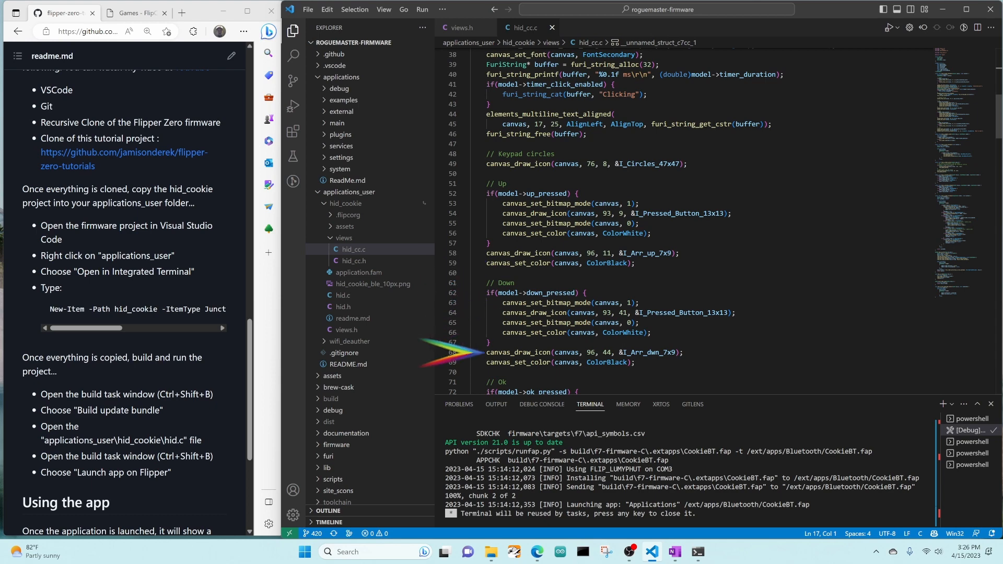
scroll(down, 3)
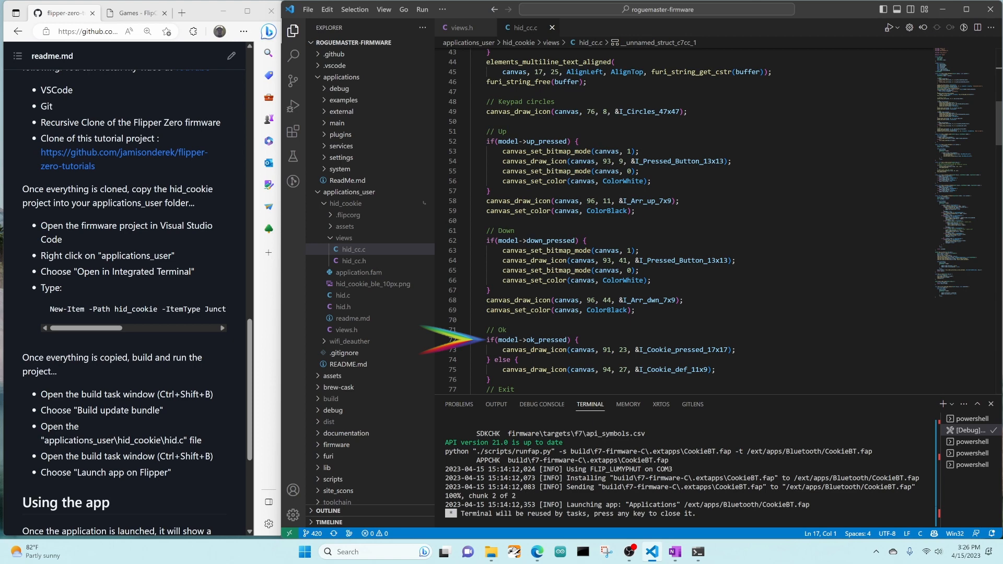
scroll(down, 3)
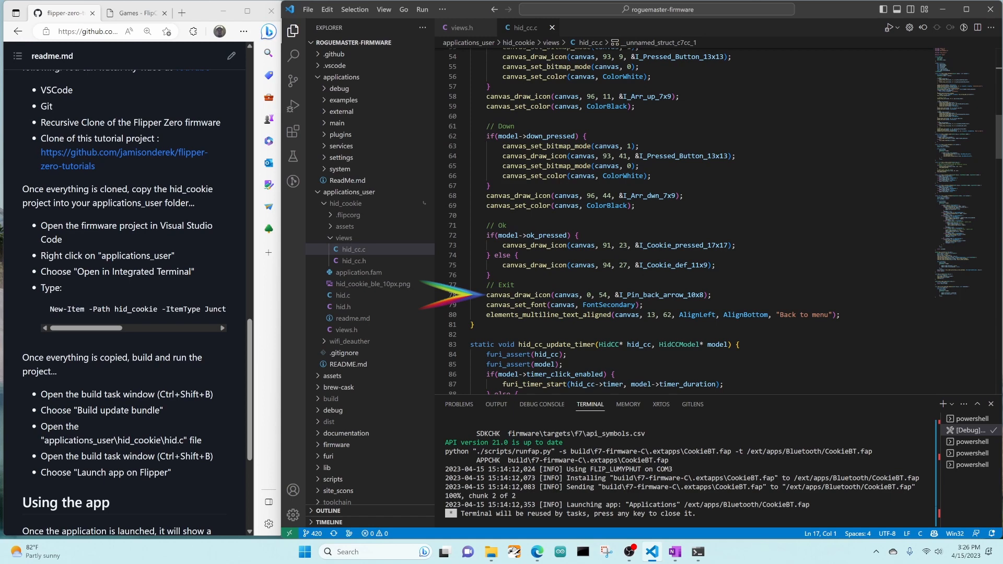
mouse_move(454, 314)
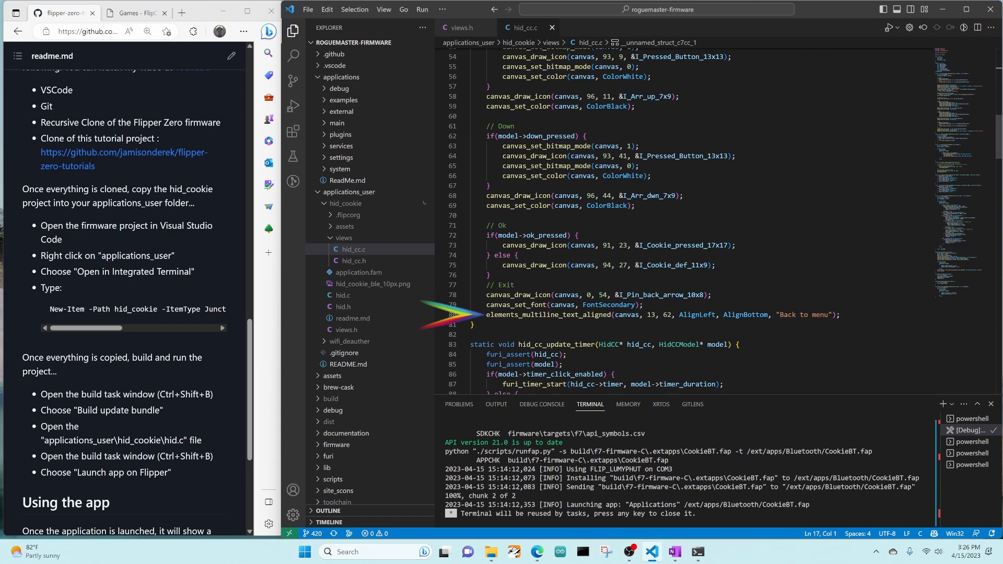
scroll(down, 3)
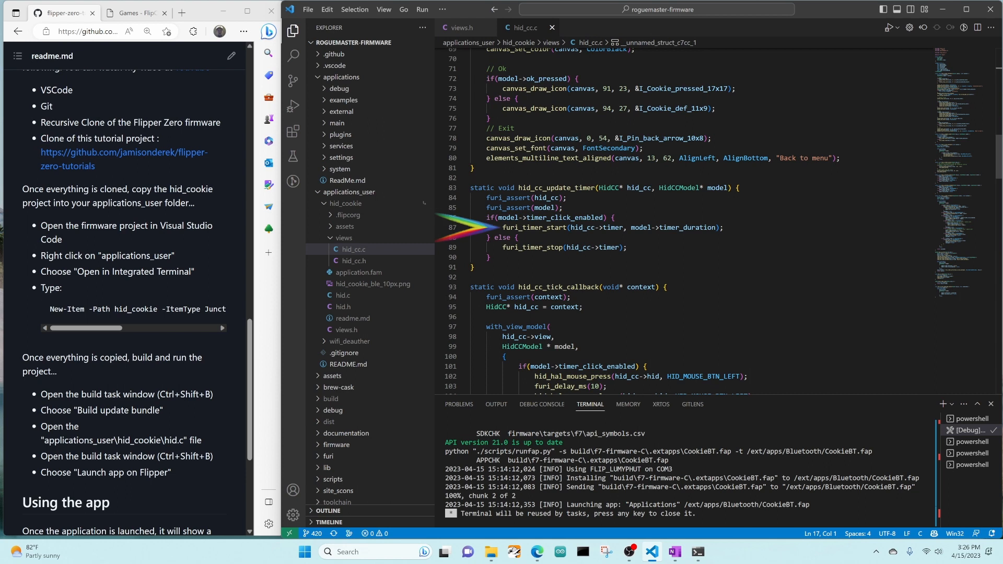
scroll(down, 3)
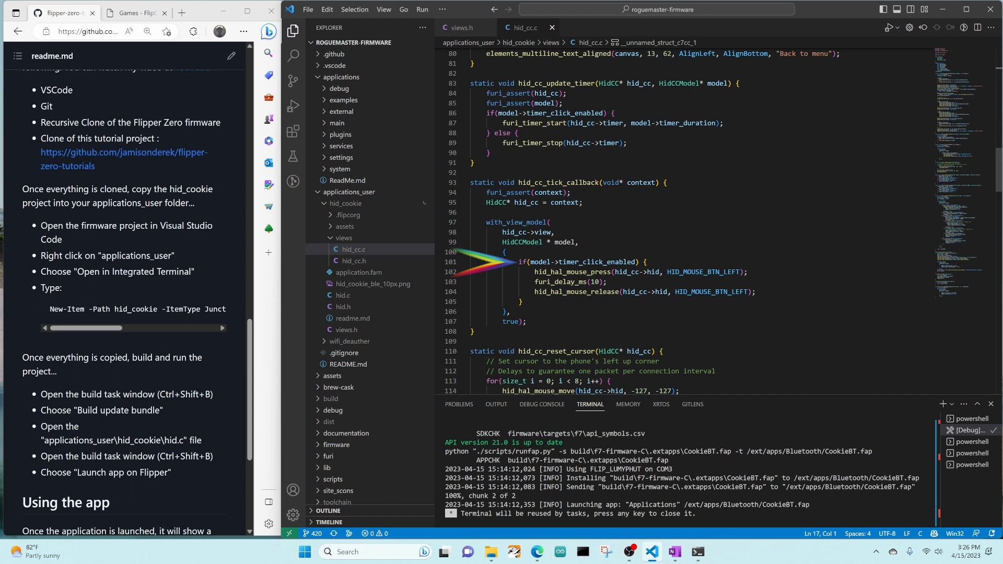
mouse_move(495, 275)
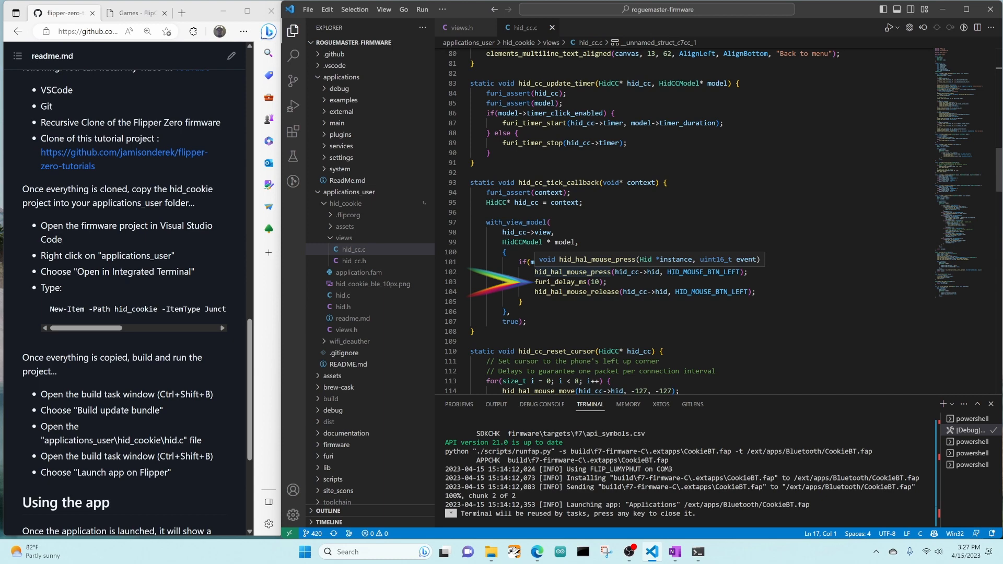
scroll(down, 3)
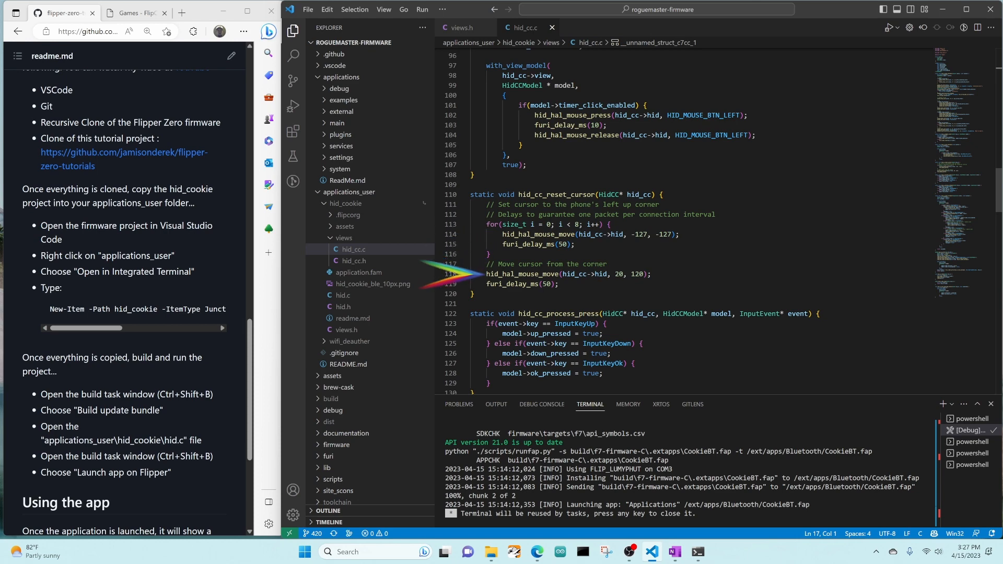
scroll(down, 3)
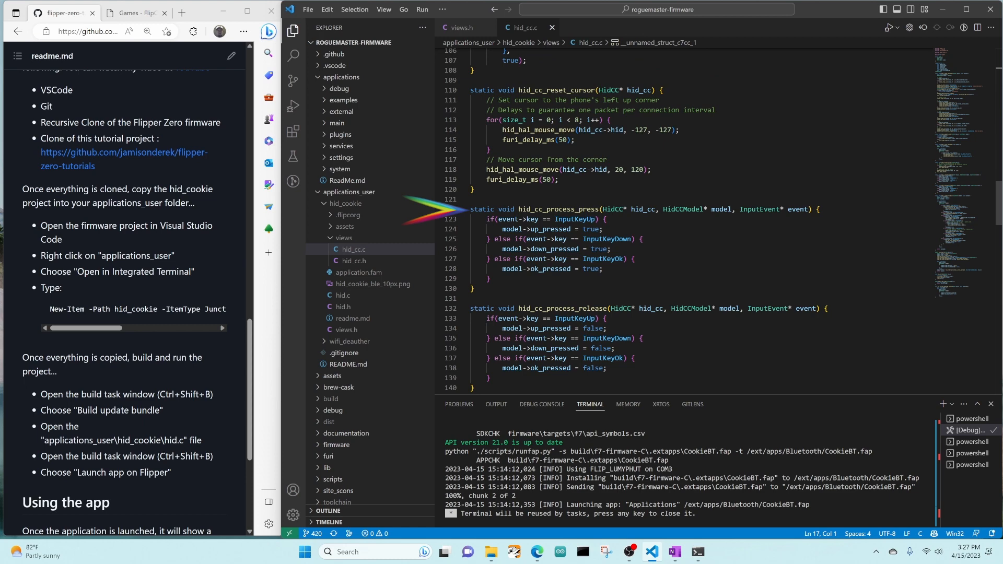
scroll(down, 3)
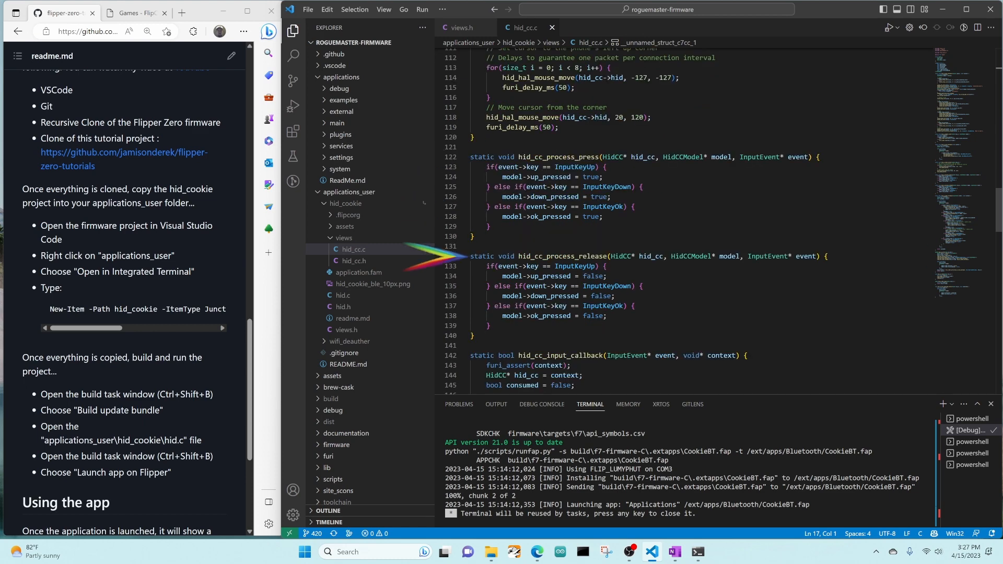
scroll(down, 3)
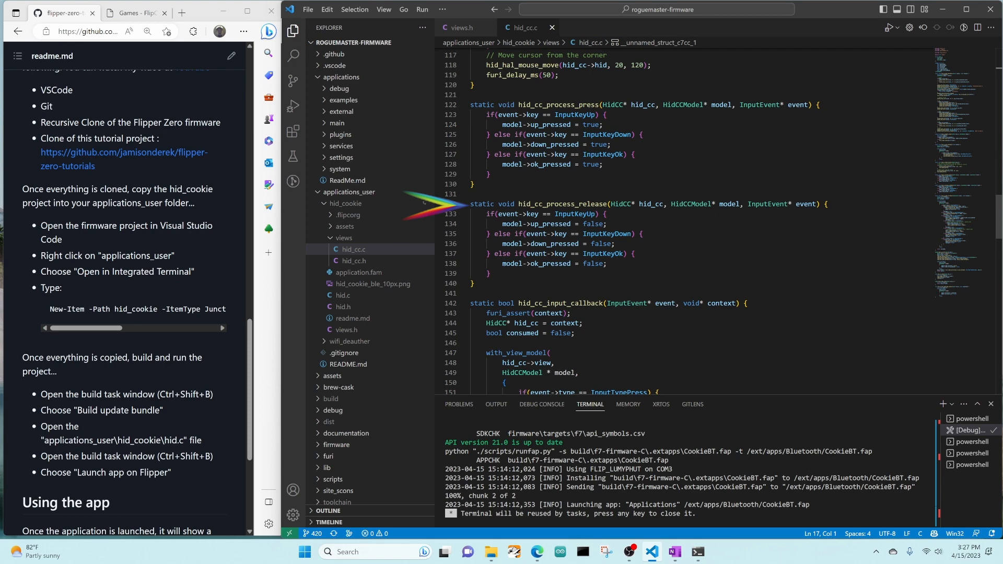
scroll(down, 3)
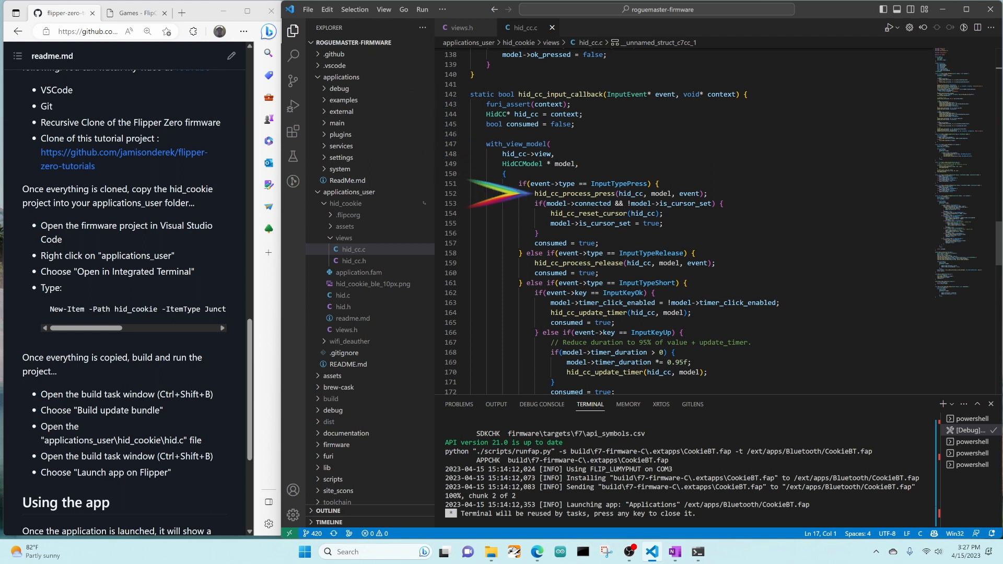
scroll(down, 3)
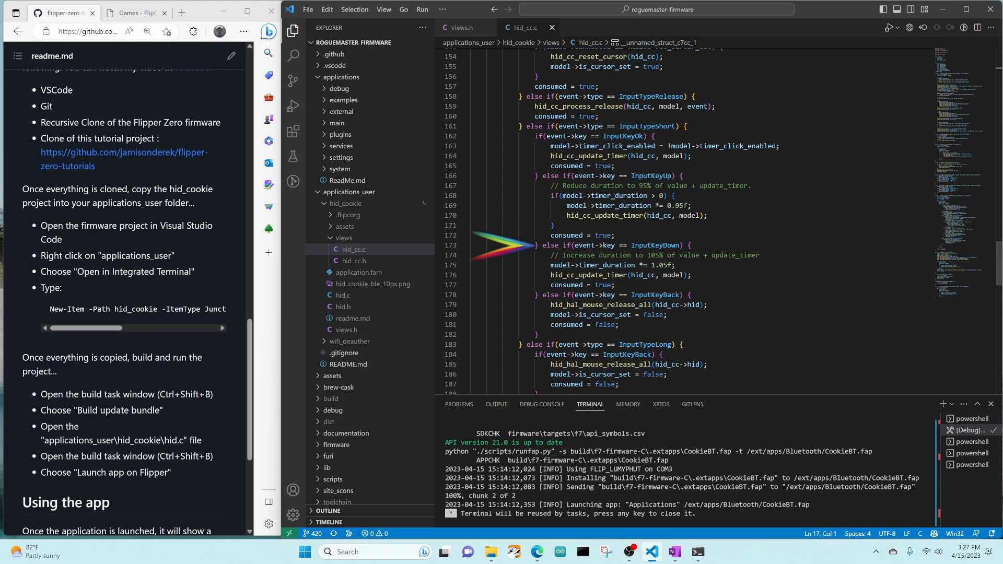
mouse_move(512, 256)
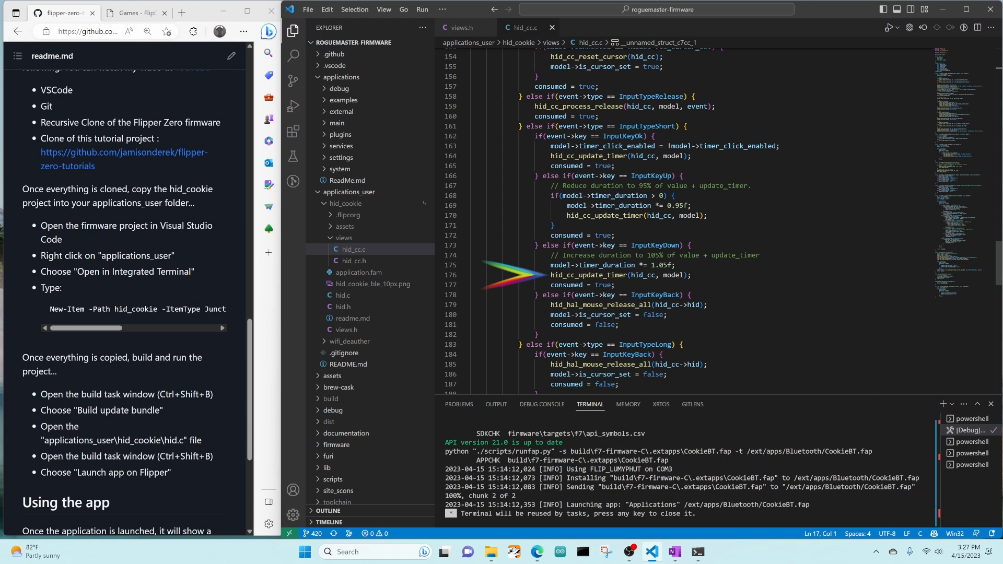
scroll(down, 3)
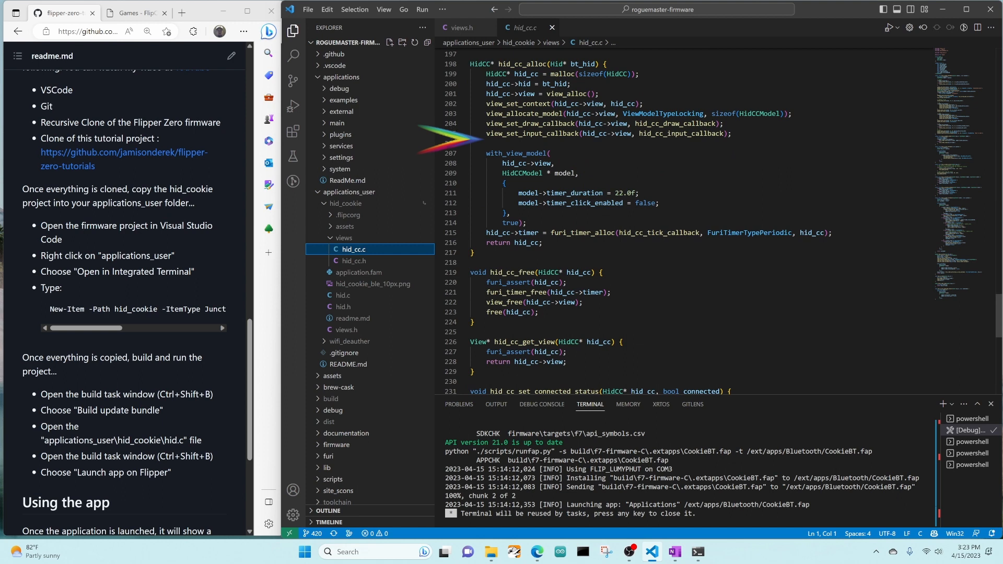
mouse_move(487, 192)
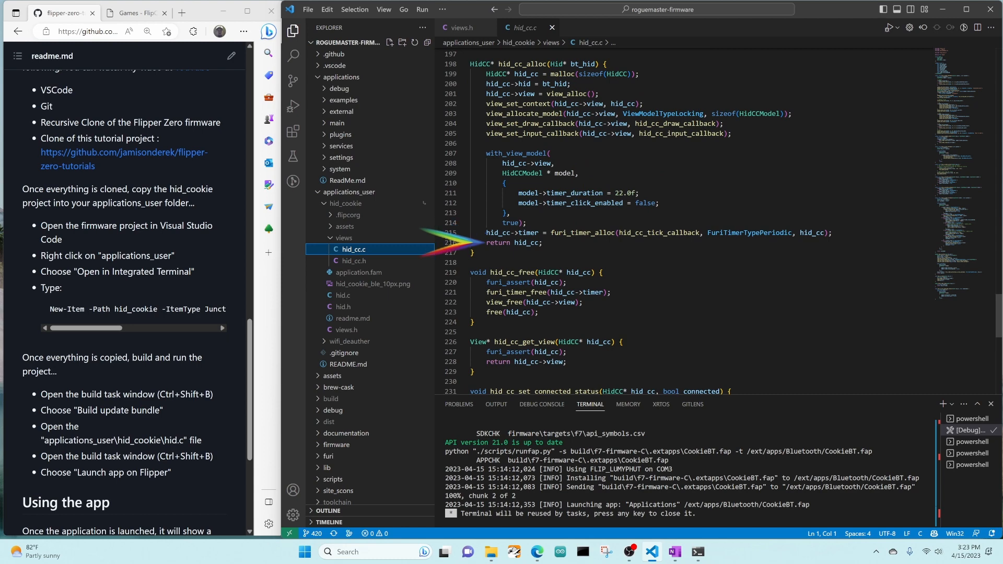
scroll(down, 3)
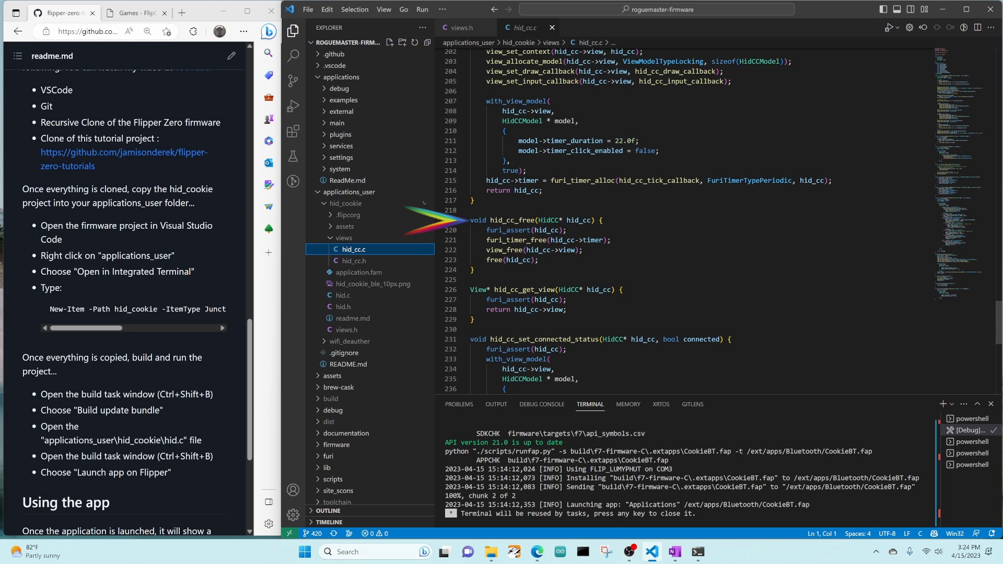
scroll(down, 3)
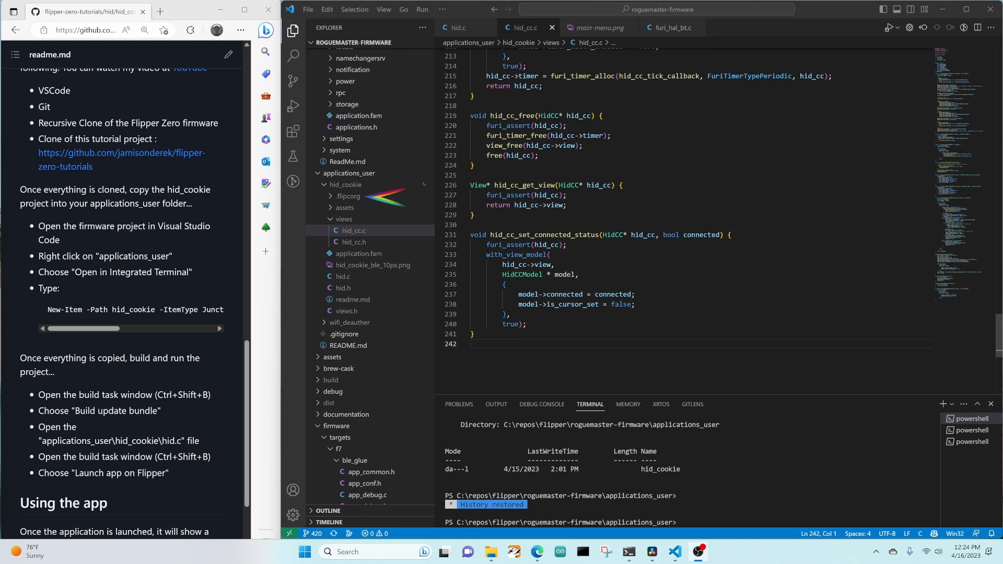
Expand .flipcorg and preview banner.png, then credits.png from its gallery folder.
click(350, 196)
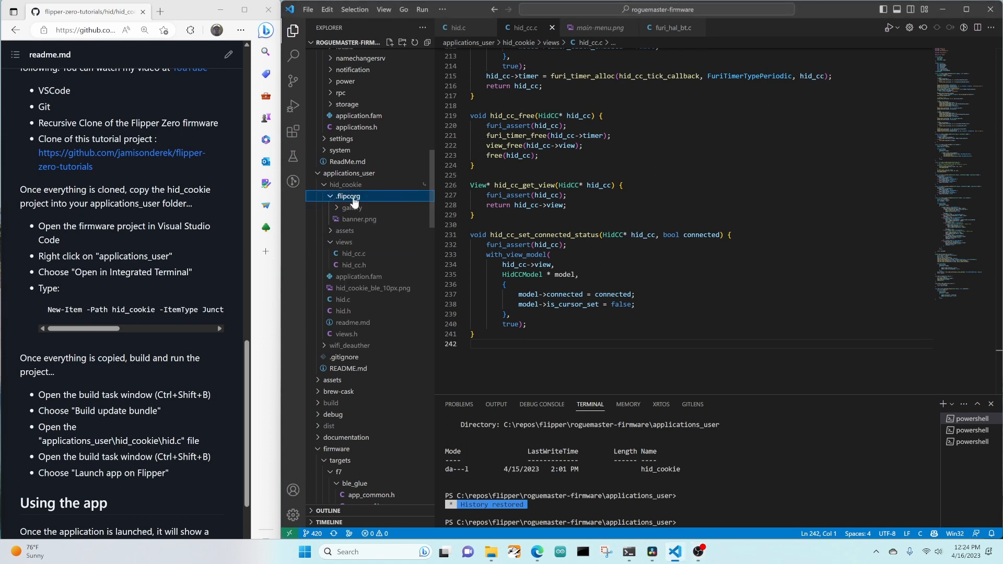
click(359, 219)
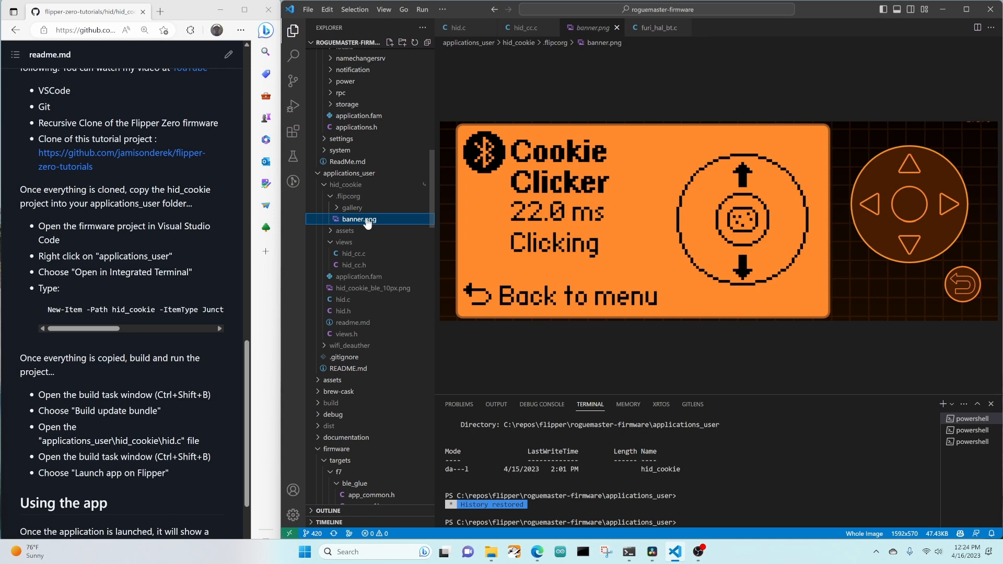
click(351, 208)
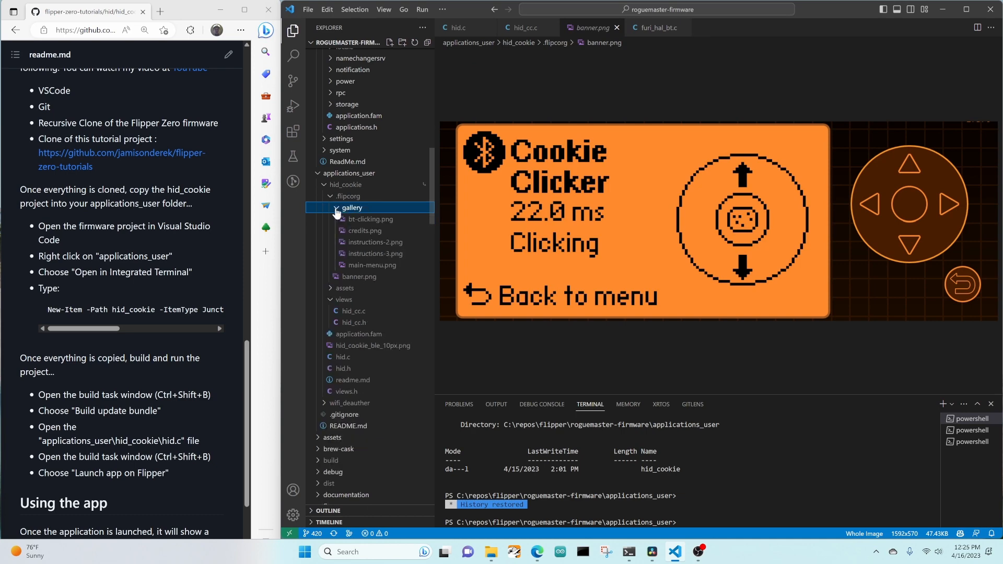
click(365, 230)
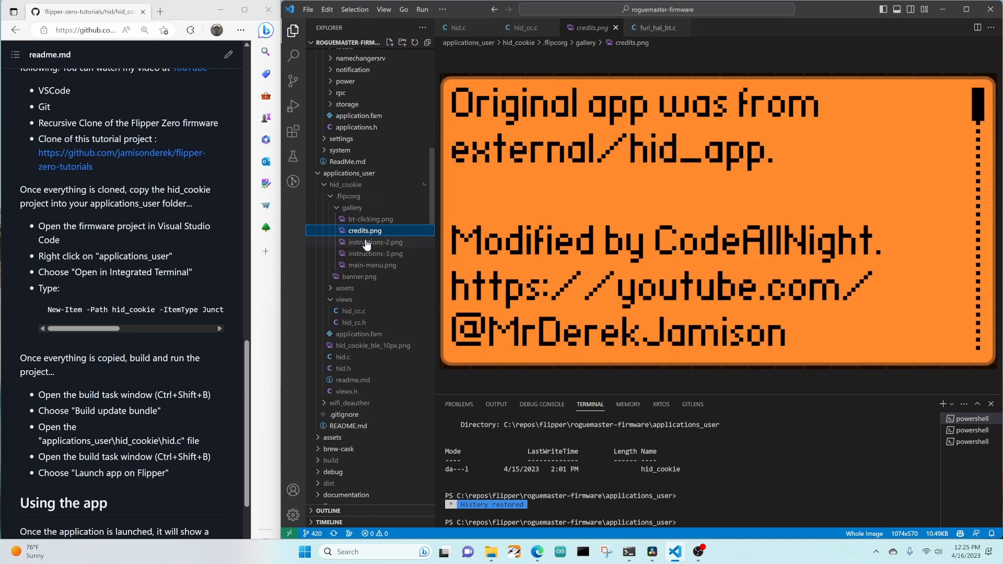
click(376, 253)
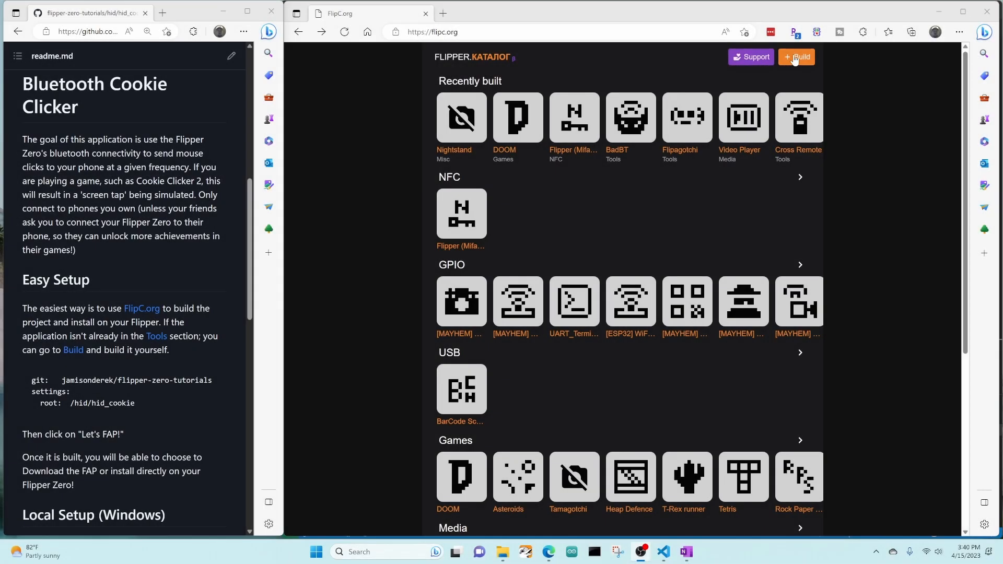
mouse_move(799, 57)
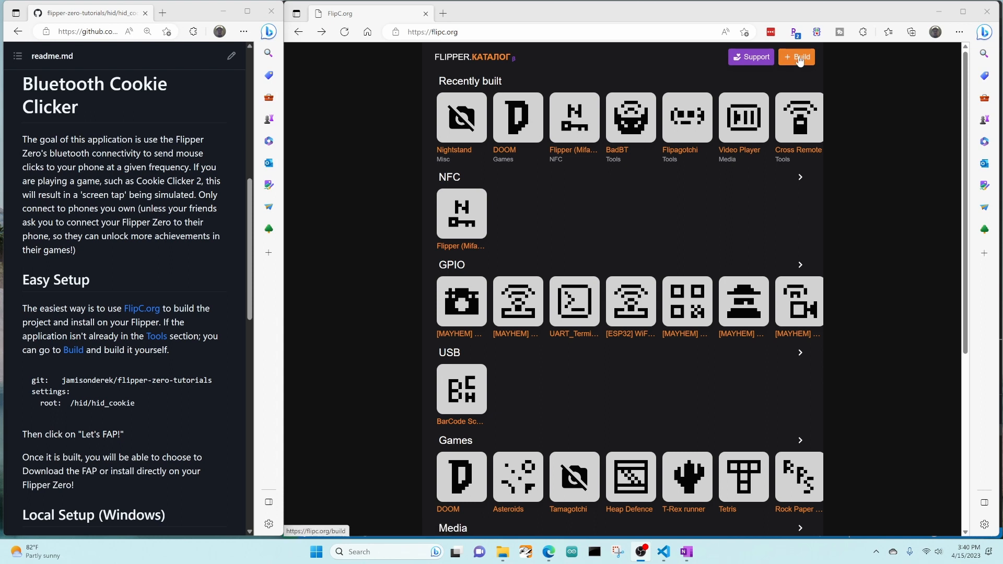
Start a new build for jamisonderek/flipper-zero-tutorials and expand its extra settings.
click(797, 57)
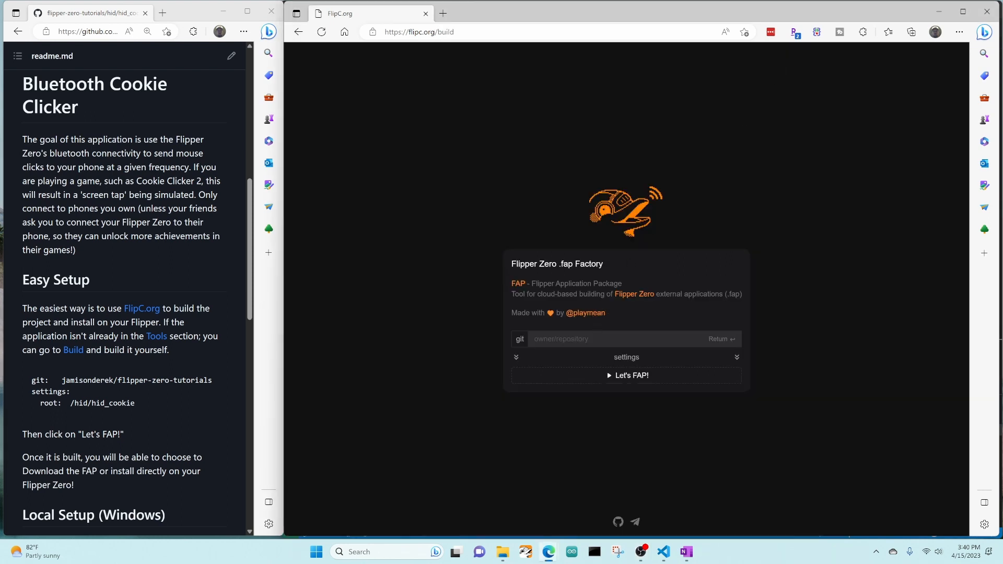
text(jamisonderek/flipper)
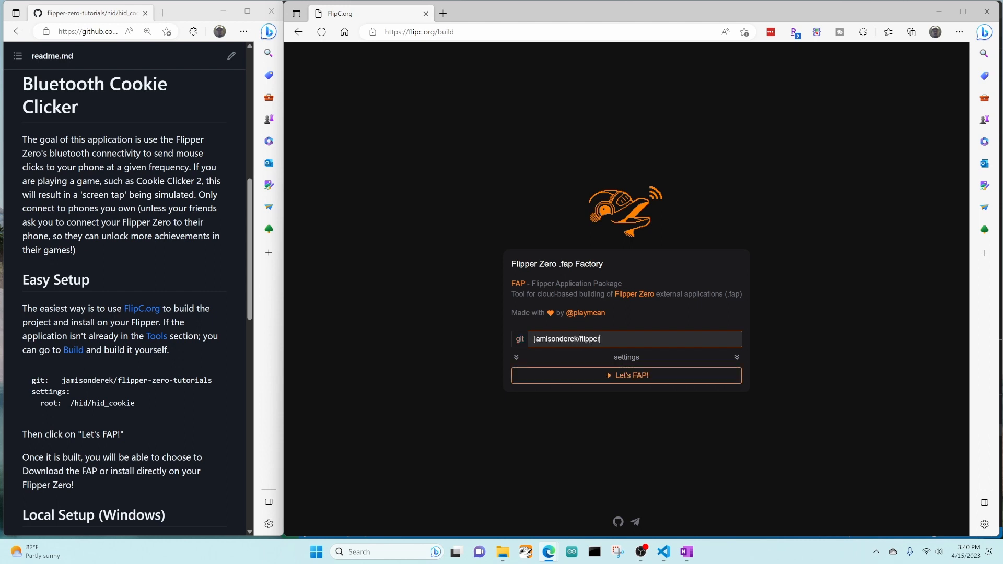
text(-zero-tu)
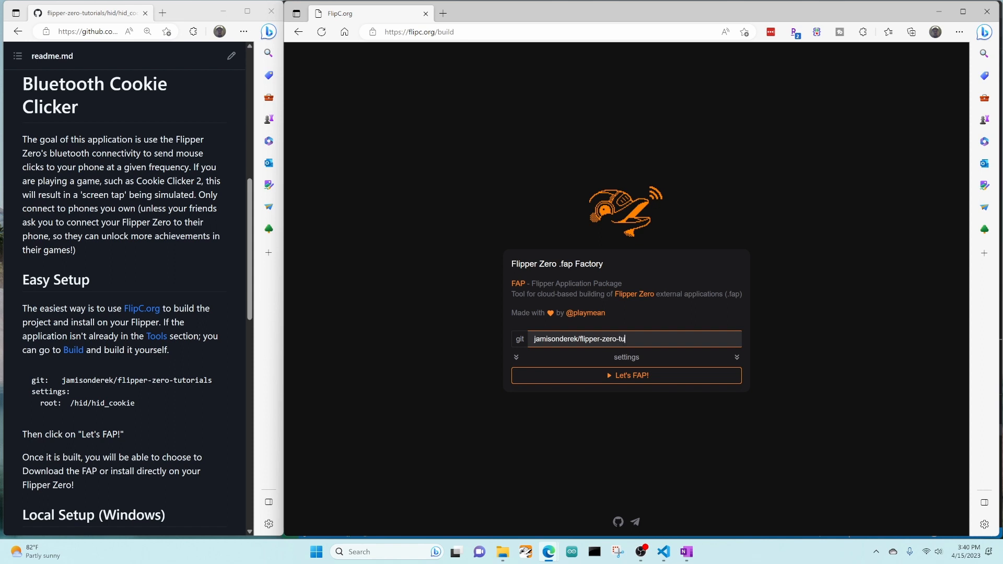
text(torials)
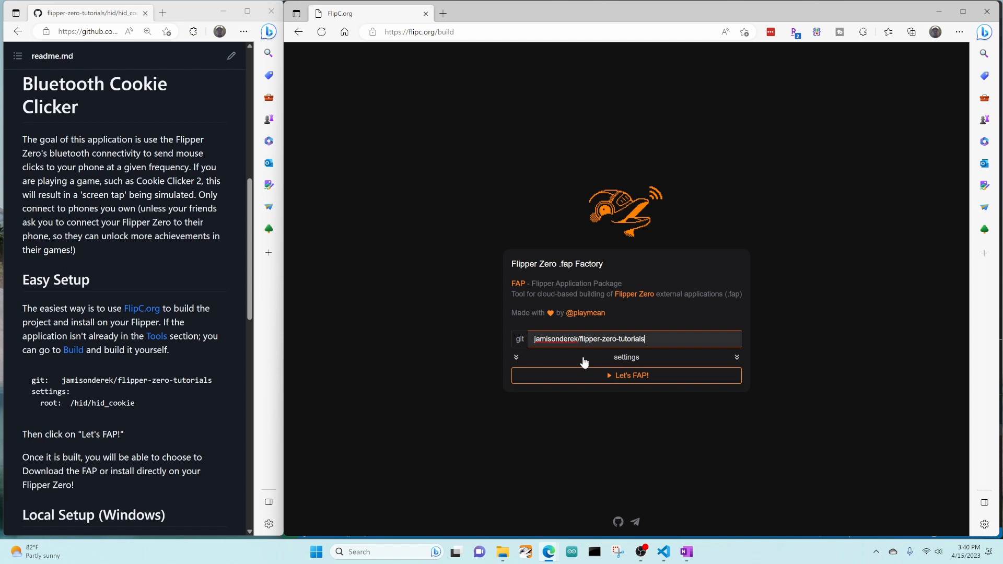
mouse_move(593, 364)
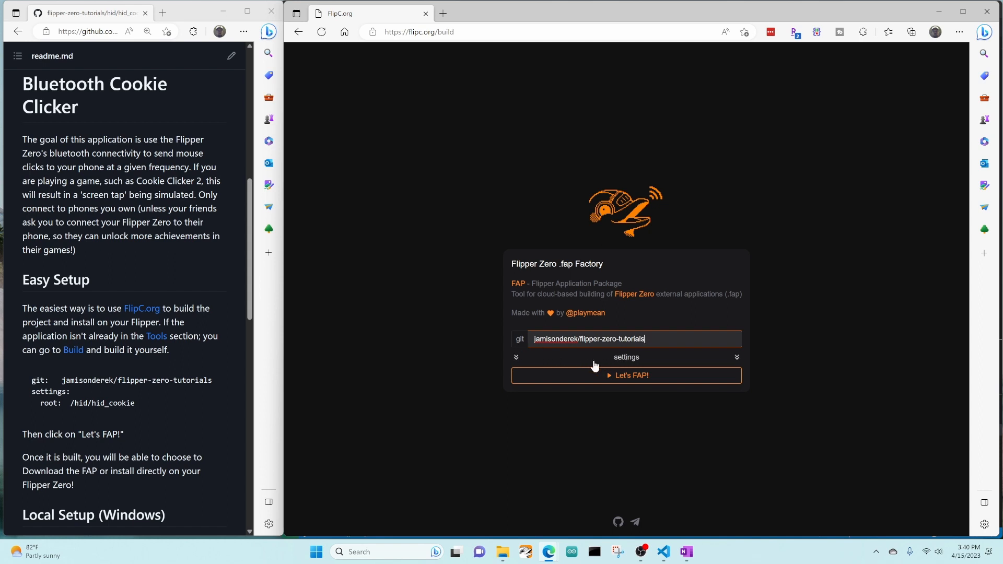
click(626, 357)
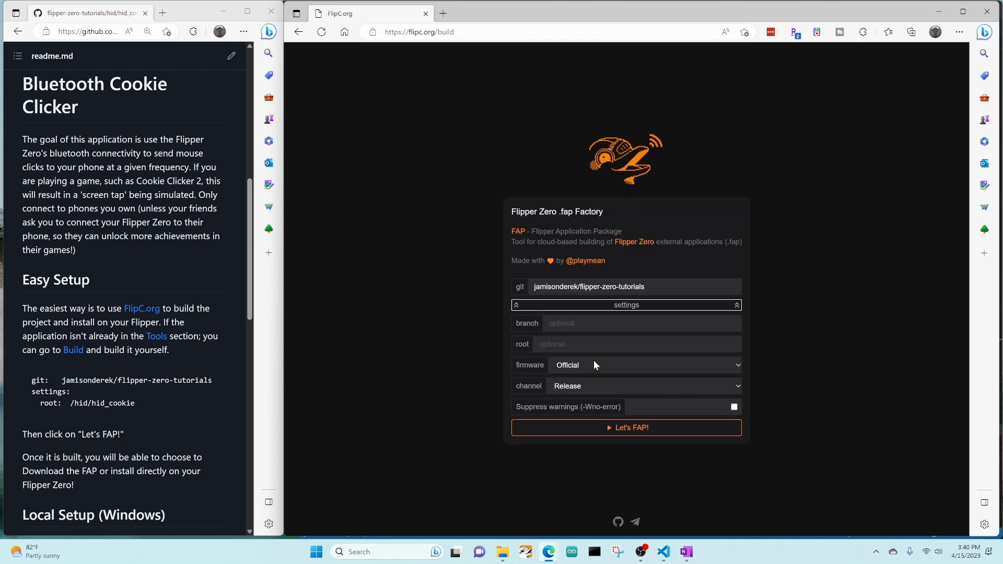
Build from root /hid/hid_cookie targeting RogueMaster firmware with Let's FAP!
click(636, 344)
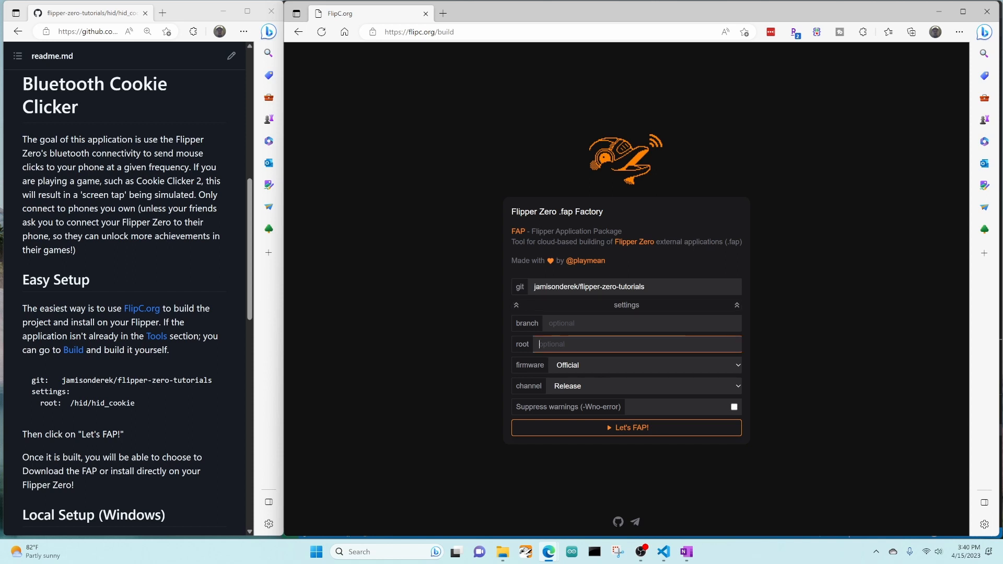
text(/hid)
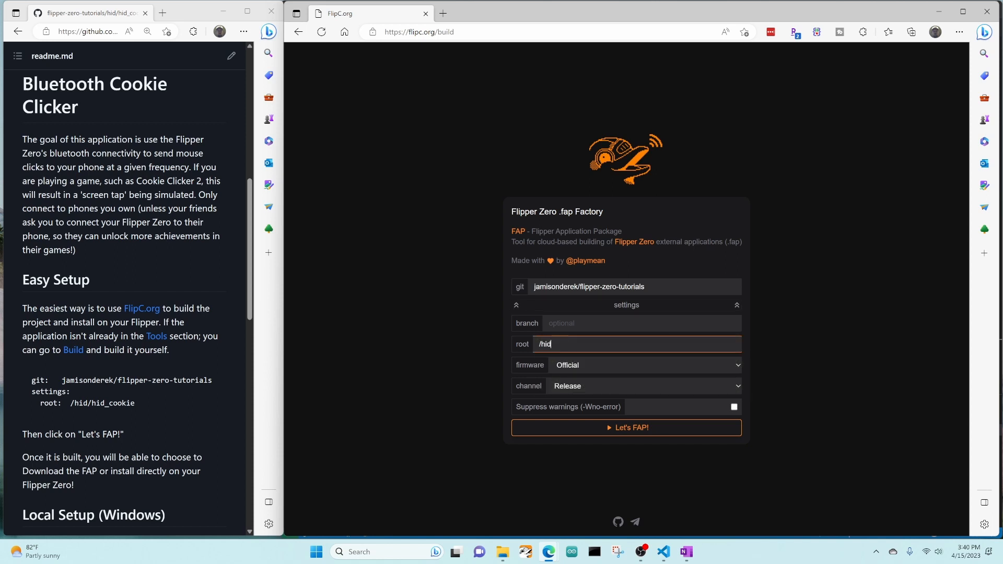
text(/hid_)
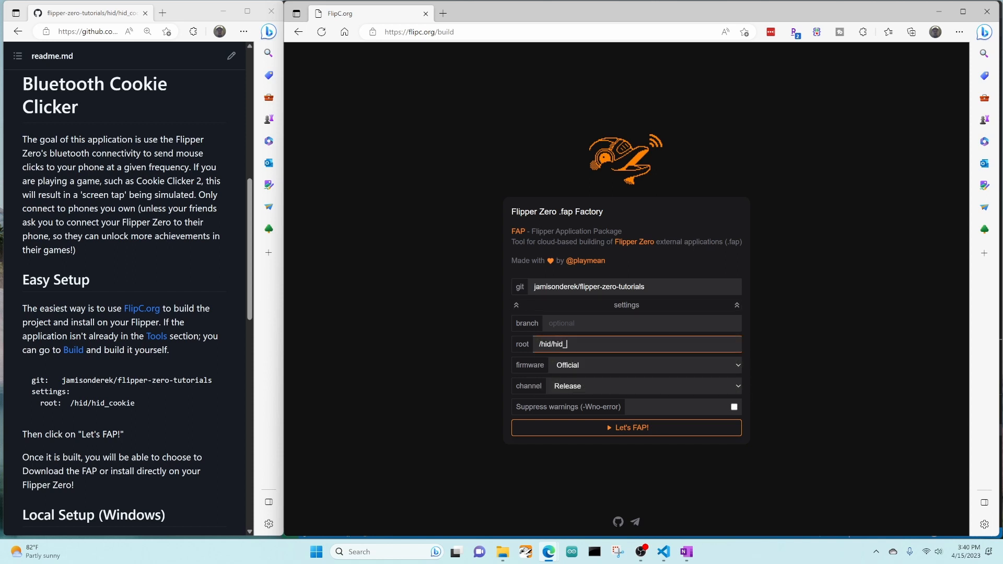
text(cookie)
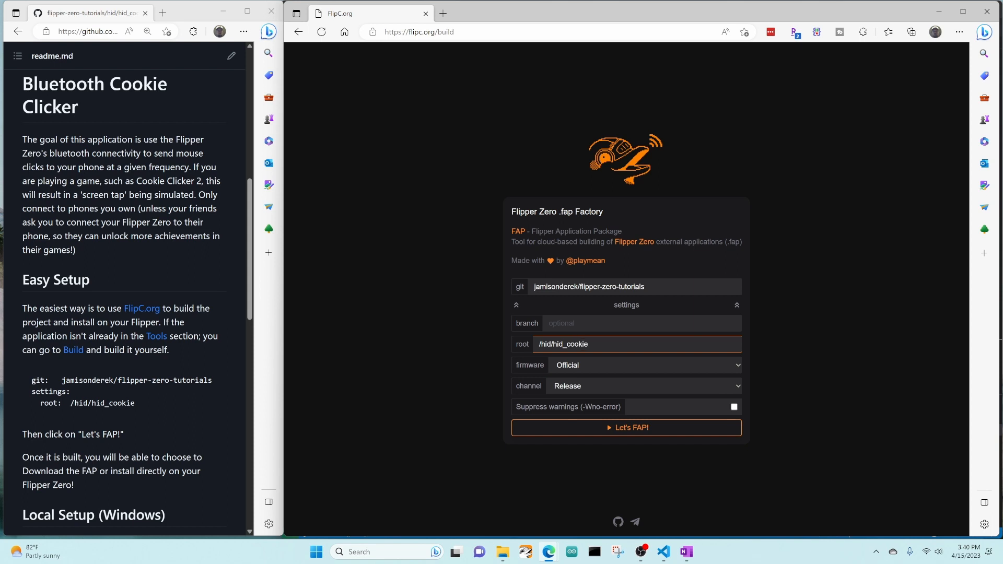
click(643, 365)
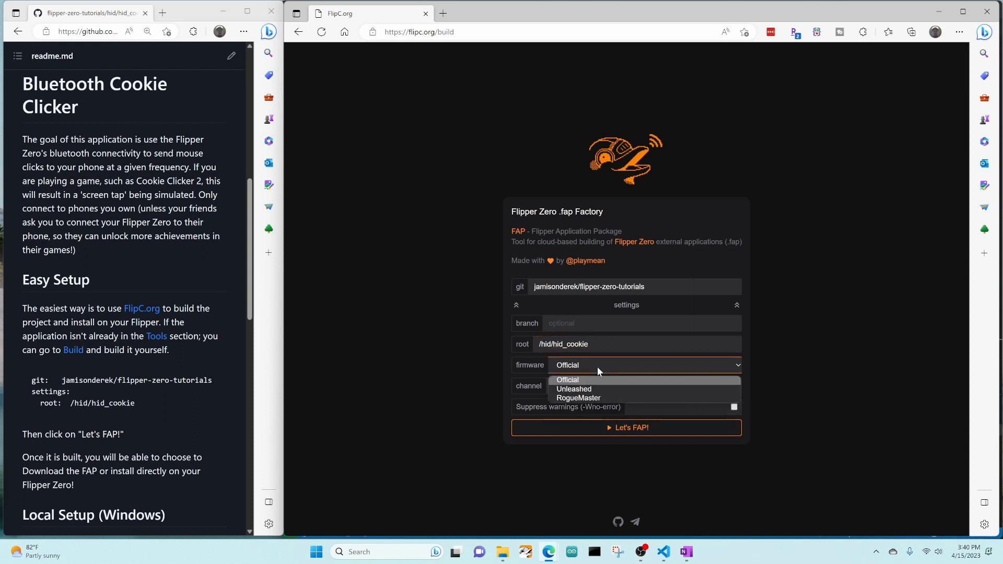
click(579, 397)
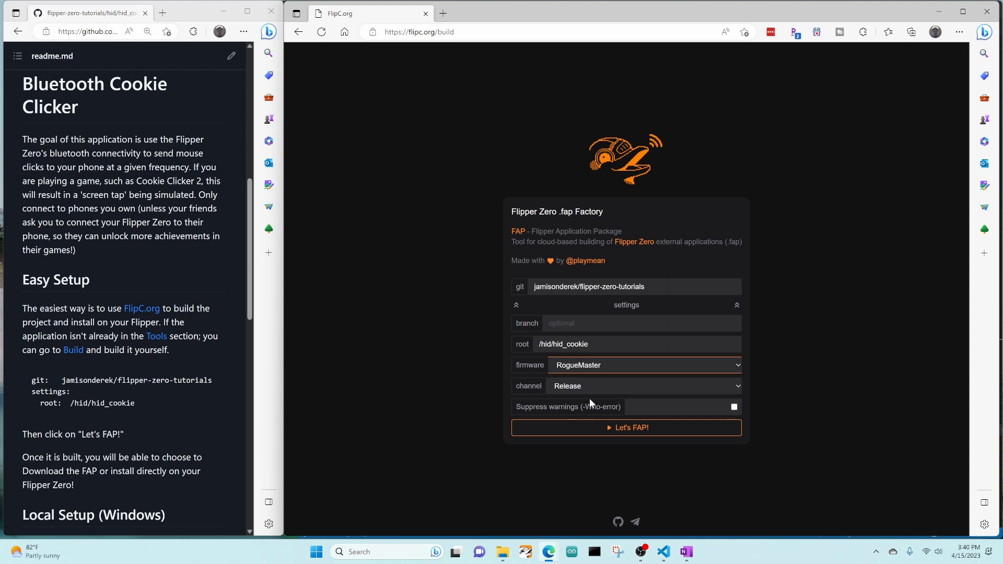
mouse_move(589, 379)
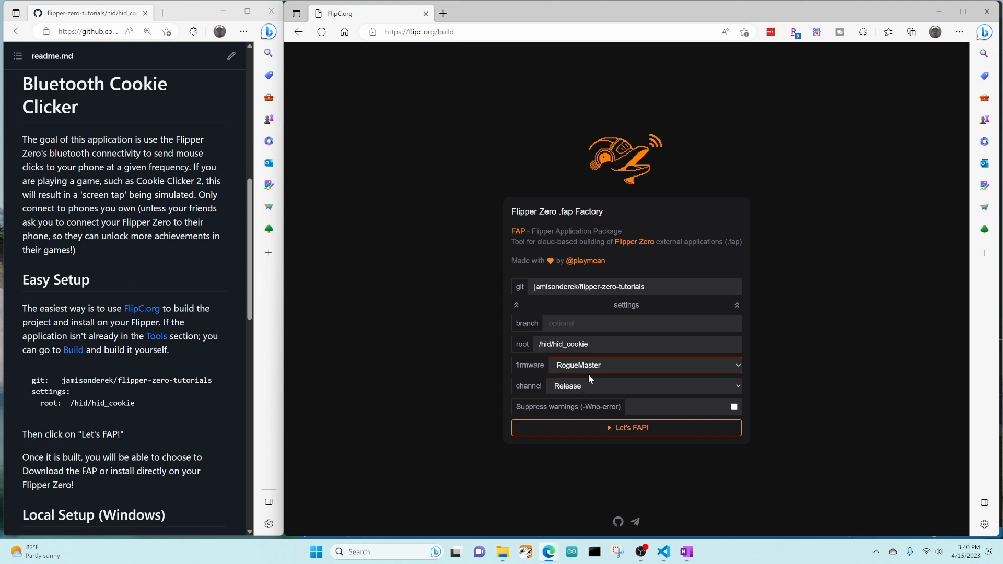
mouse_move(489, 394)
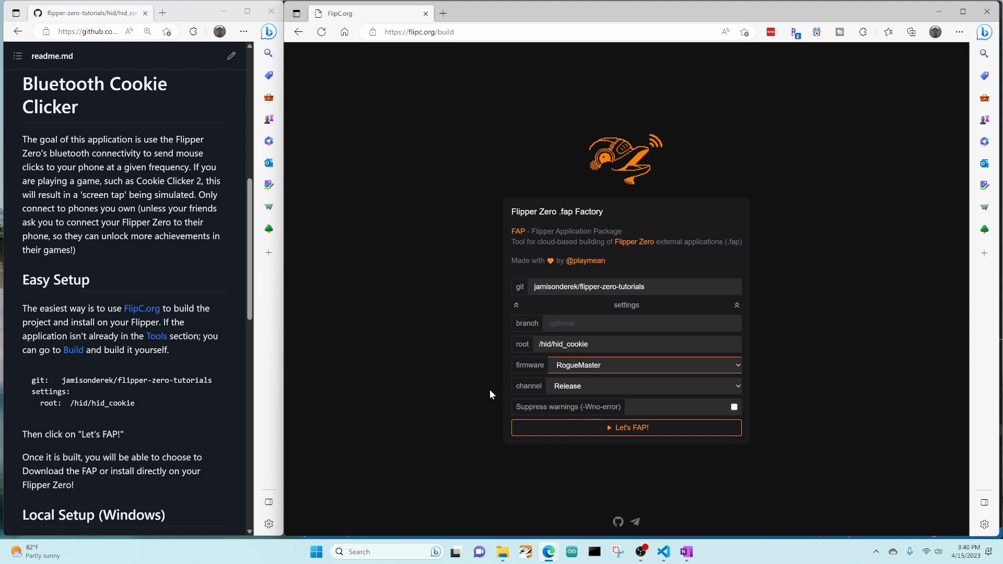
mouse_move(645, 427)
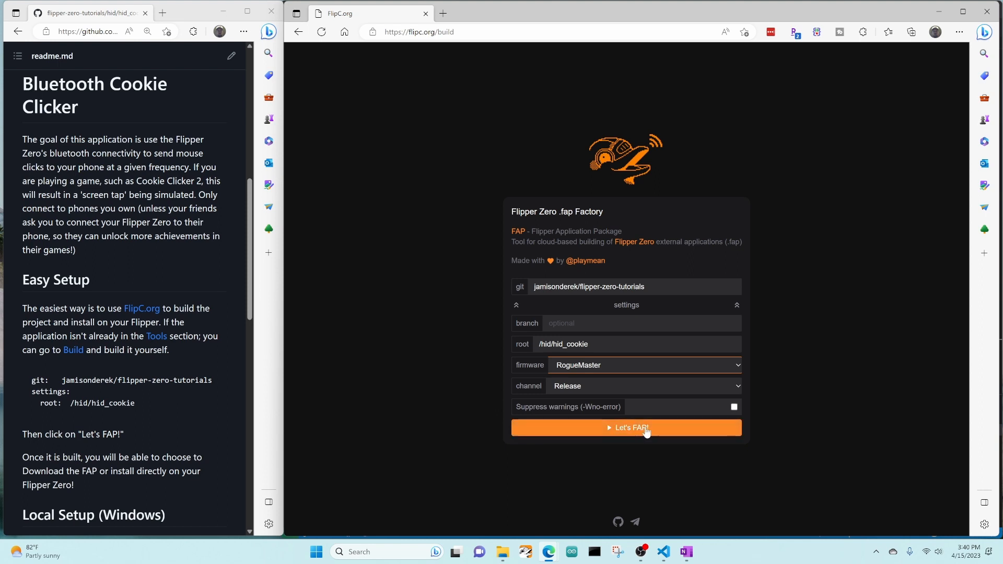
click(627, 427)
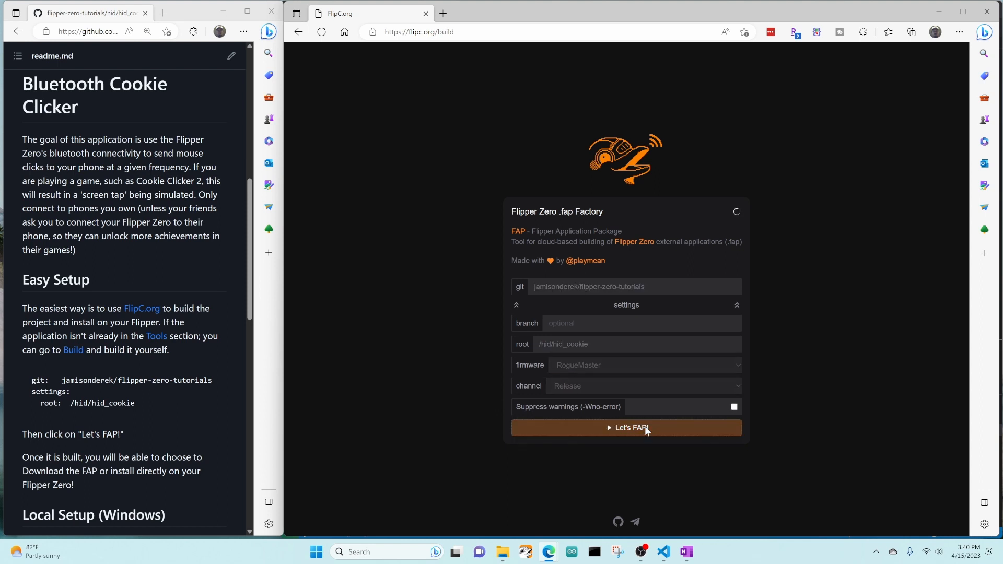
click(626, 428)
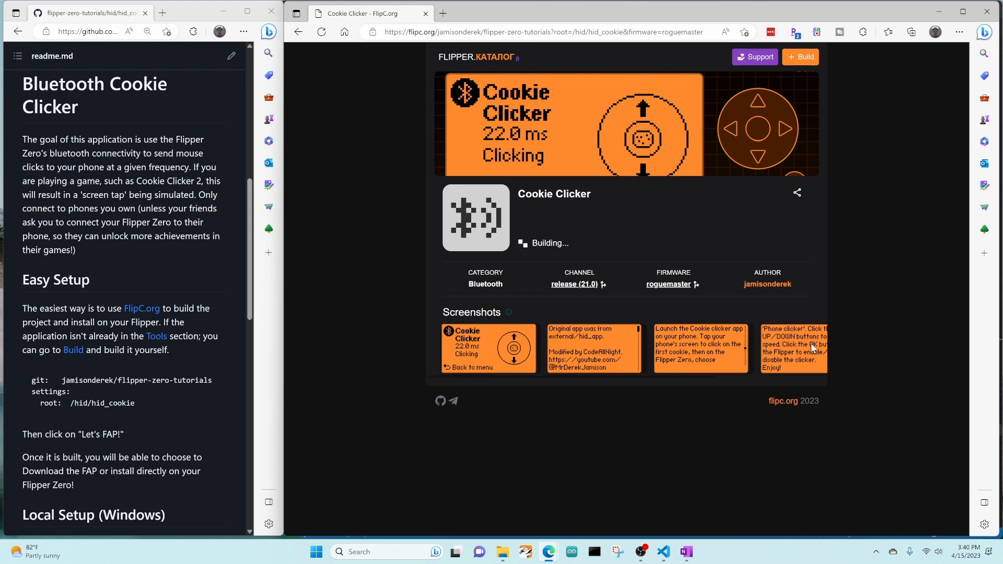
mouse_move(624, 72)
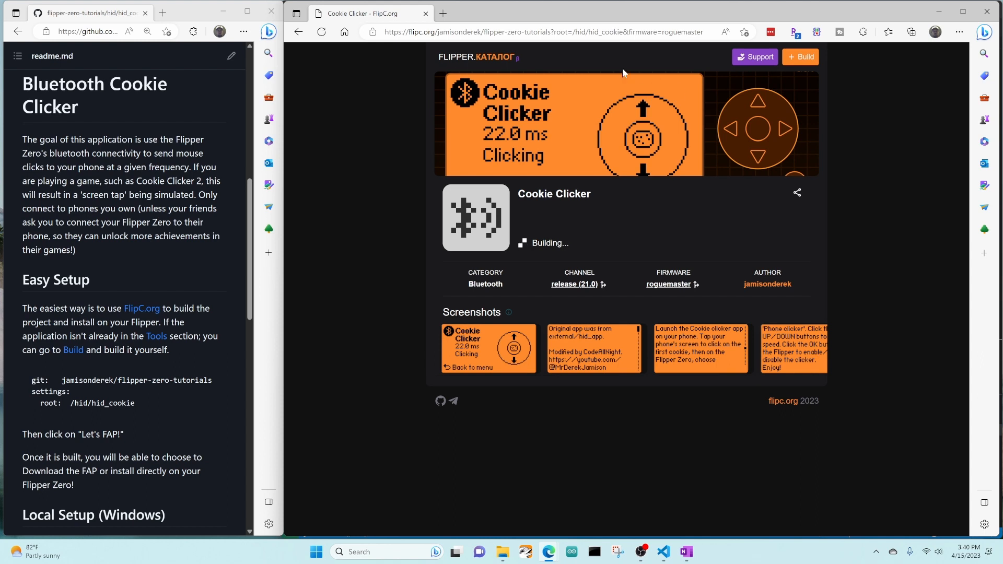
mouse_move(776, 130)
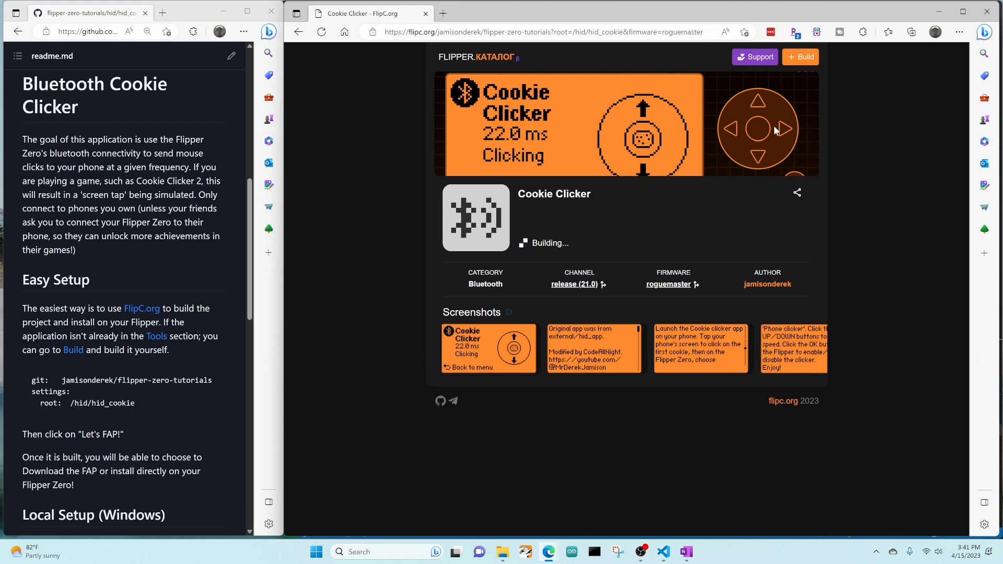
While the RogueMaster build runs, bring qFlipper's file manager forward.
click(525, 551)
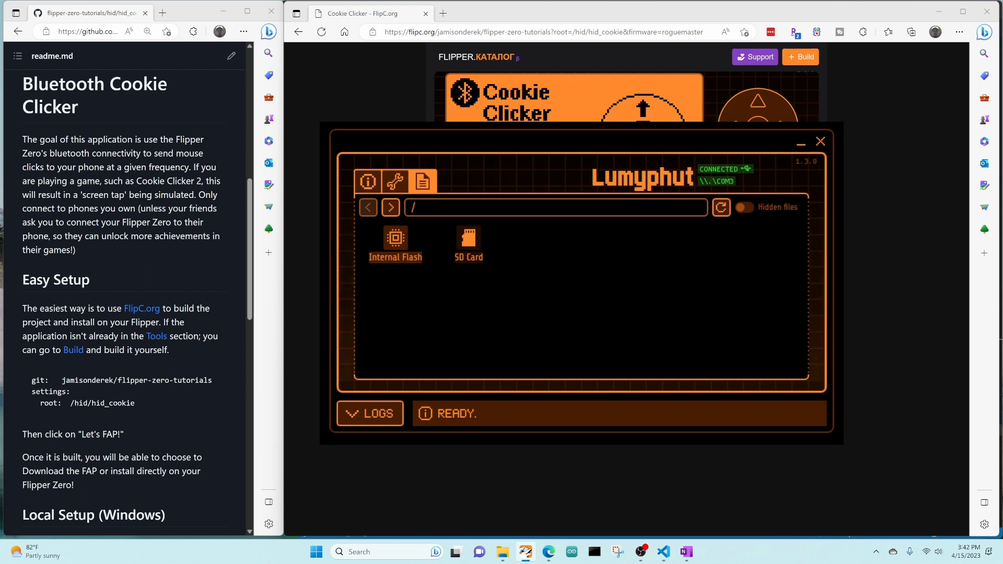
Browse qFlipper to SD Card/apps/Bluetooth, find no Cookie Clicker, then minimize it.
double_click(468, 245)
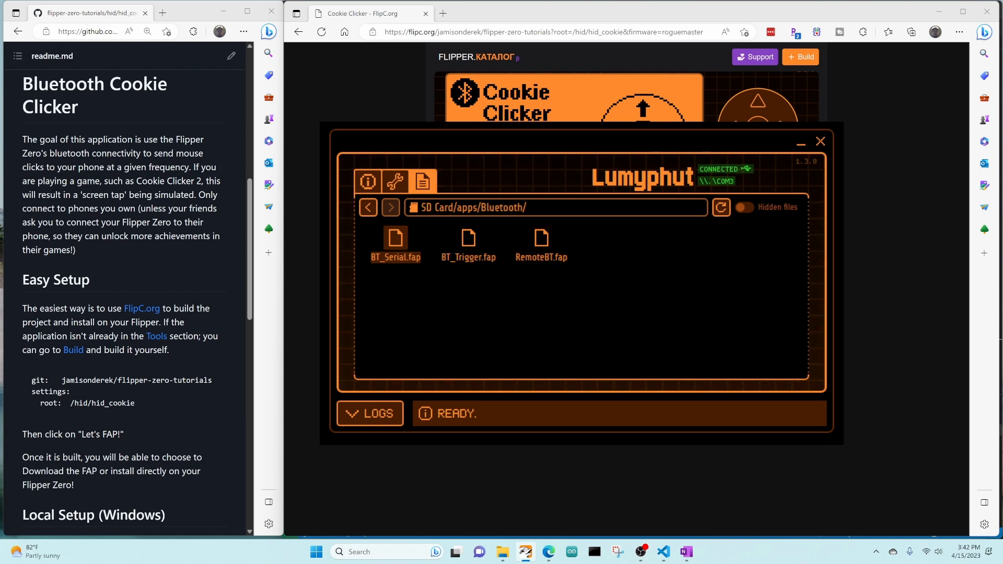
click(821, 141)
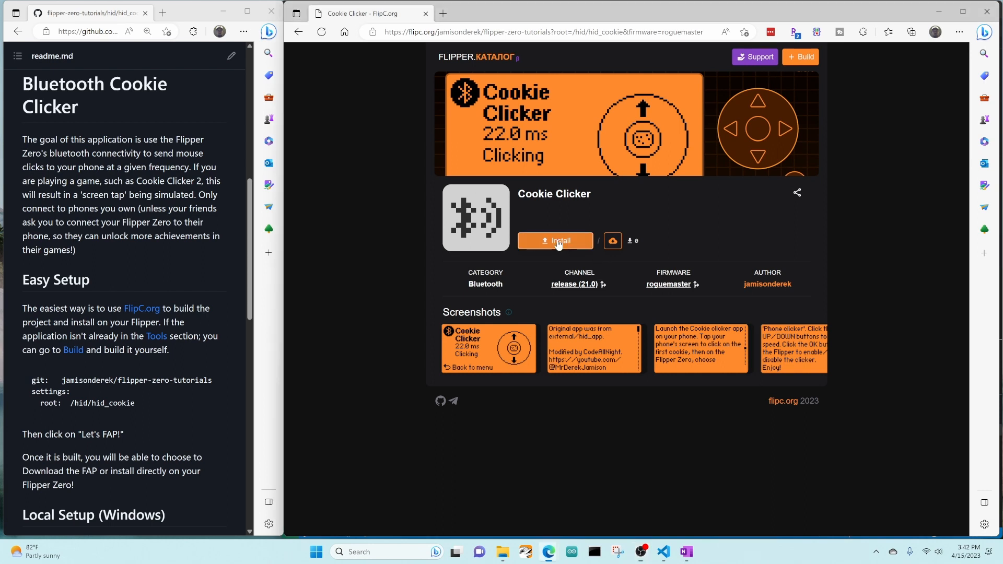
Install the Cookie Clicker build on the Flipper and send it to run.
click(554, 241)
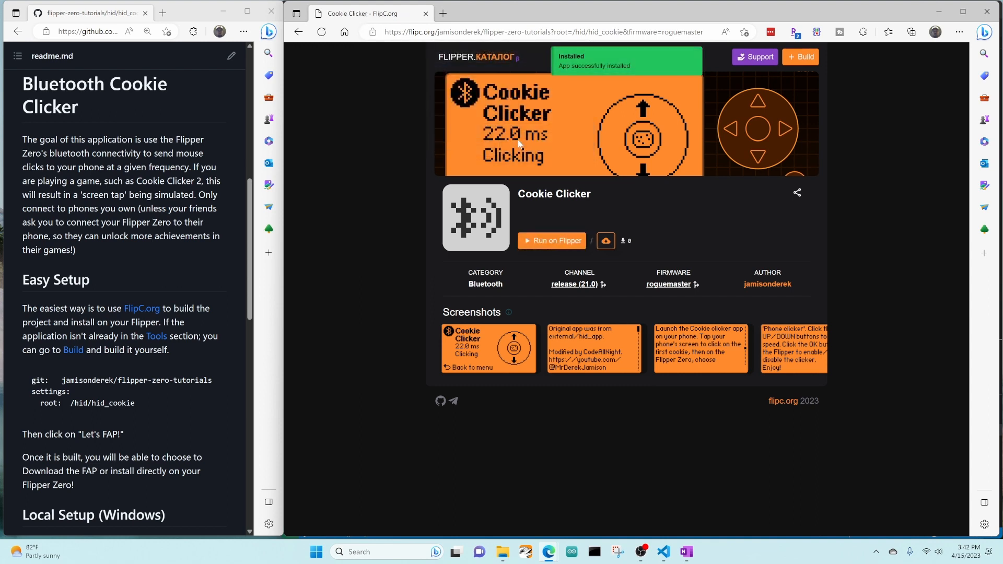
mouse_move(519, 148)
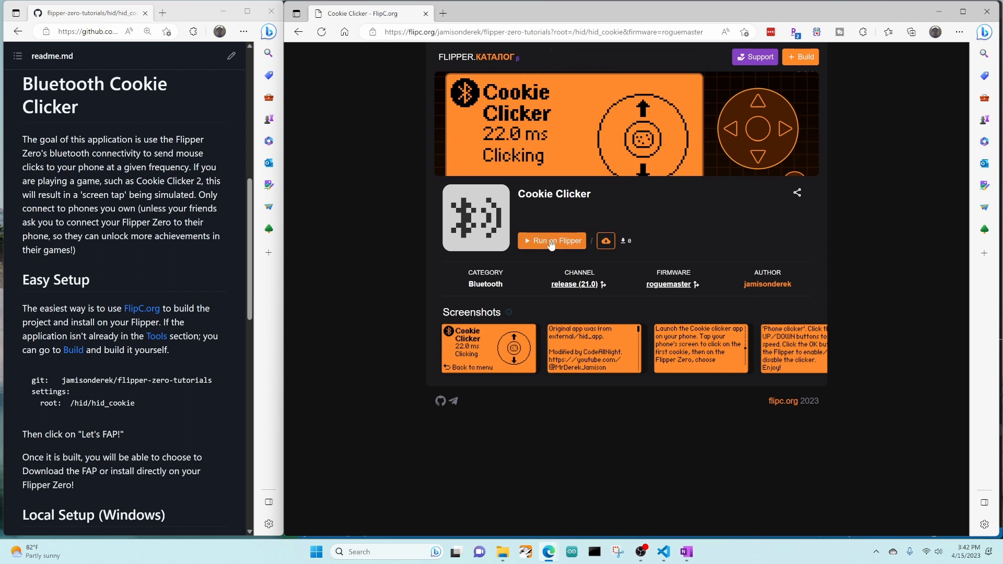
click(552, 241)
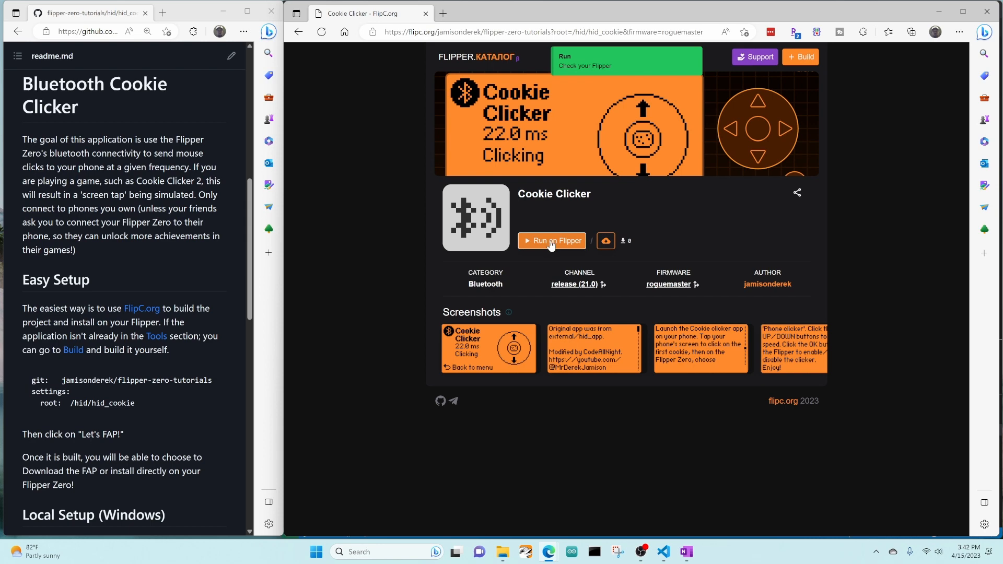
click(552, 240)
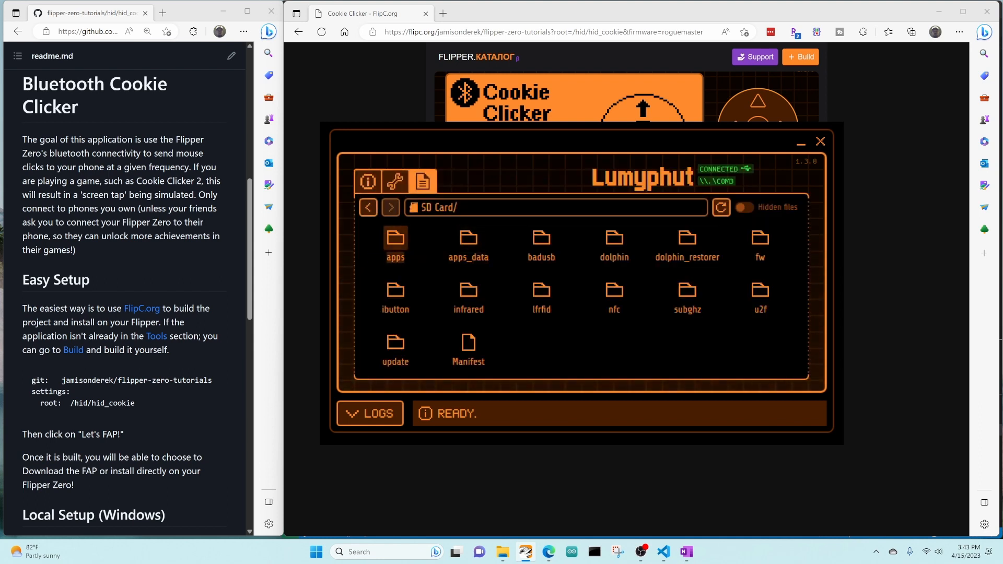
Open SD Card/apps/Bluetooth in qFlipper, select CookieBT.fap, then minimize qFlipper.
double_click(395, 246)
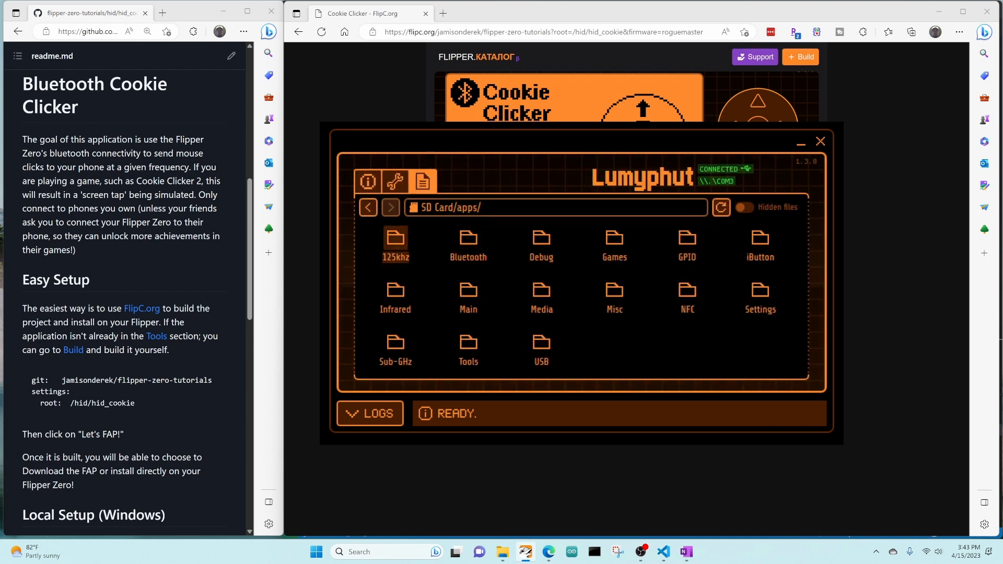
double_click(467, 243)
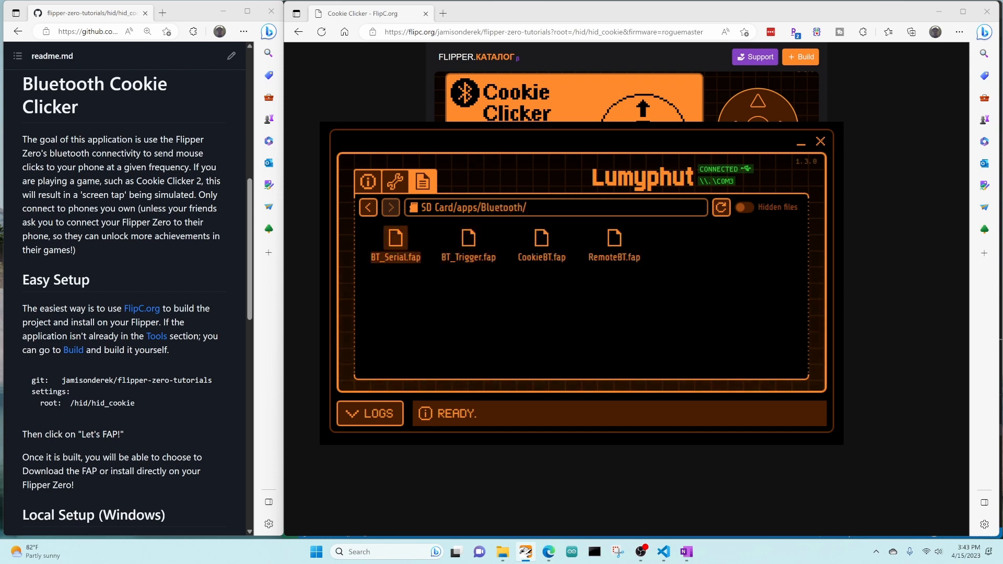
click(541, 240)
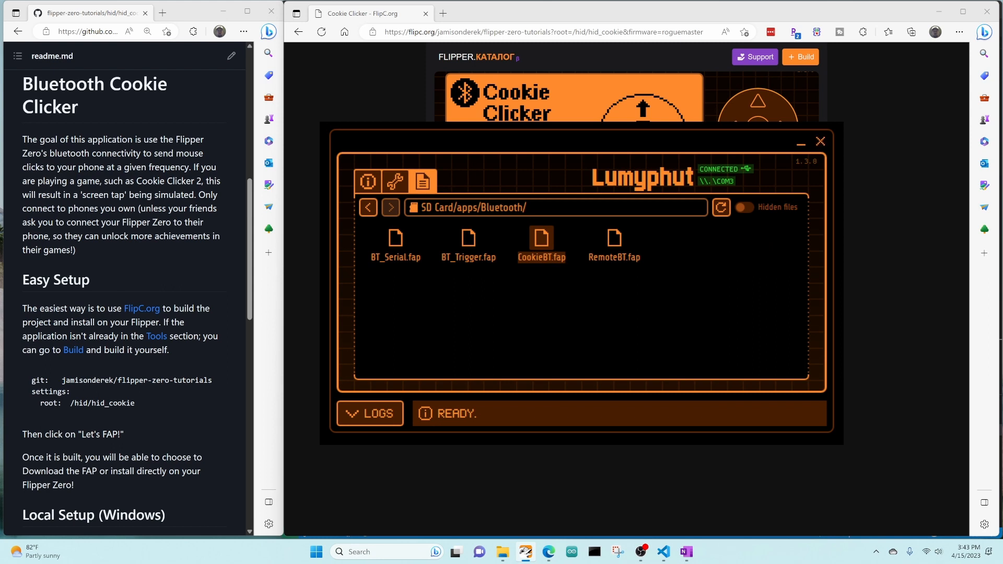
click(821, 142)
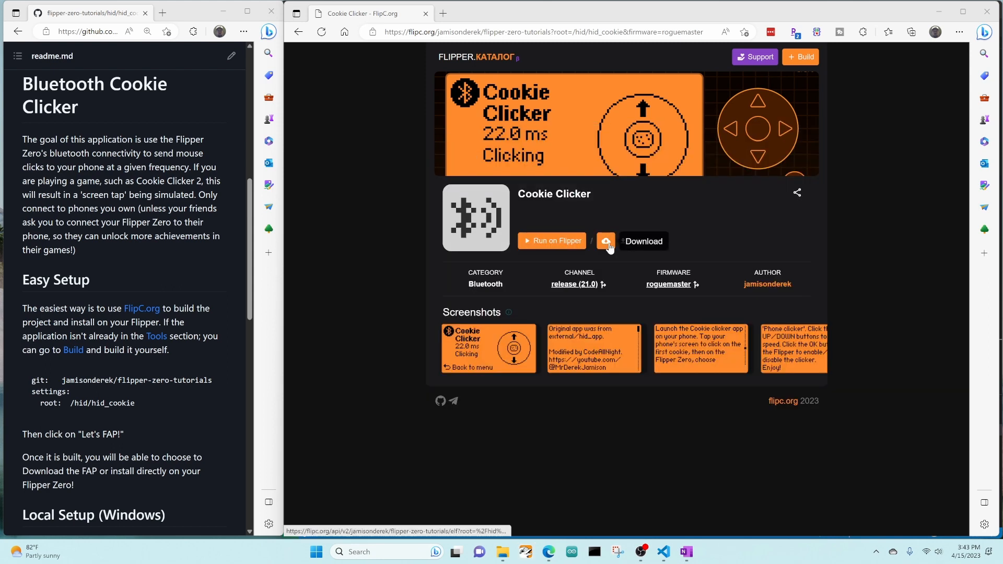
Download the RogueMaster build as CookieBT.fap from the Cookie Clicker page.
click(605, 242)
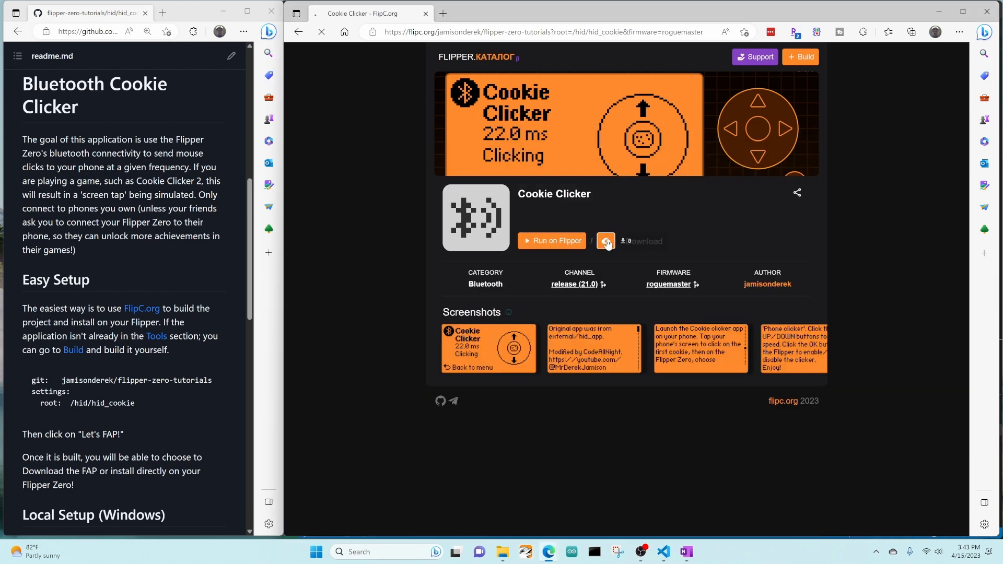
click(604, 241)
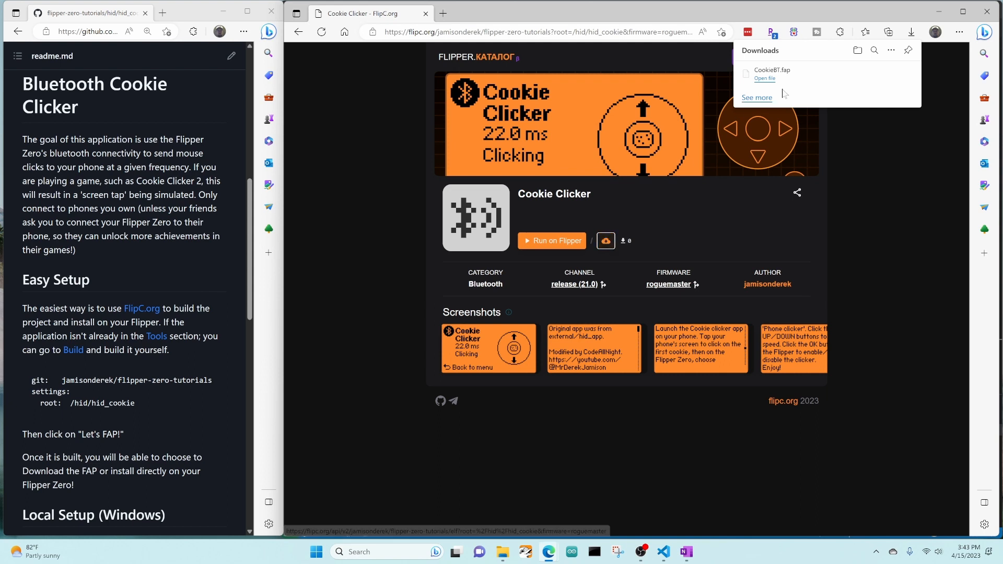
mouse_move(786, 77)
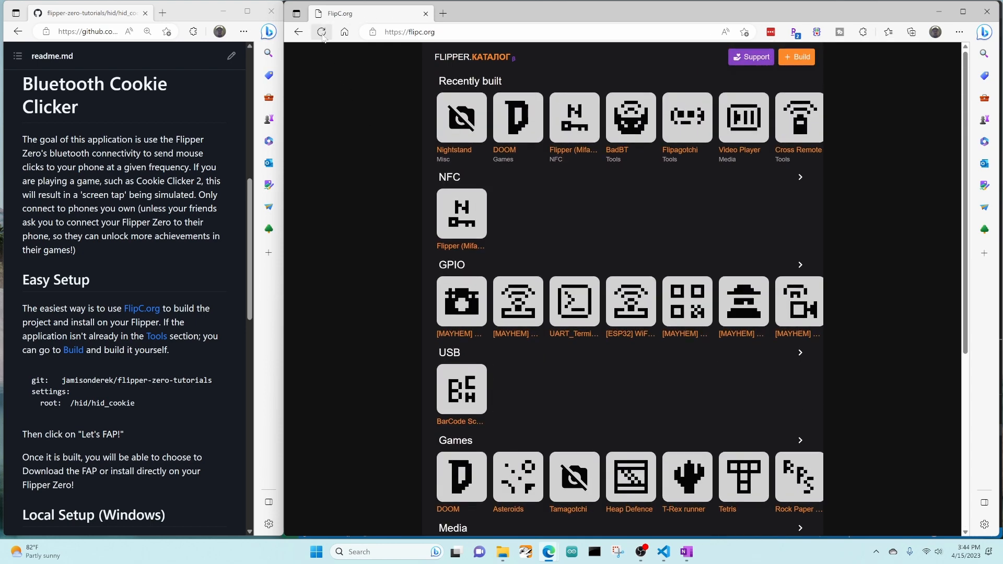
Reload the FlipC home page and open Cookie Clicker under Recently built.
click(321, 32)
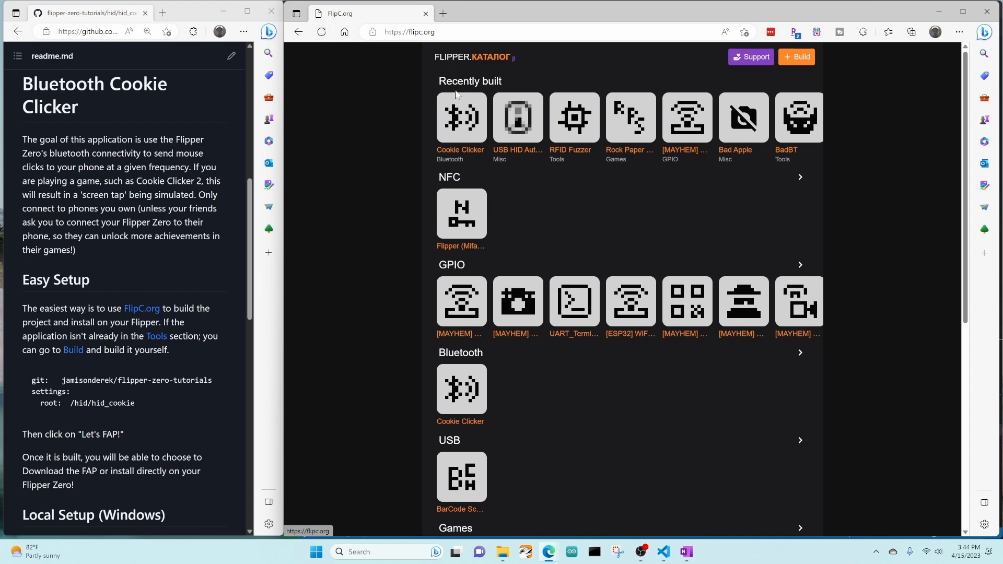
mouse_move(485, 123)
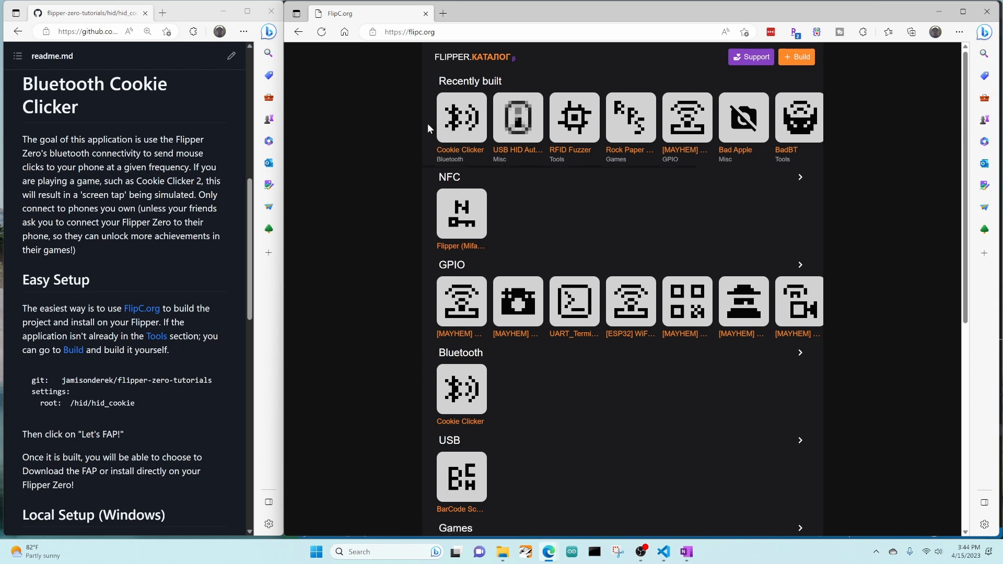
mouse_move(460, 121)
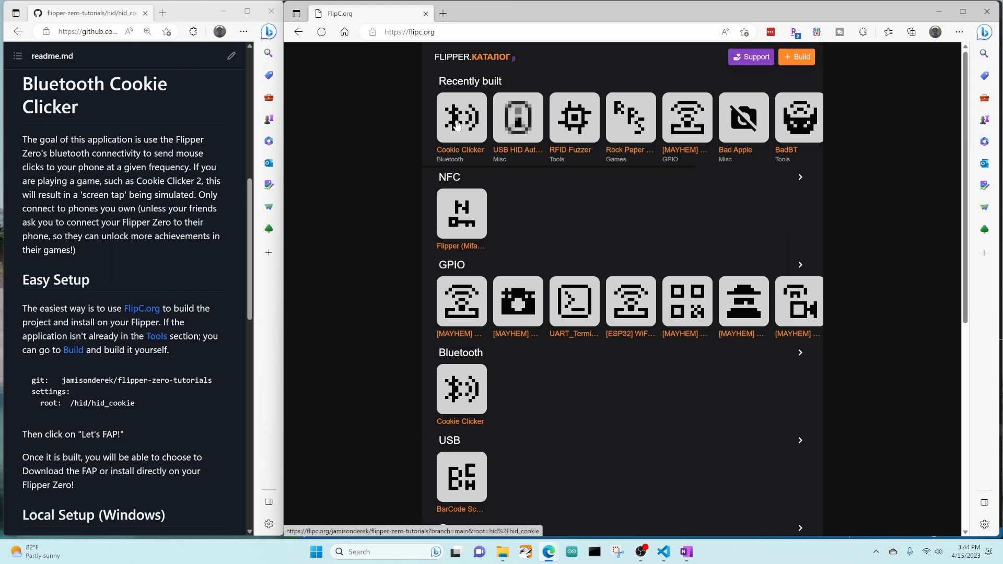
click(460, 117)
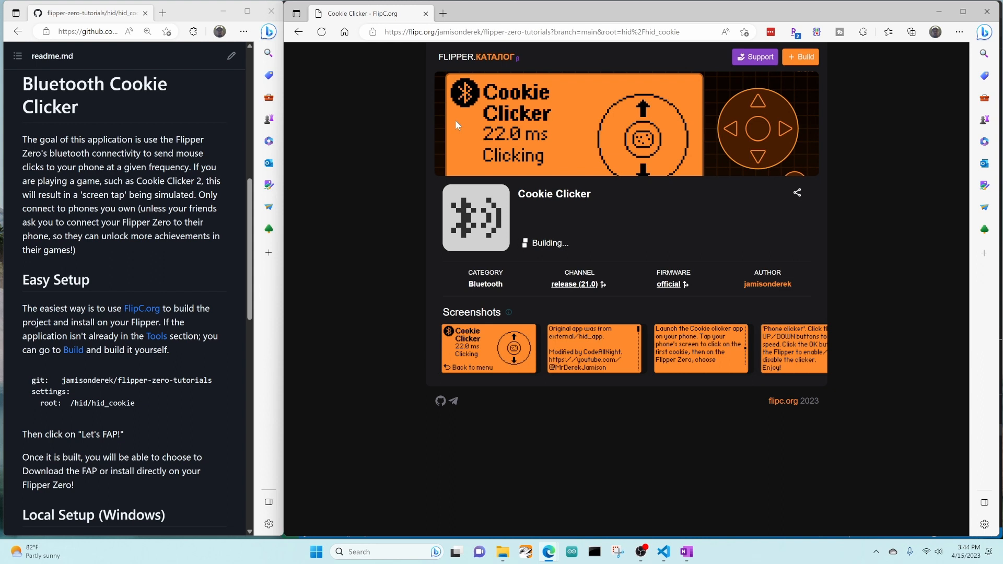
mouse_move(673, 295)
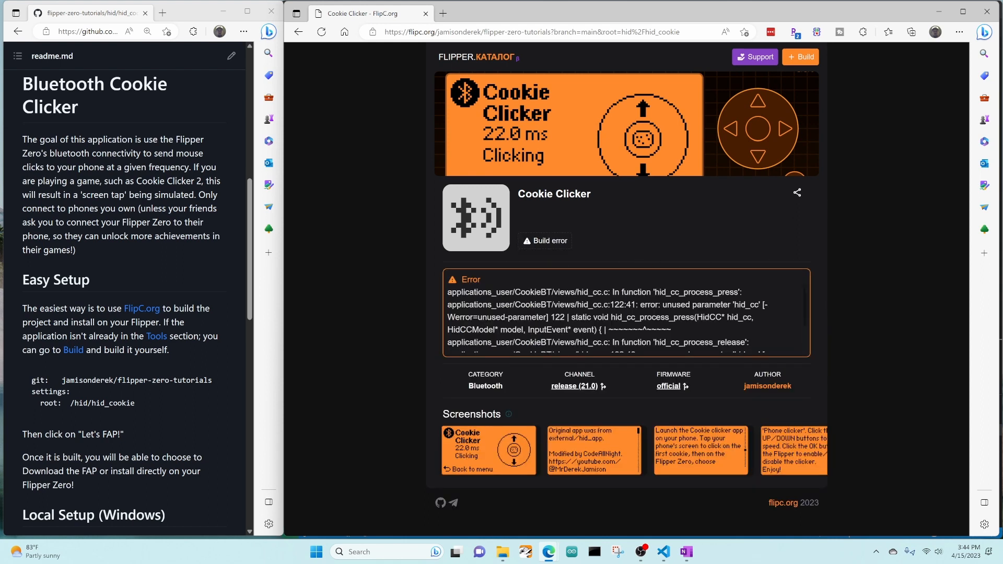
Scroll the Error box to read the unused parameter hid_cc errors in hid_cc.c.
scroll(down, 3)
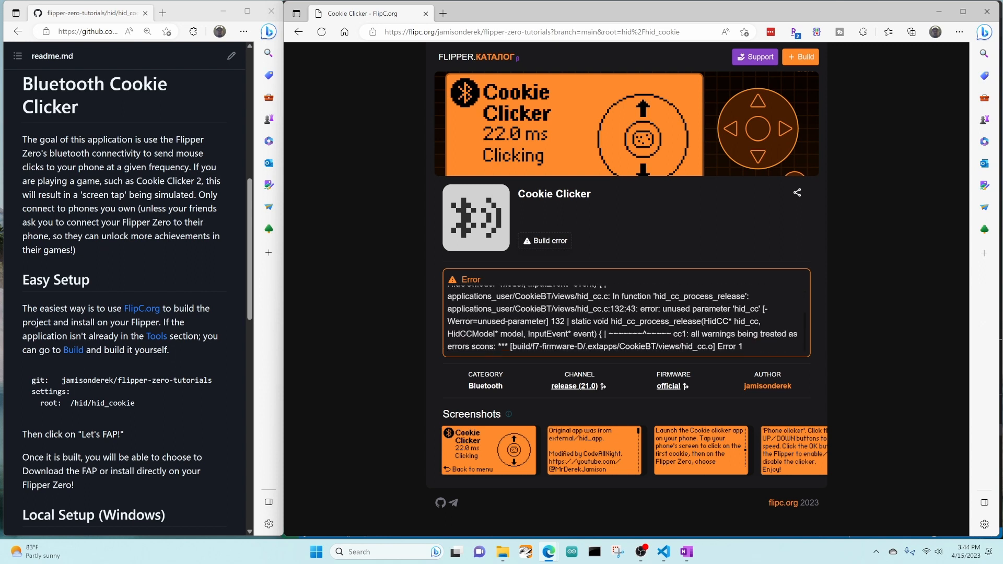
mouse_move(716, 308)
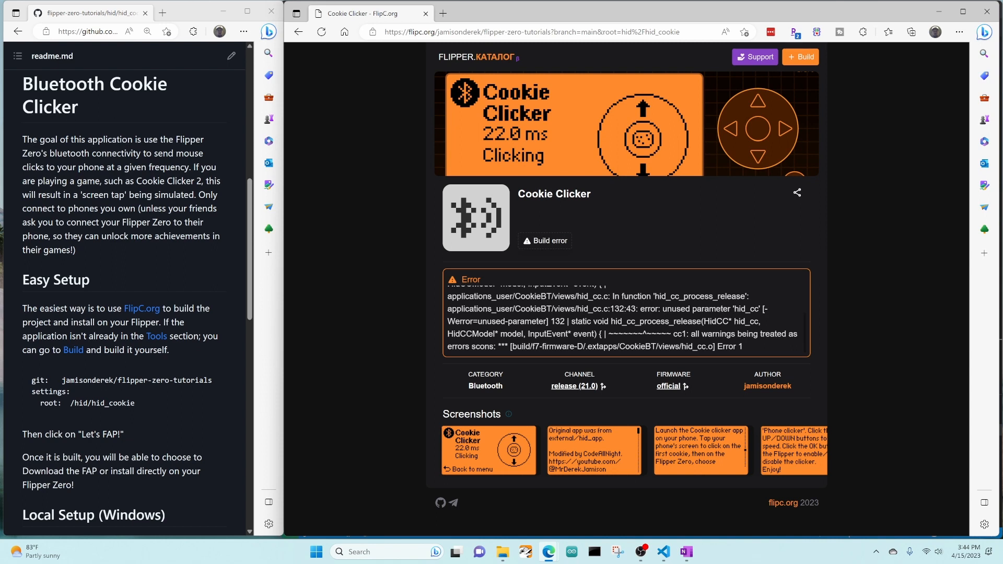
mouse_move(665, 320)
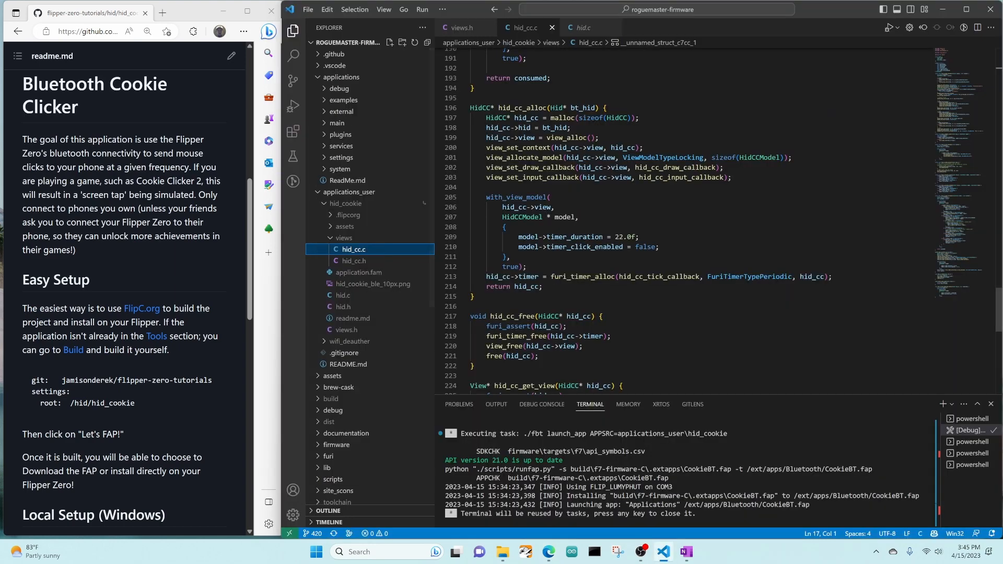
Add UNUSED(hid_cc); at the top of hid_cc_process_release in hid_cc.c.
scroll(up, 3)
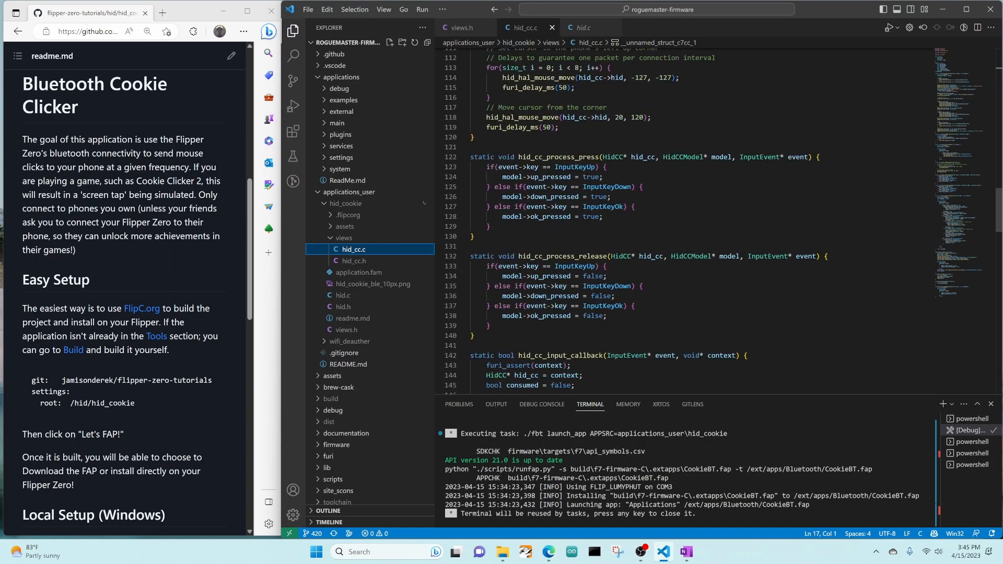
scroll(down, 3)
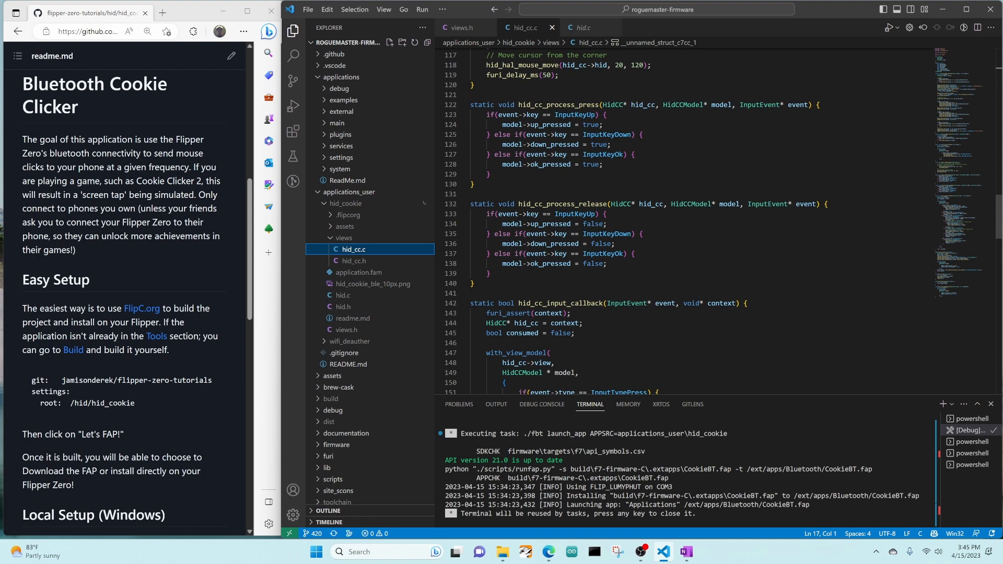
text(UNUSE)
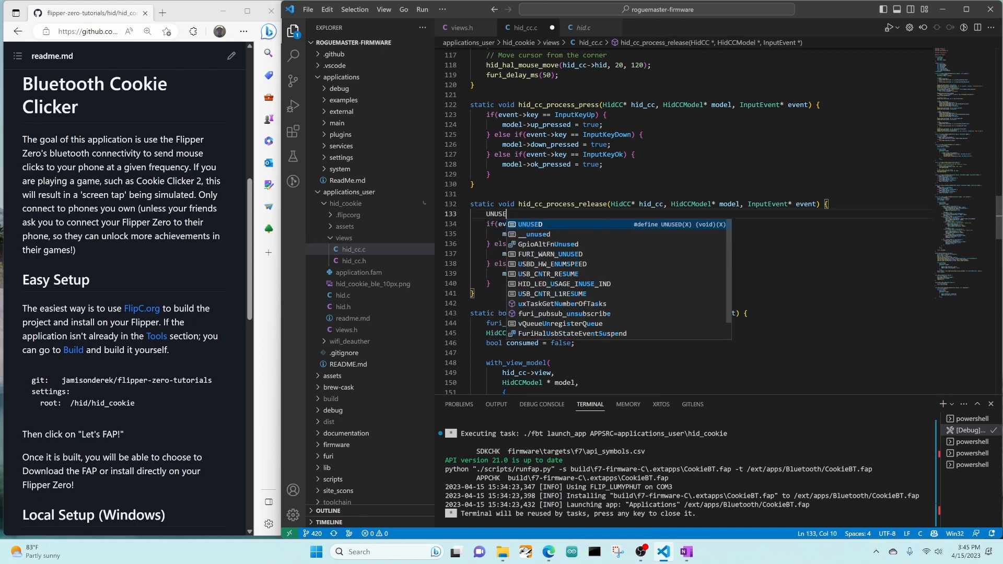
text((hi)
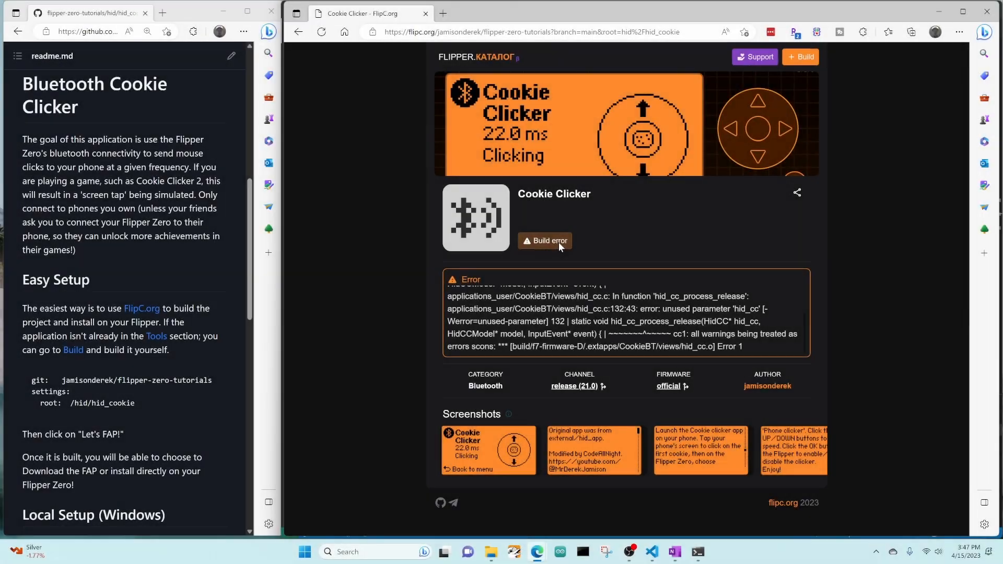
mouse_move(322, 32)
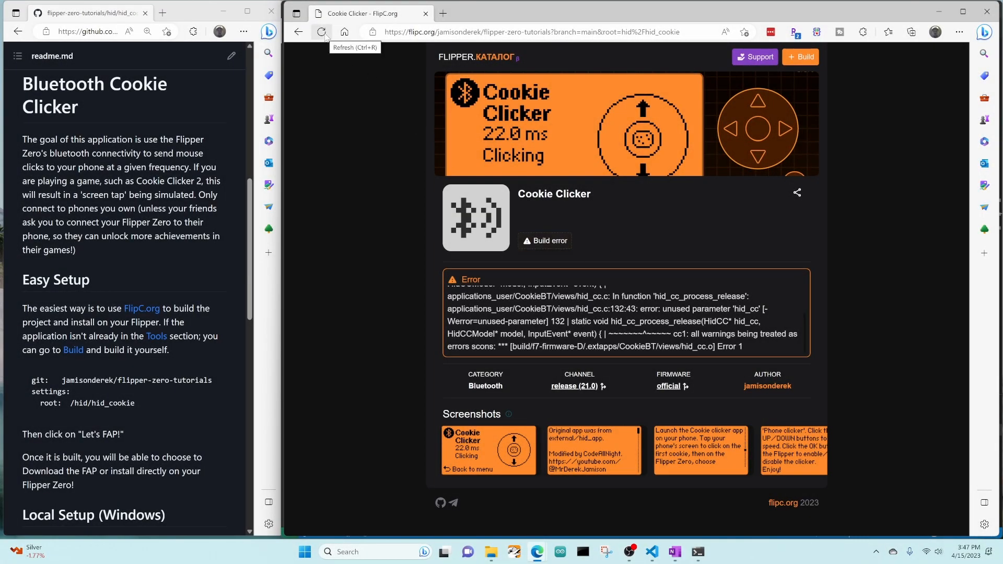
Reload the Cookie Clicker page to rerun the official-firmware build.
click(321, 32)
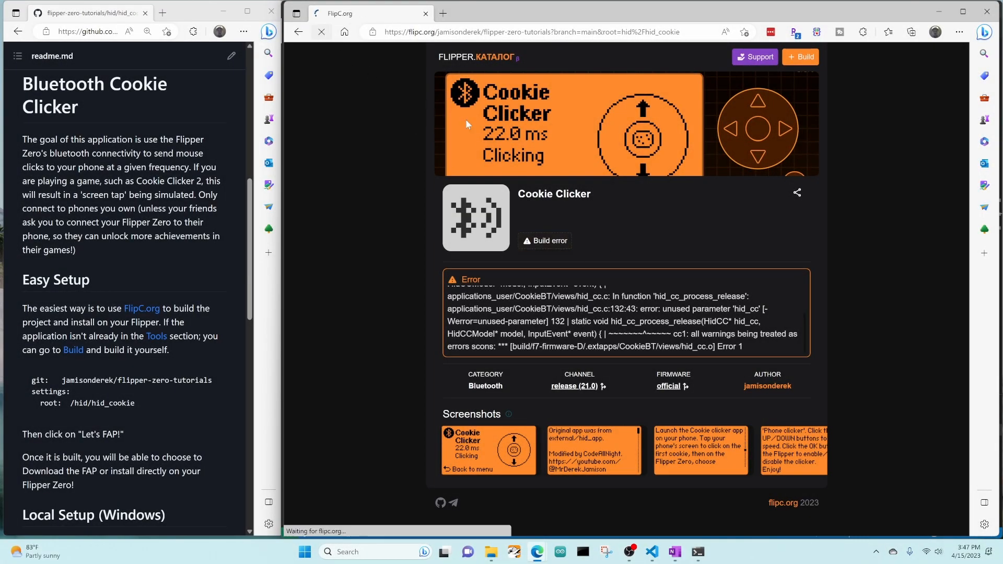
click(800, 57)
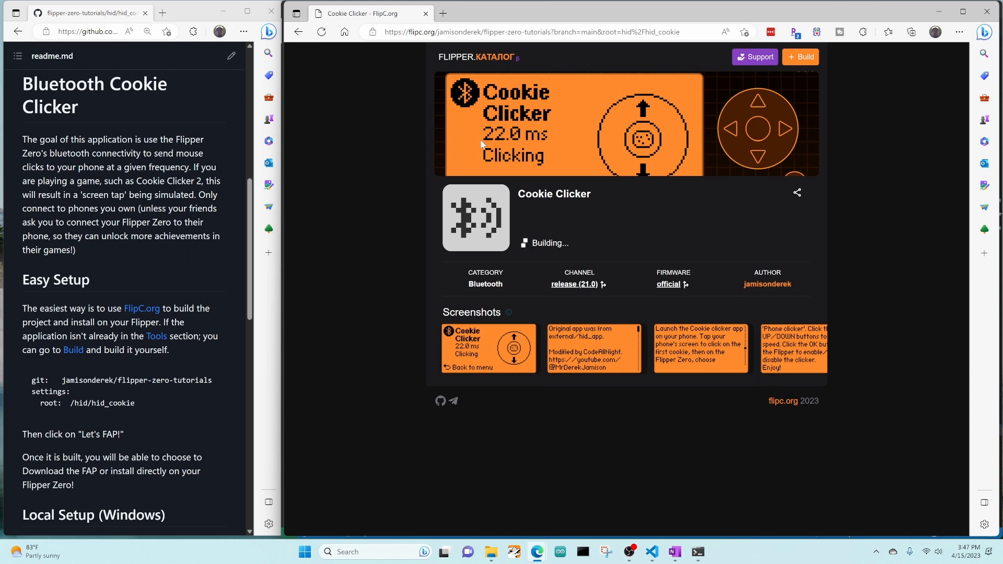
mouse_move(669, 284)
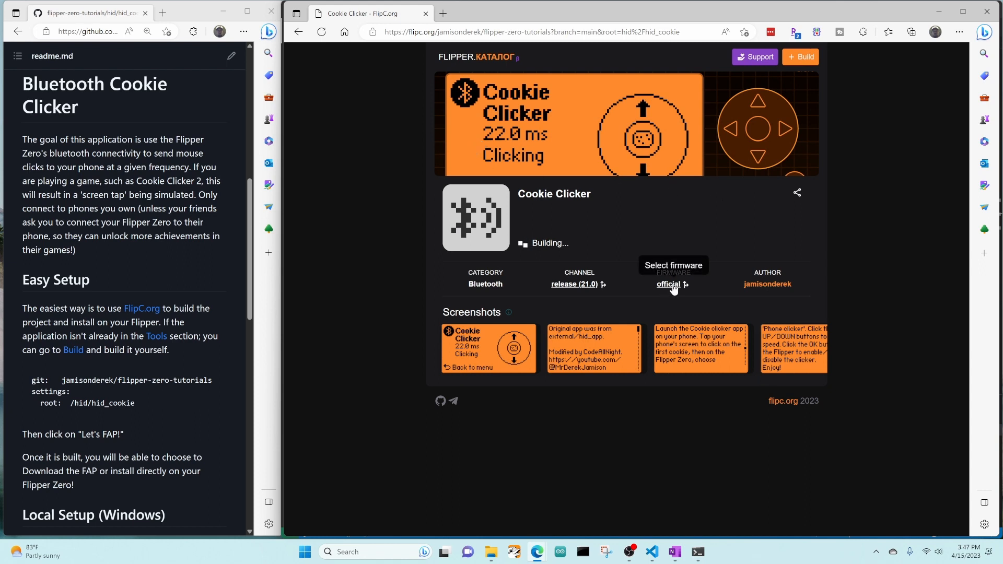
mouse_move(680, 248)
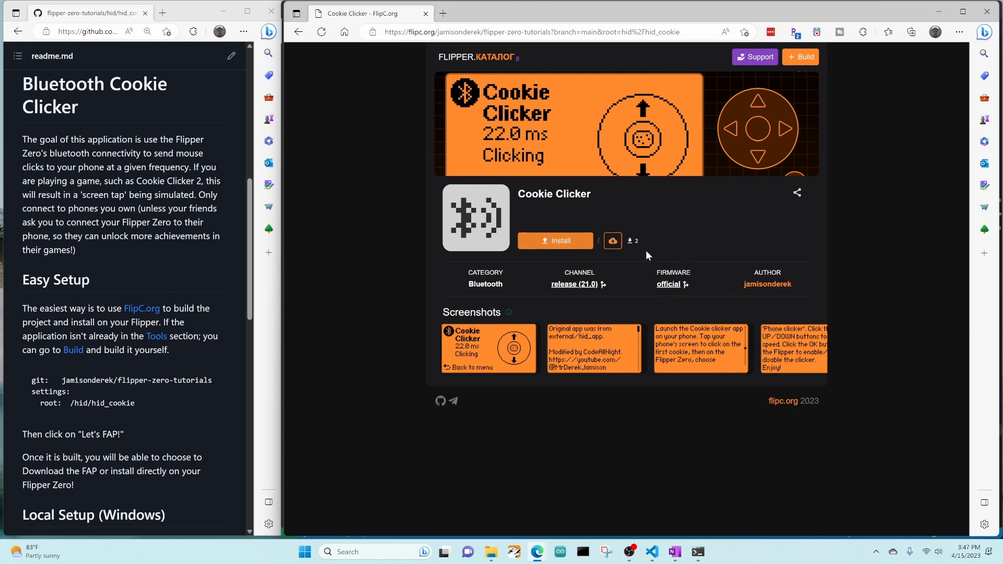
Build Cookie Clicker for Unleashed firmware, then go back to the FlipC catalog home.
click(667, 284)
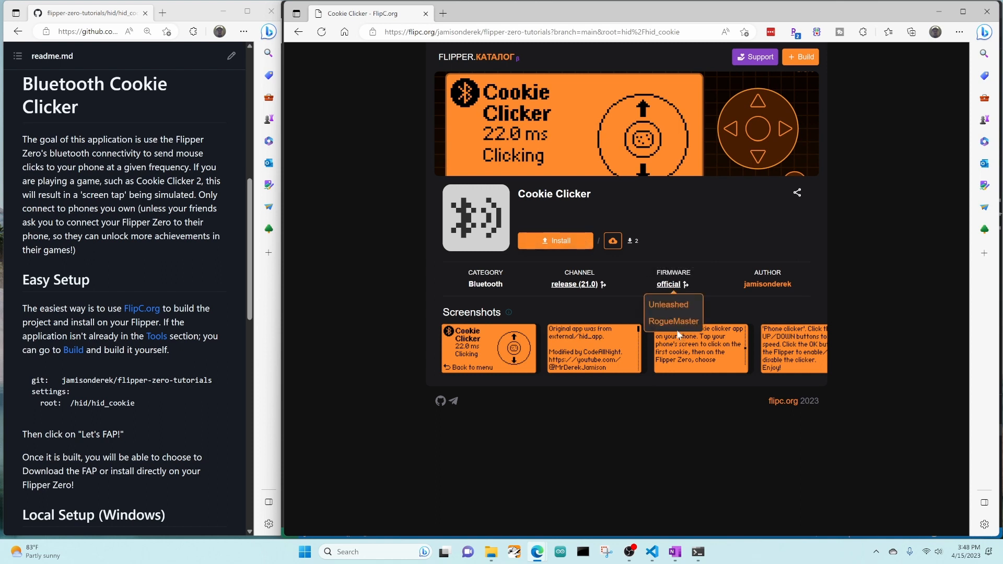
click(668, 305)
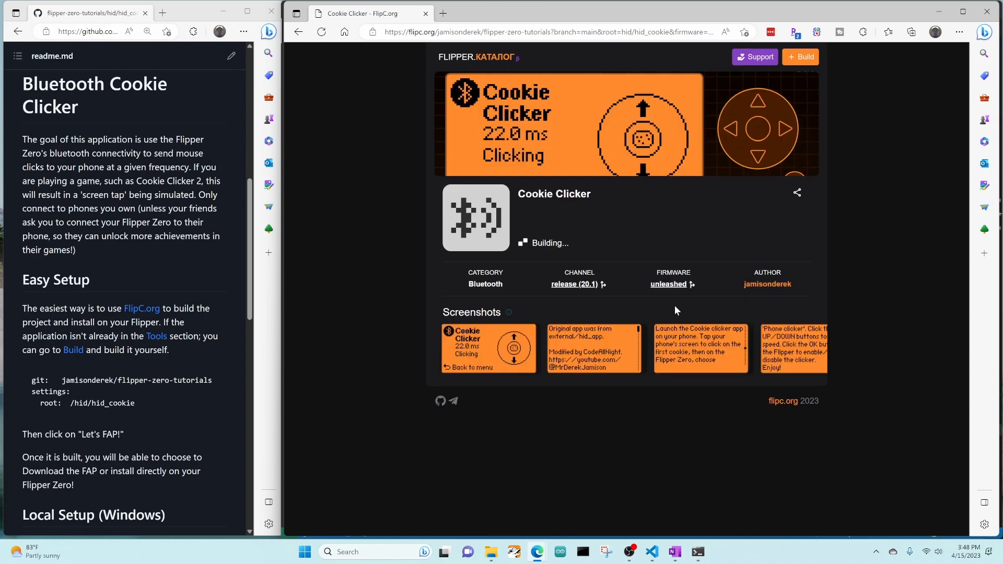
click(500, 282)
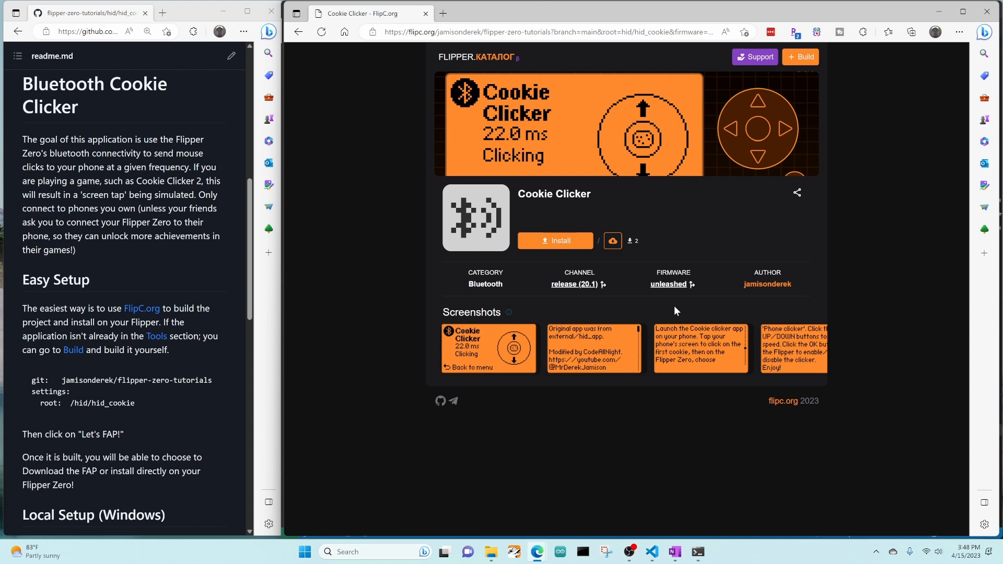
mouse_move(452, 59)
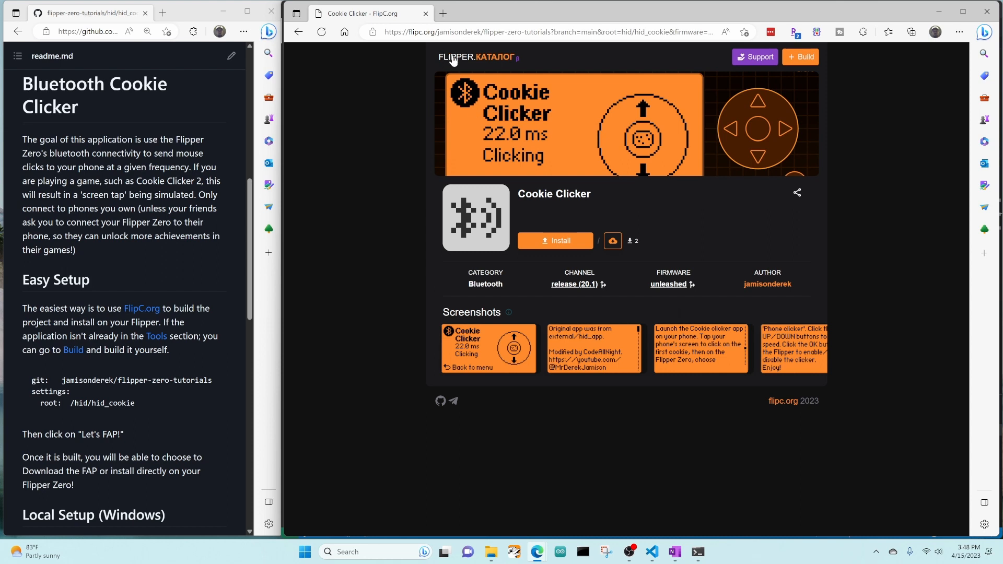
click(460, 56)
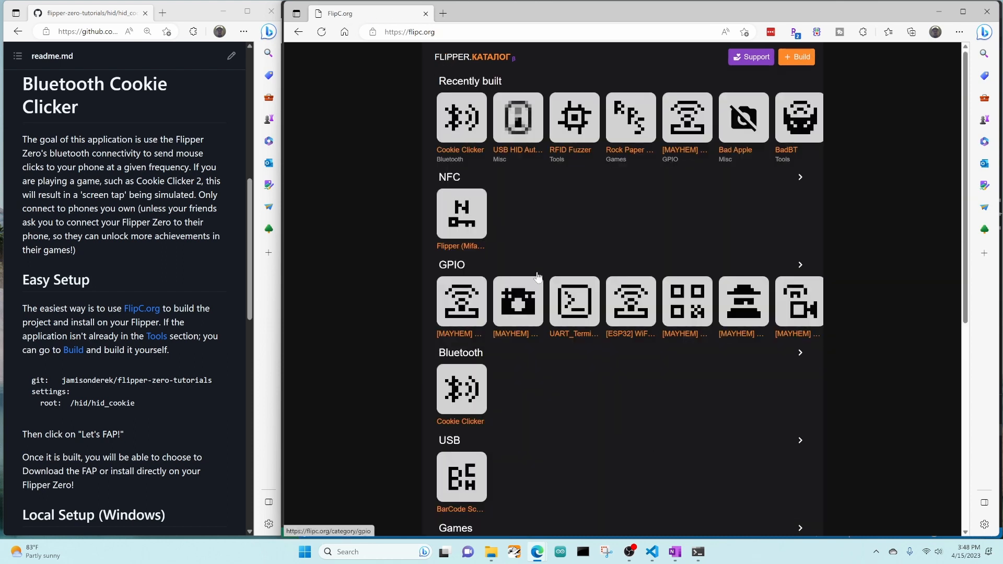
mouse_move(462, 122)
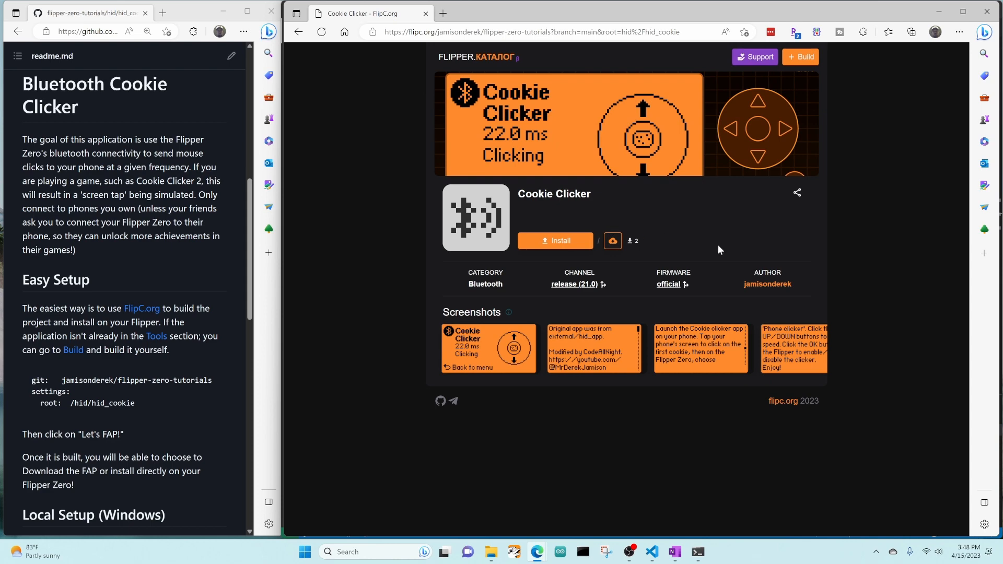
mouse_move(767, 283)
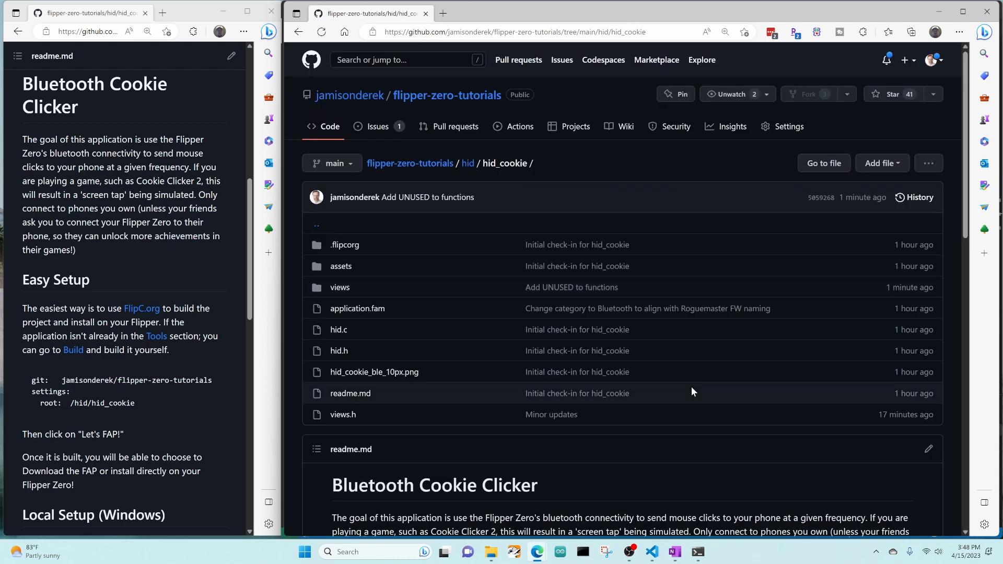
Scroll the hid_cookie readme down to its local build and run steps.
scroll(down, 3)
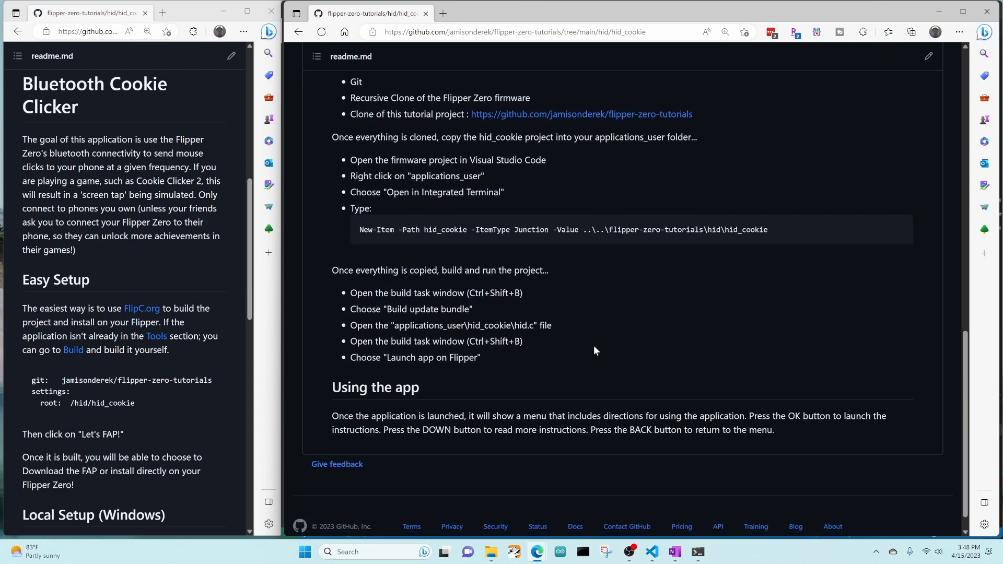